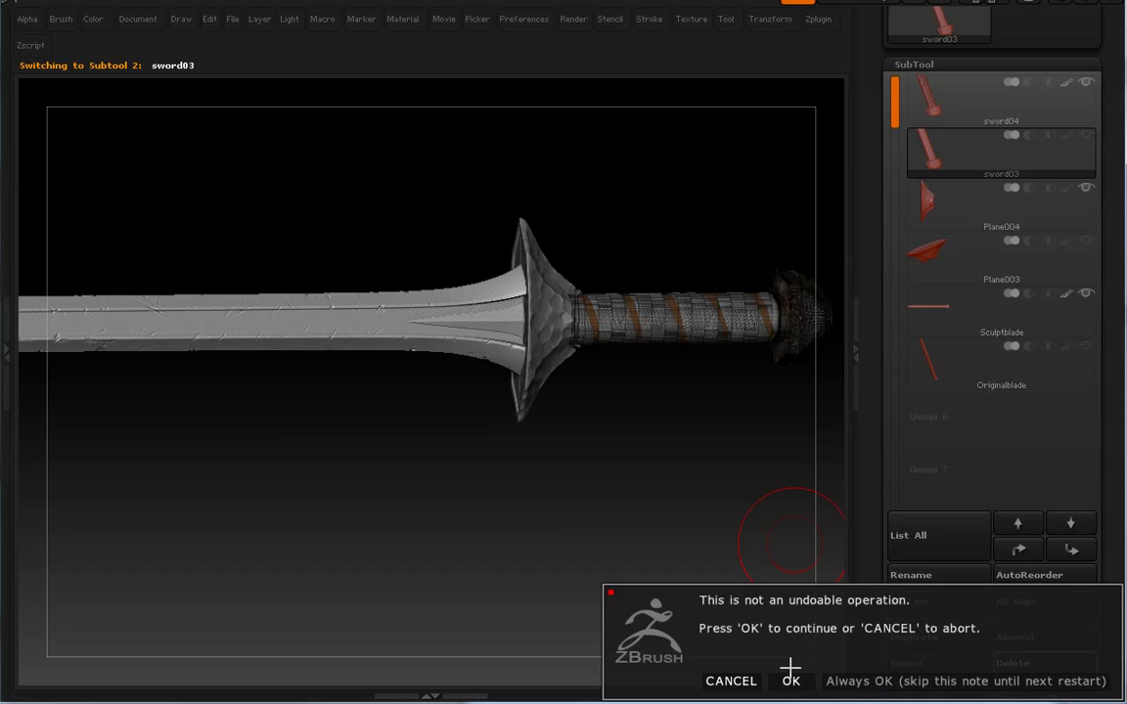
Delete the sword03 and Plane003 subtools, then select the Originalblade subtool
left_click(790, 680)
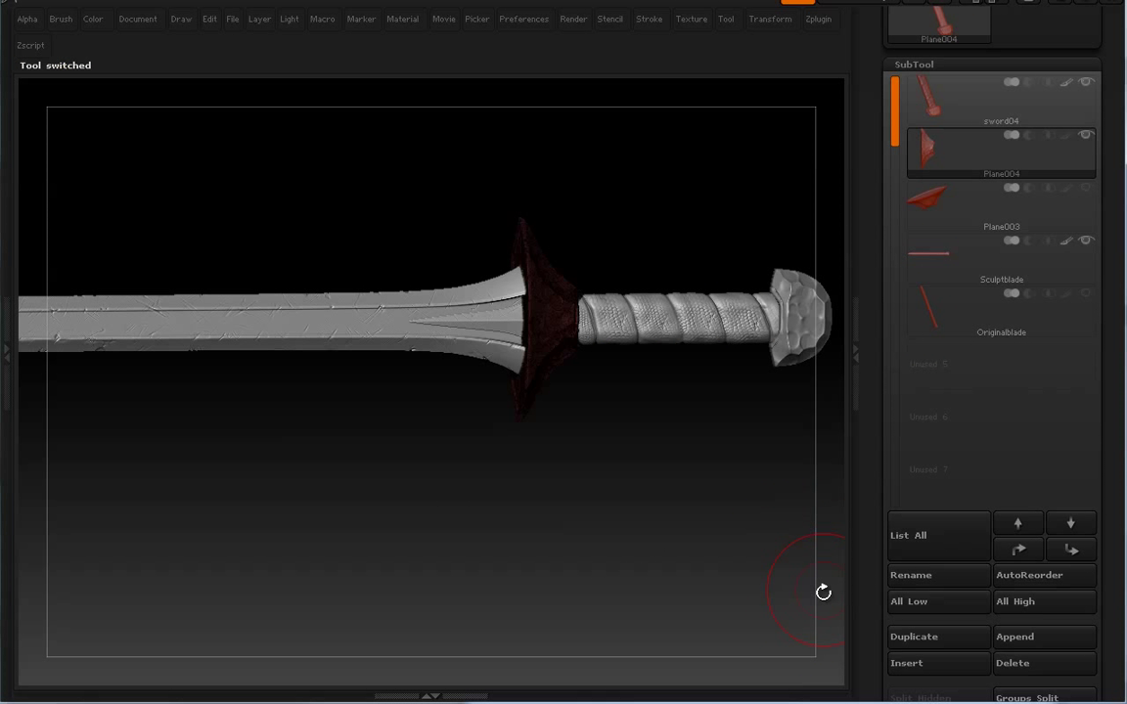
mouse_move(781, 428)
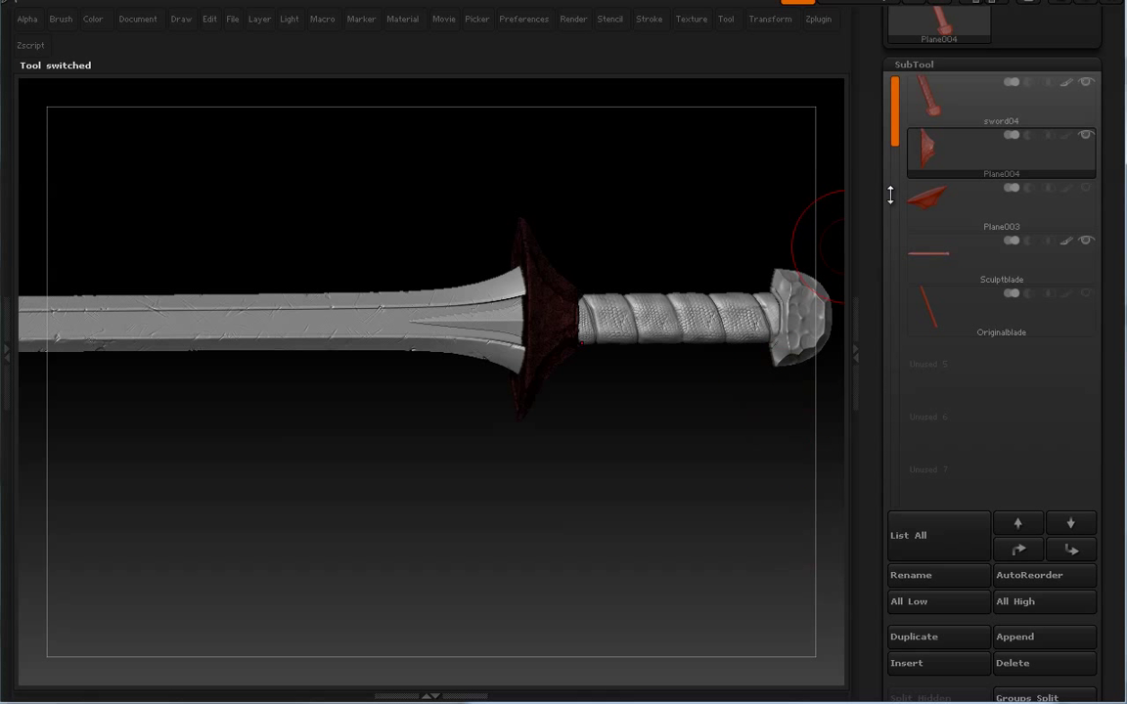
left_click(1000, 205)
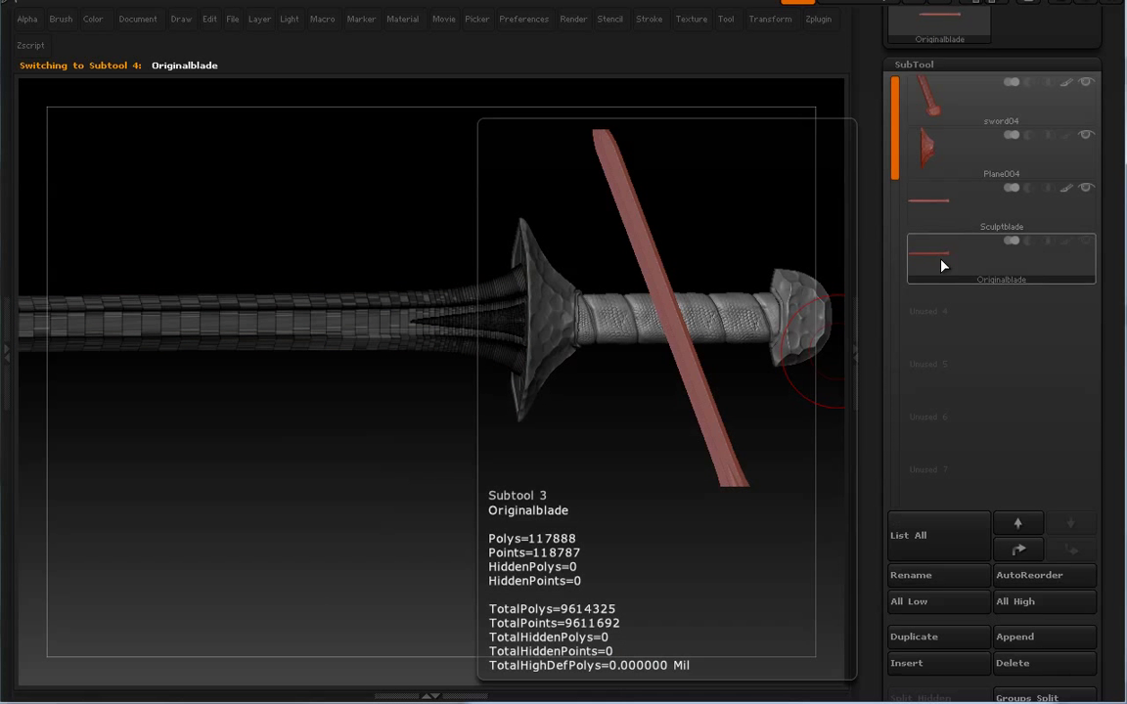
left_click(1012, 663)
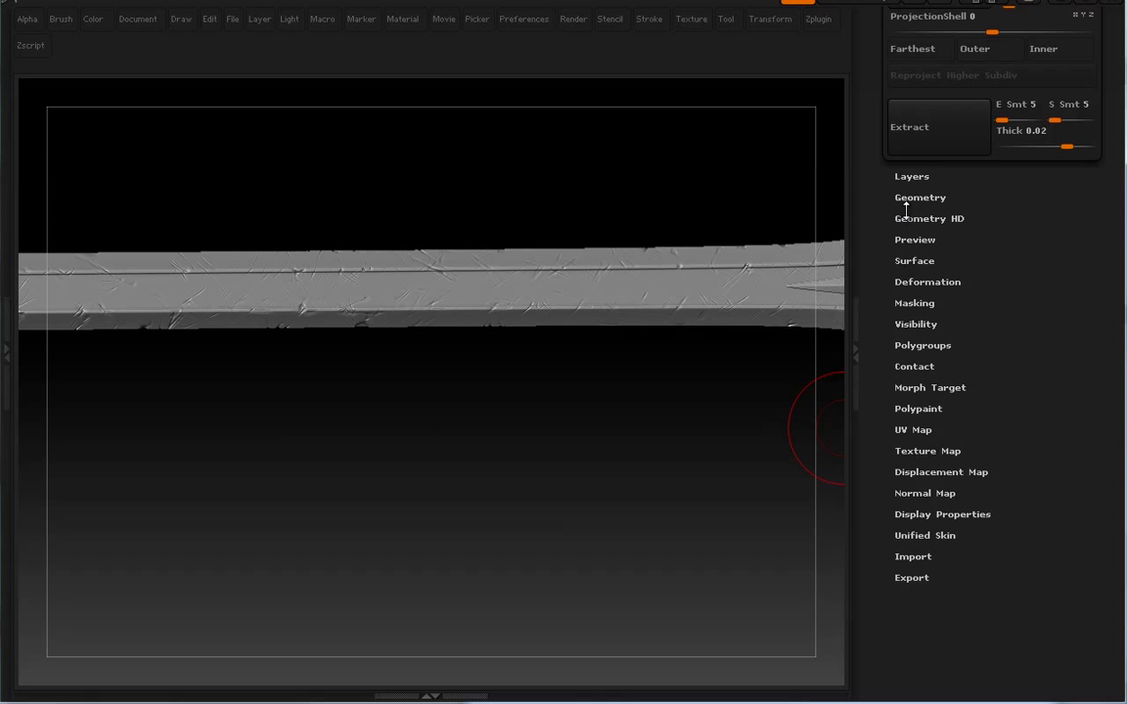
Bake the blade's sculpt layer into the mesh with Layers > Bake All
left_click(911, 176)
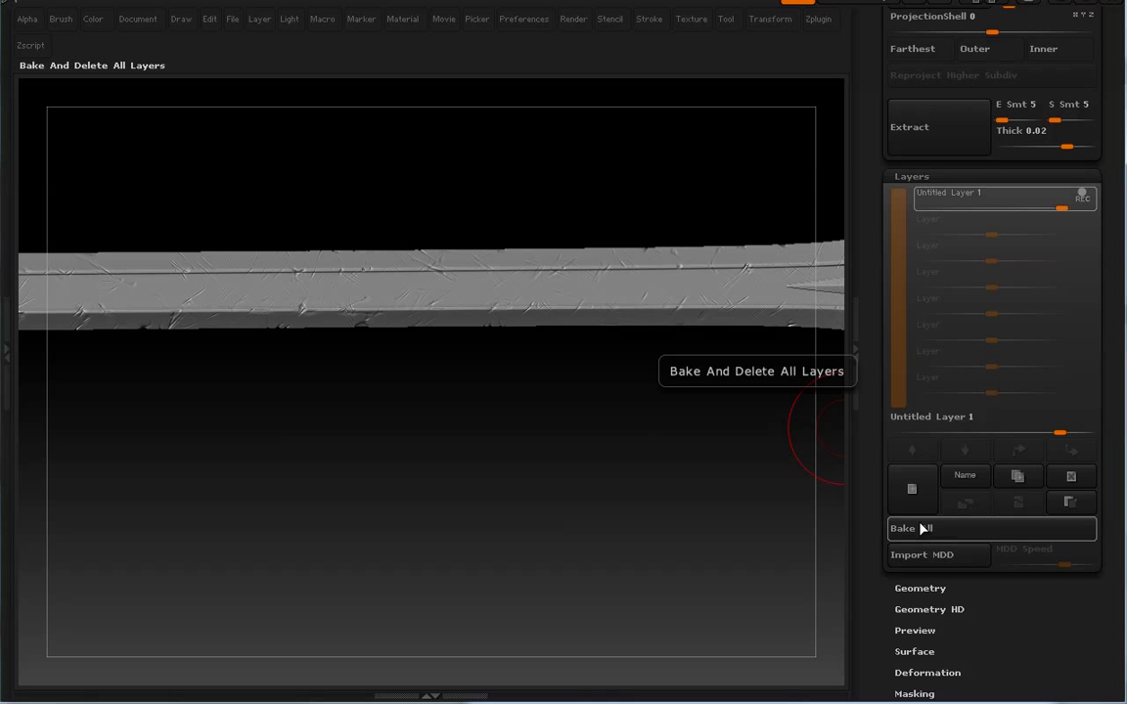
left_click(911, 528)
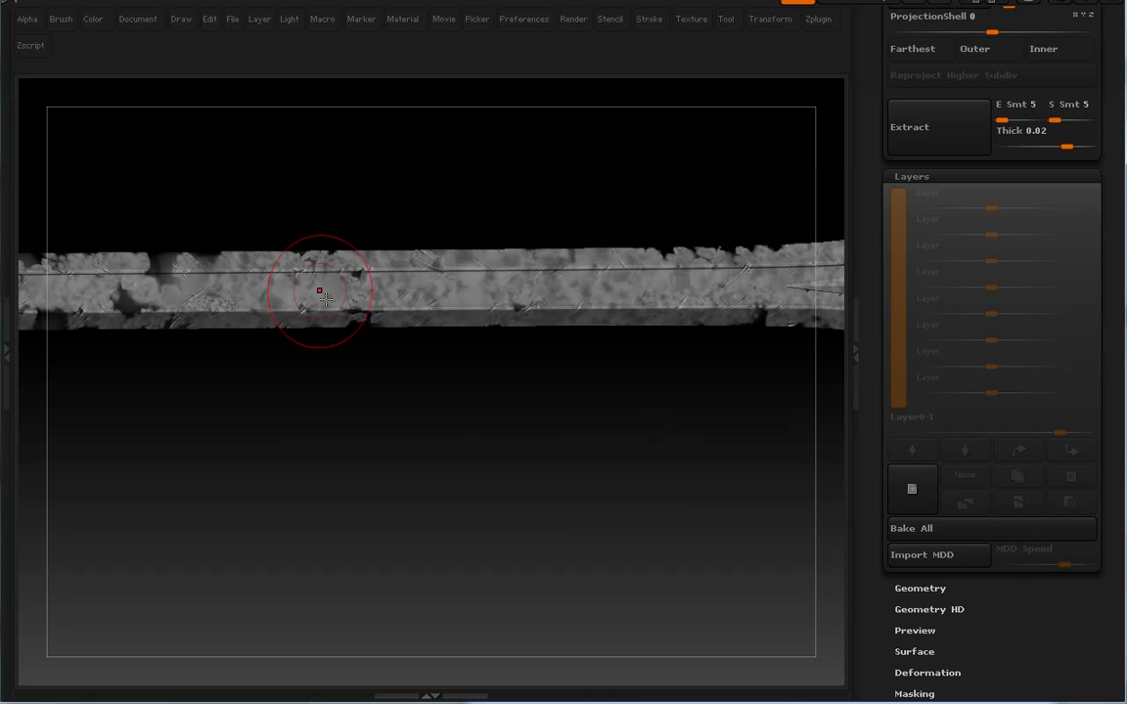
left_click(93, 19)
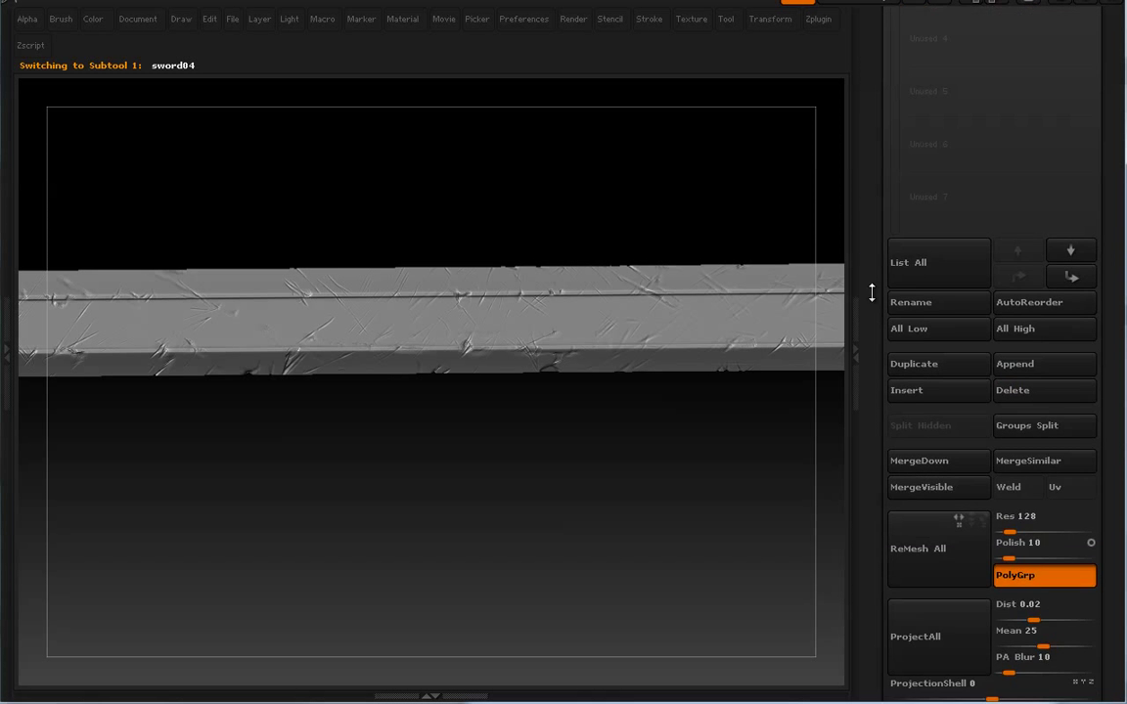
left_click(1001, 157)
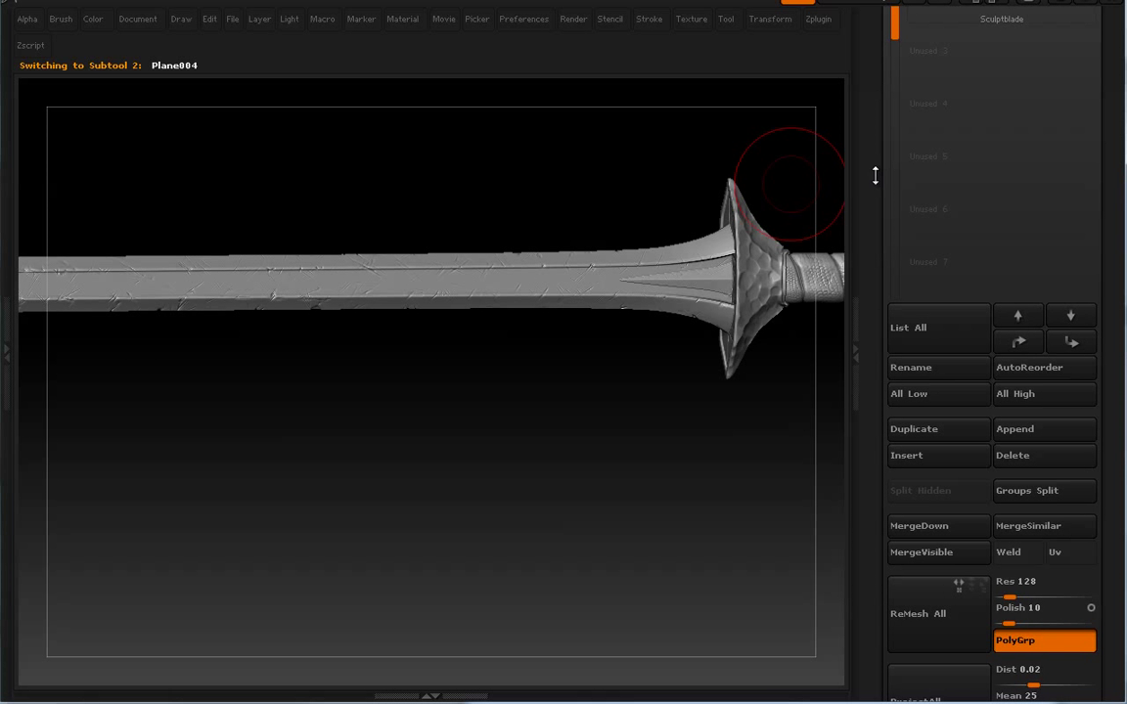
Bring up the Zplugin menu to reach Decimation Master
left_click(769, 18)
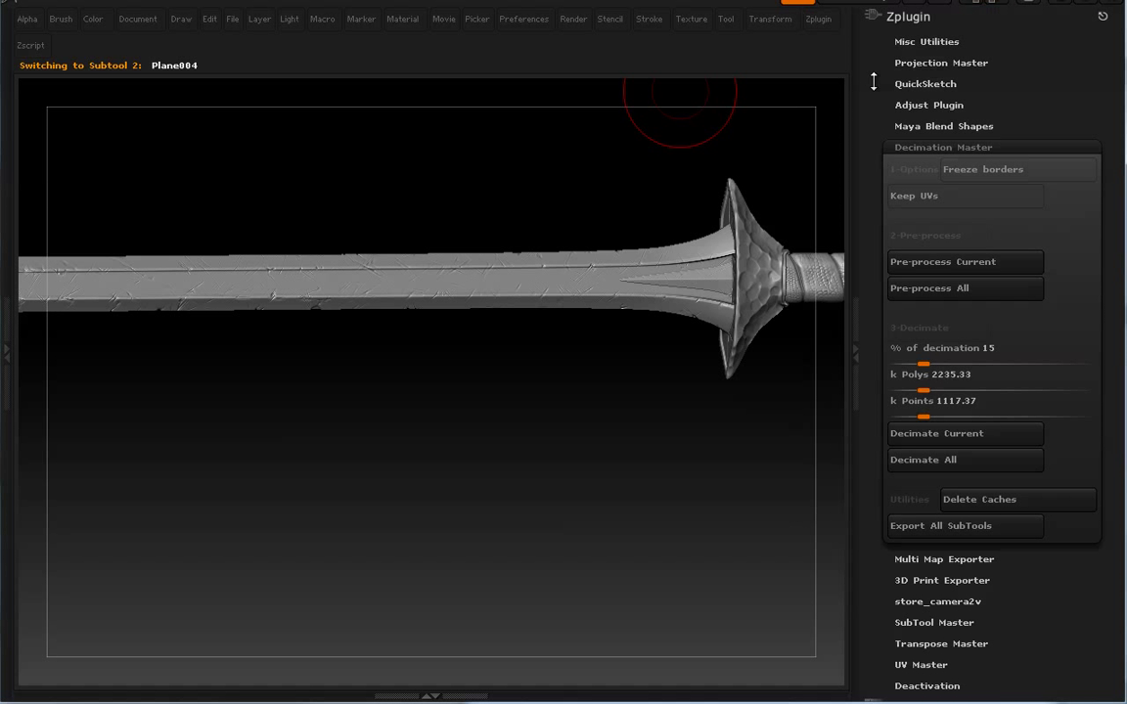
mouse_move(965, 287)
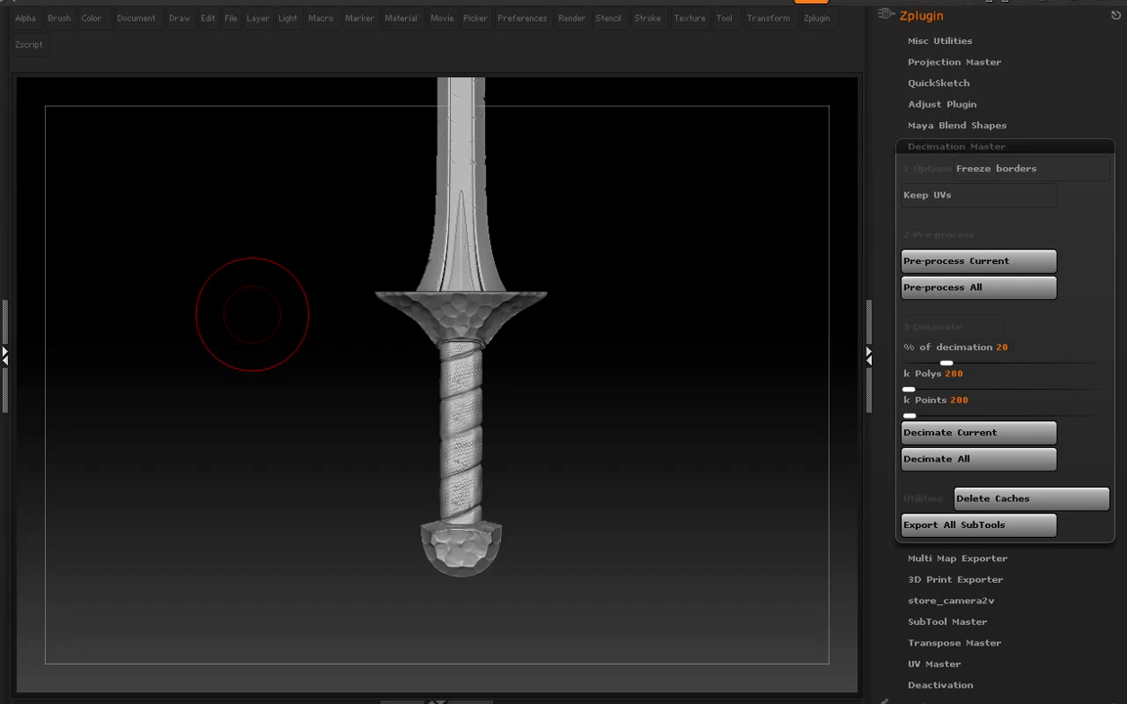
mouse_move(591, 244)
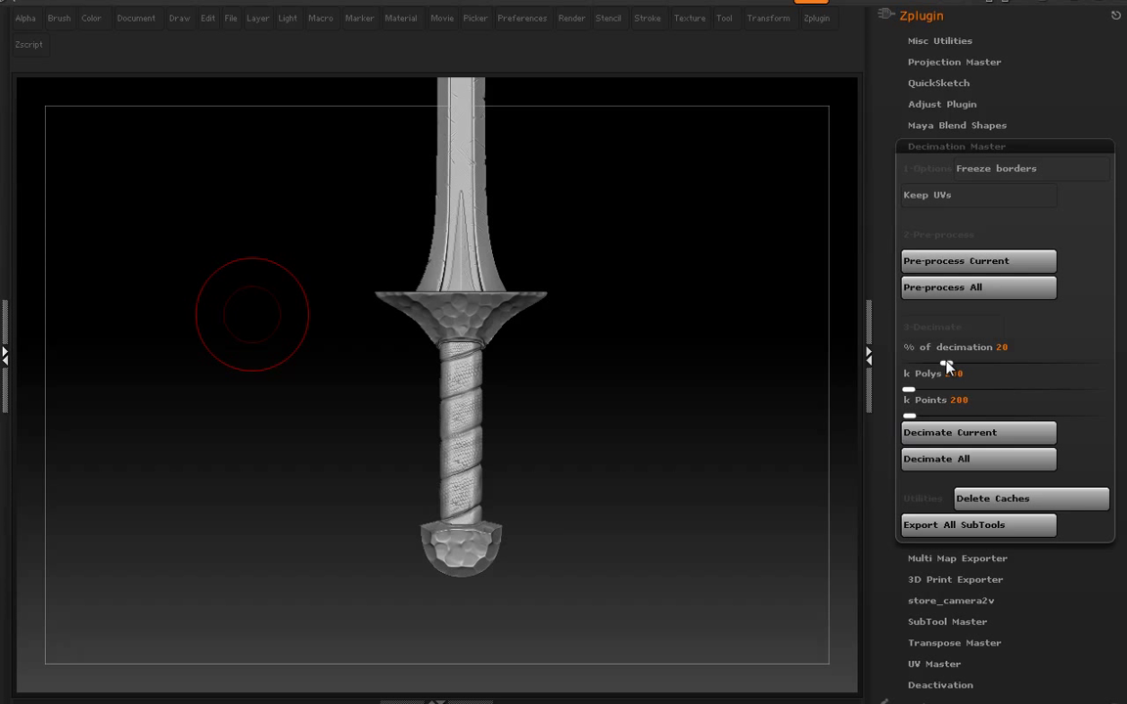
Set decimation to 15 percent, then pre-process and decimate the blade subtool
left_click(954, 346)
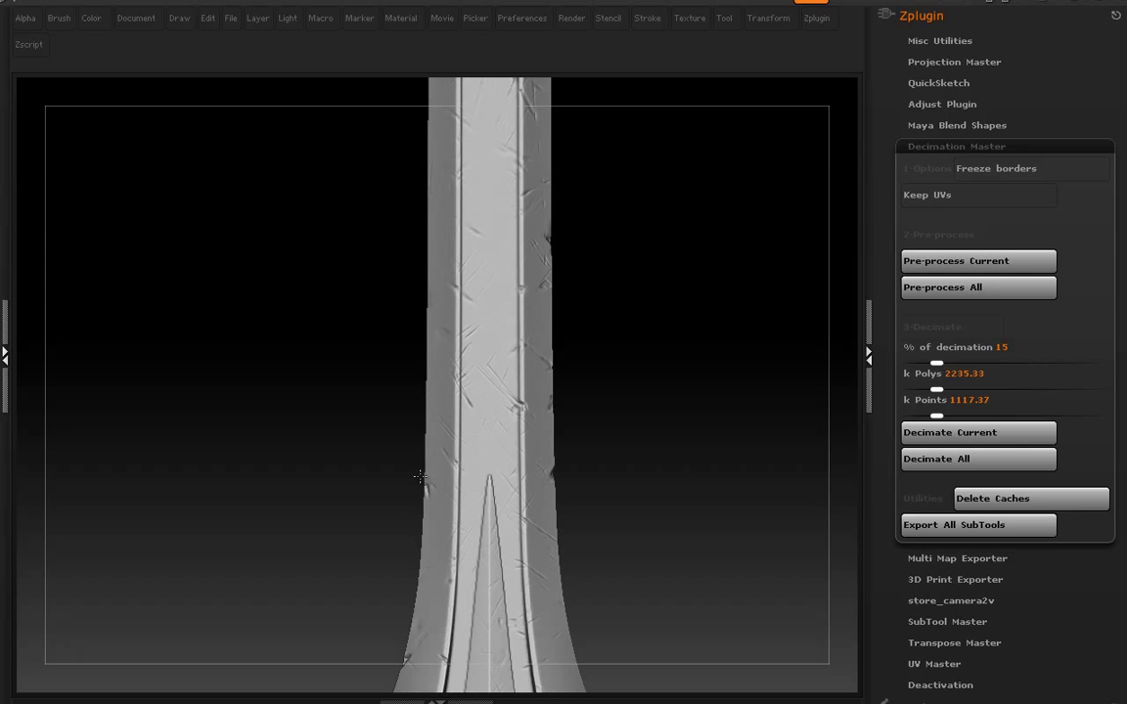
left_click(978, 459)
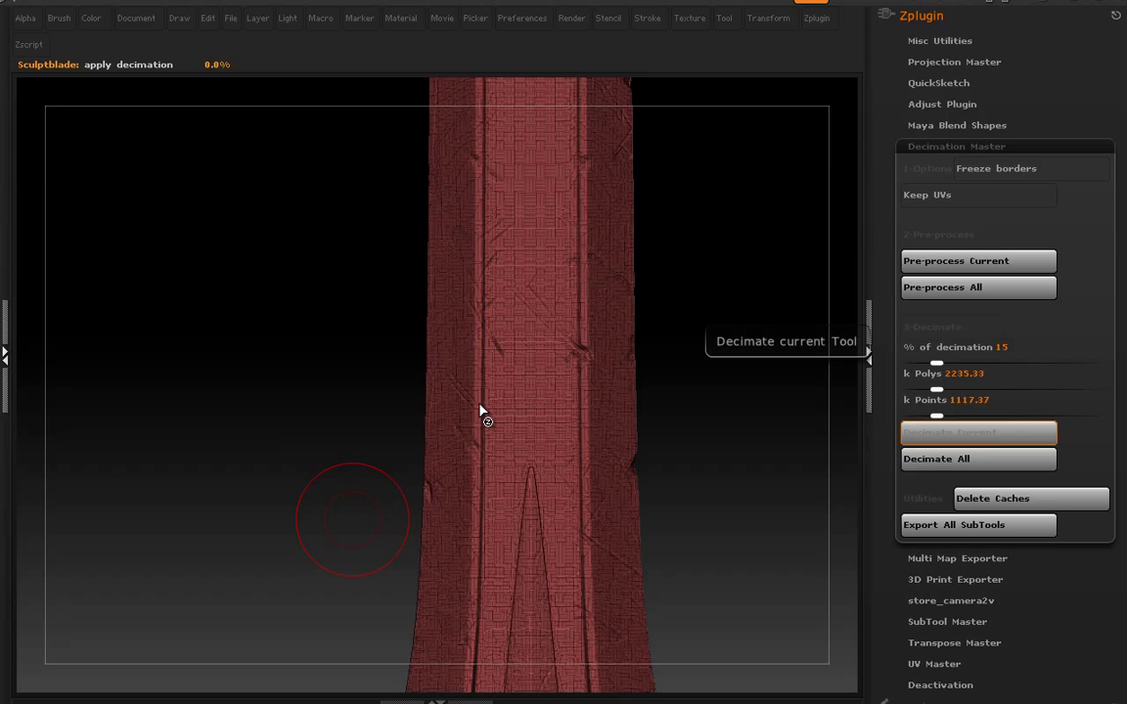
left_click(979, 433)
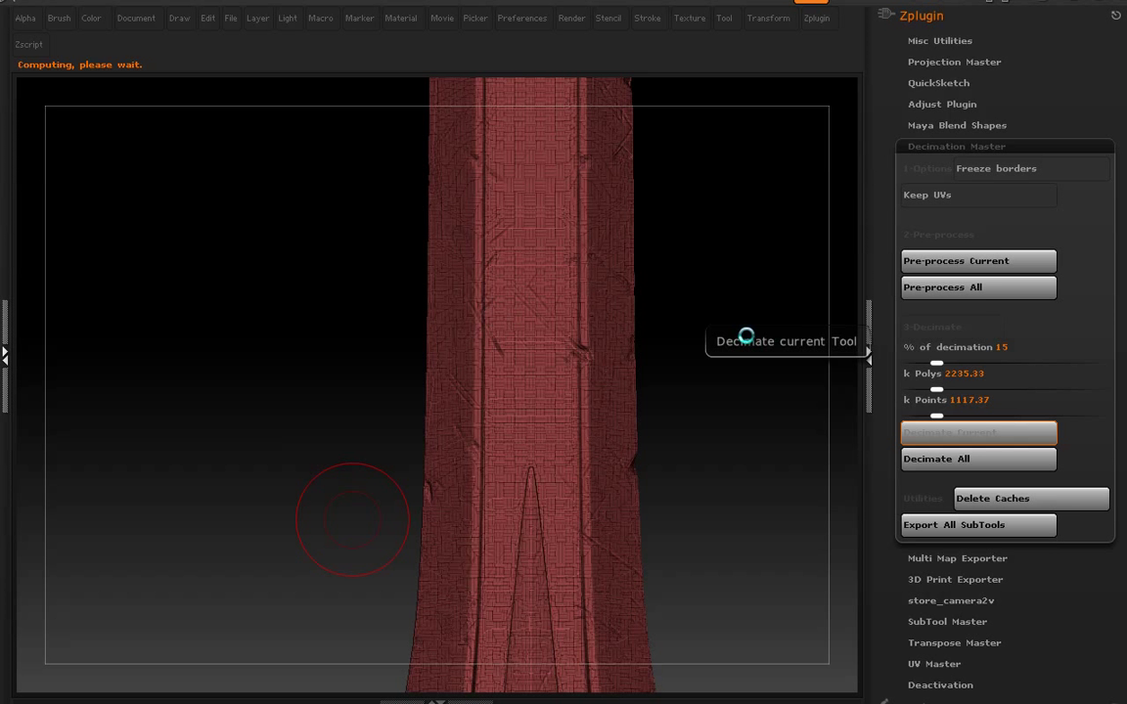
left_click(977, 432)
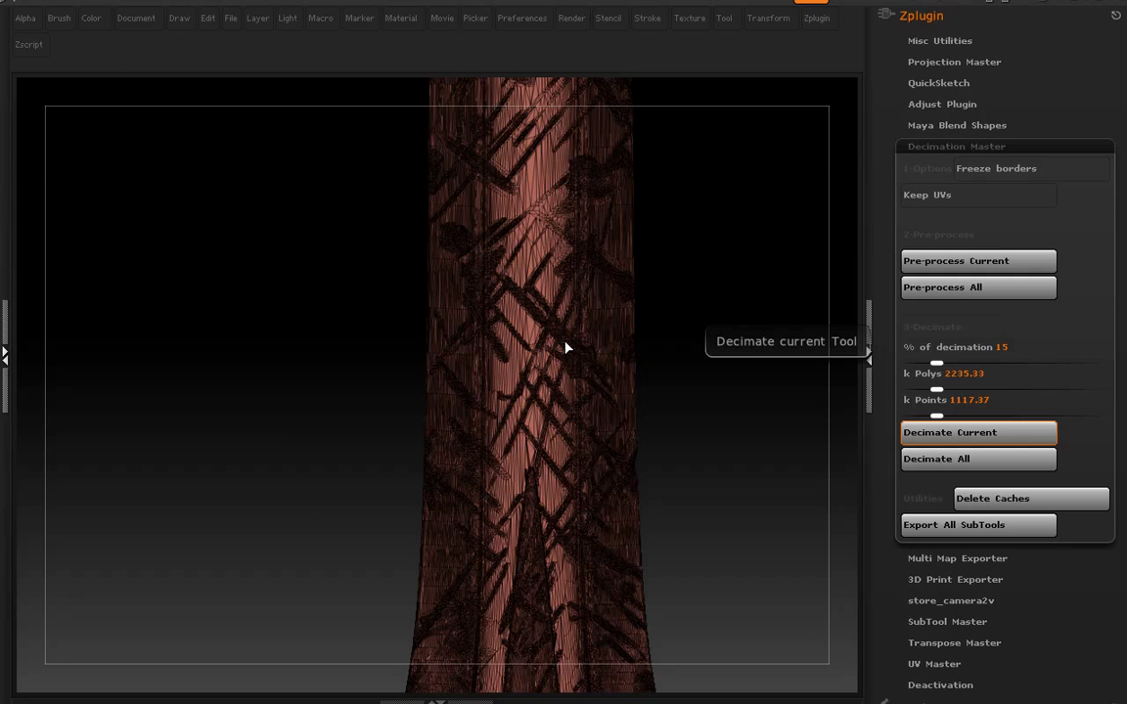
left_click(948, 432)
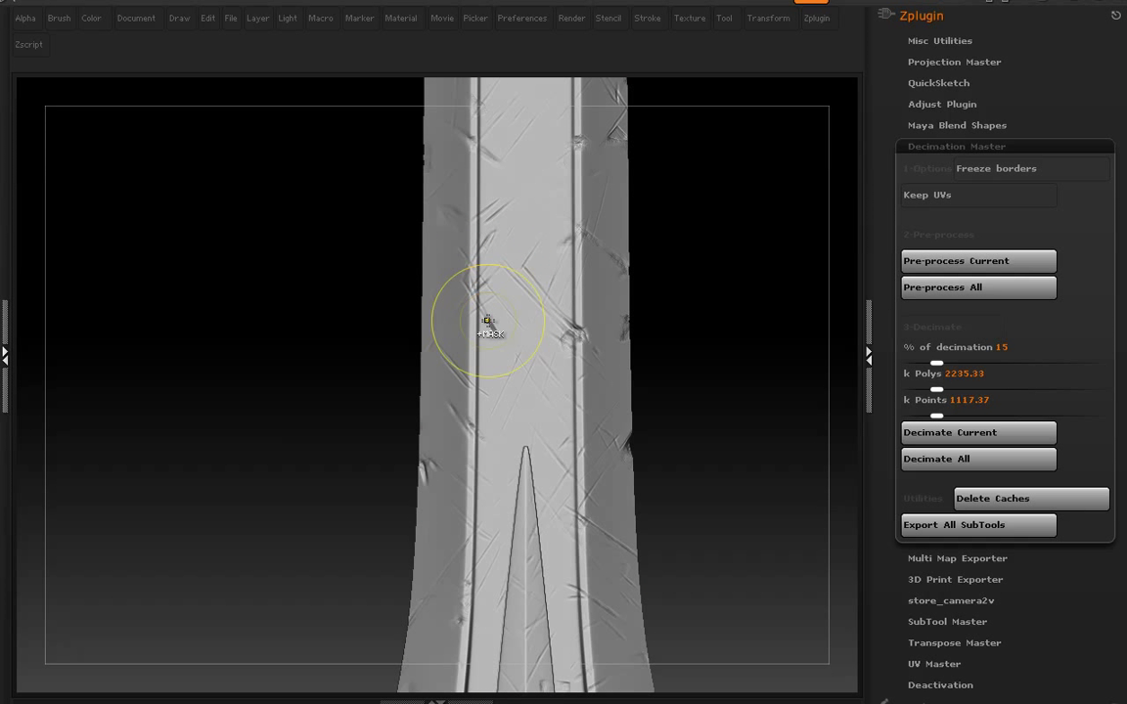
mouse_move(579, 321)
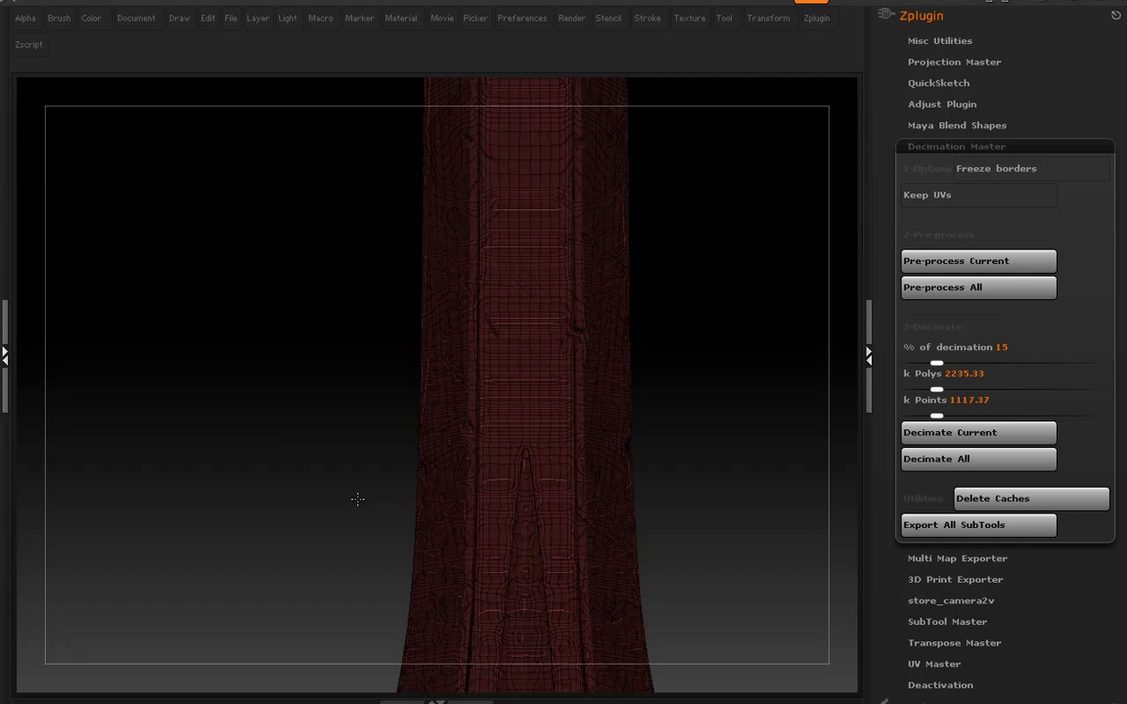
left_click_drag(357, 498, 547, 365)
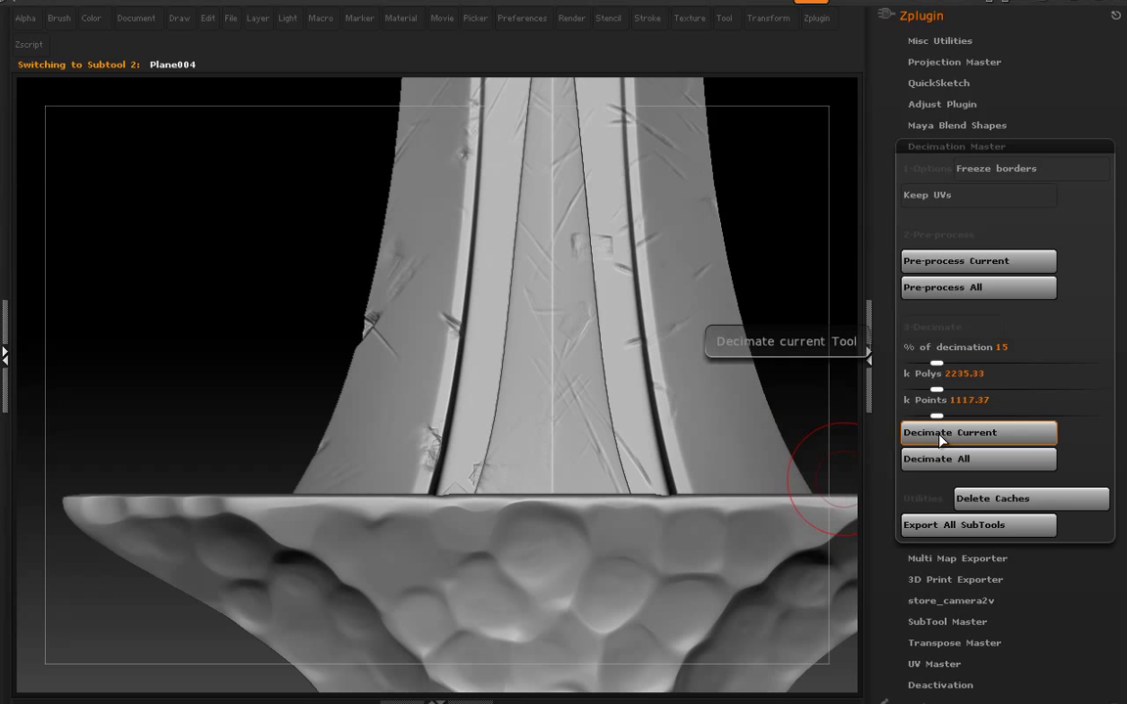
Decimate the Plane004 guard subtool and the sword04 grip subtool
left_click(948, 433)
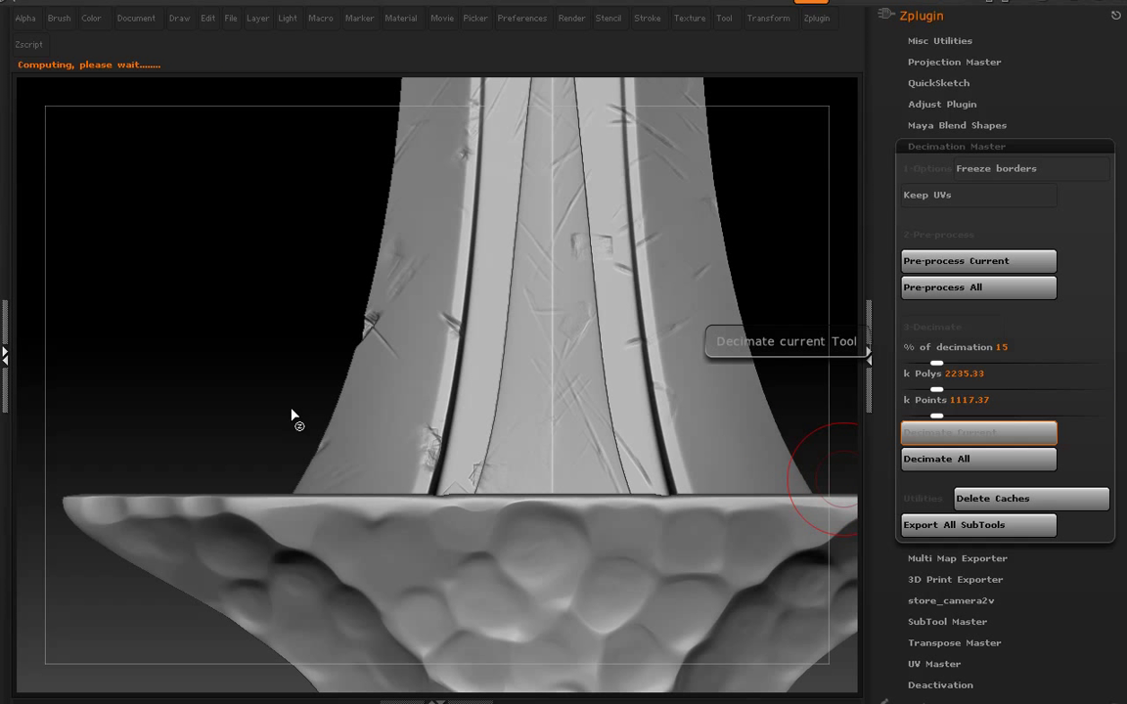
mouse_move(434, 504)
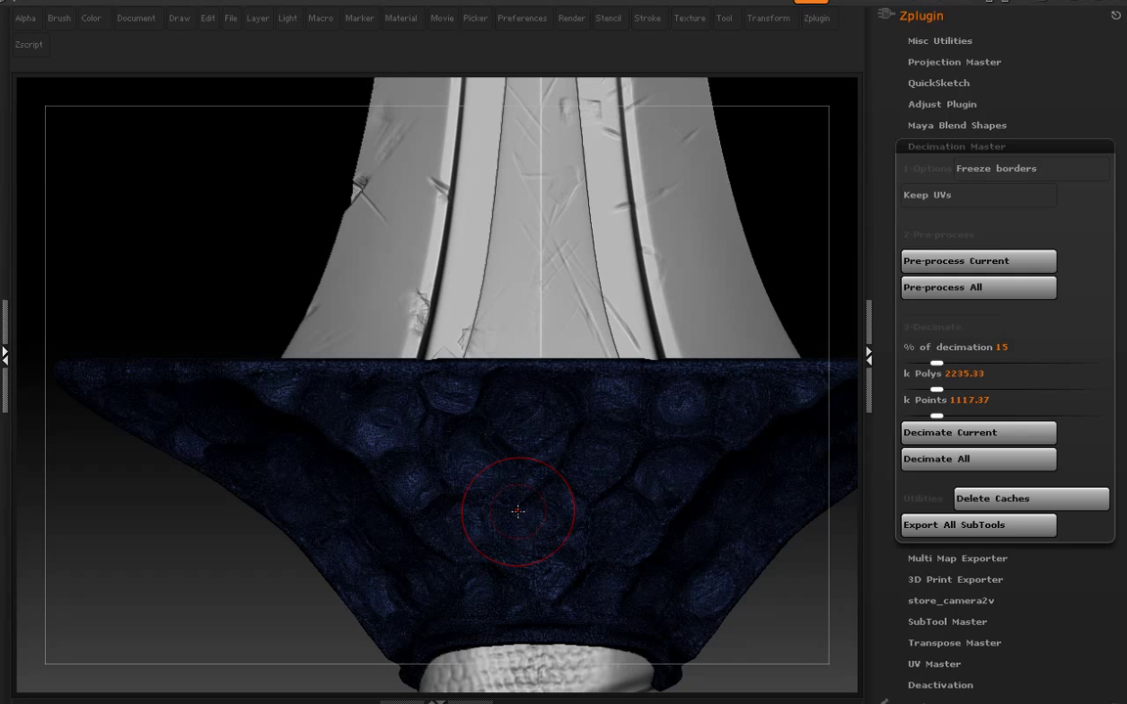
mouse_move(458, 531)
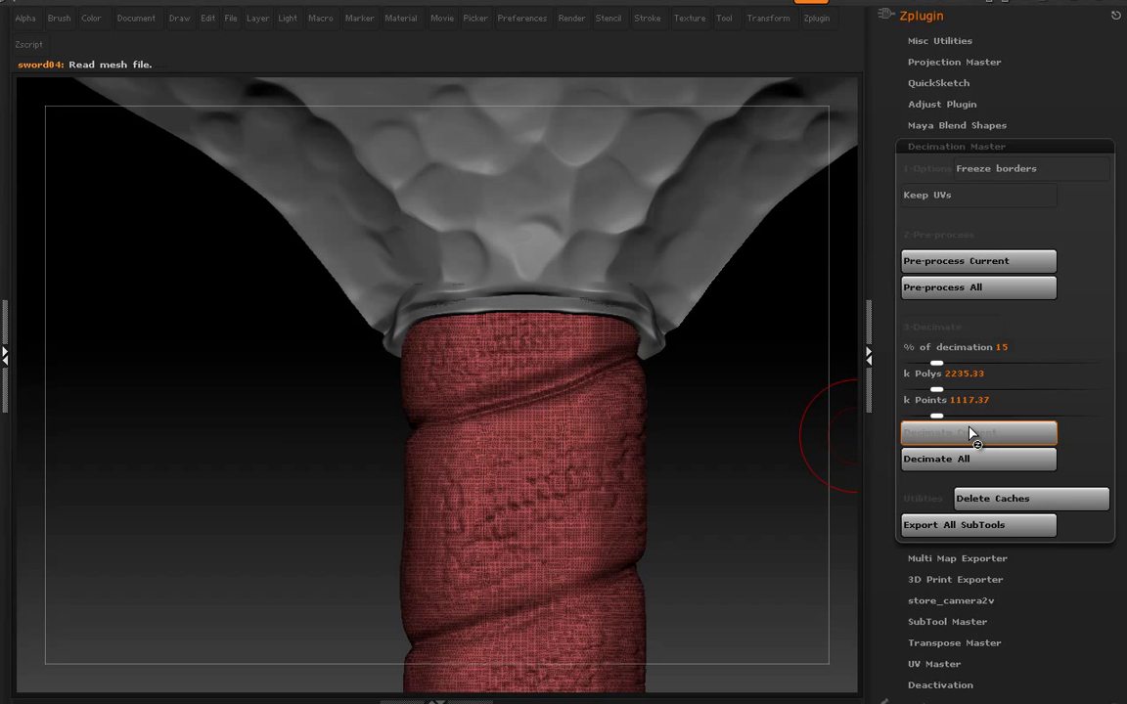
left_click(979, 432)
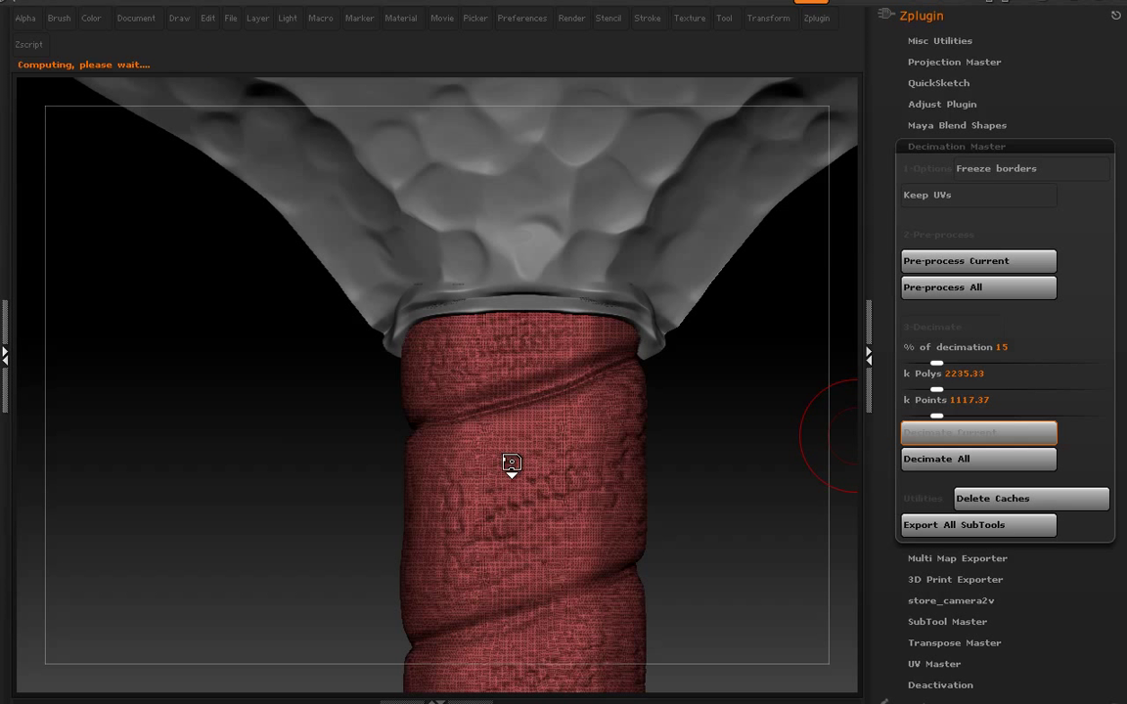
mouse_move(678, 449)
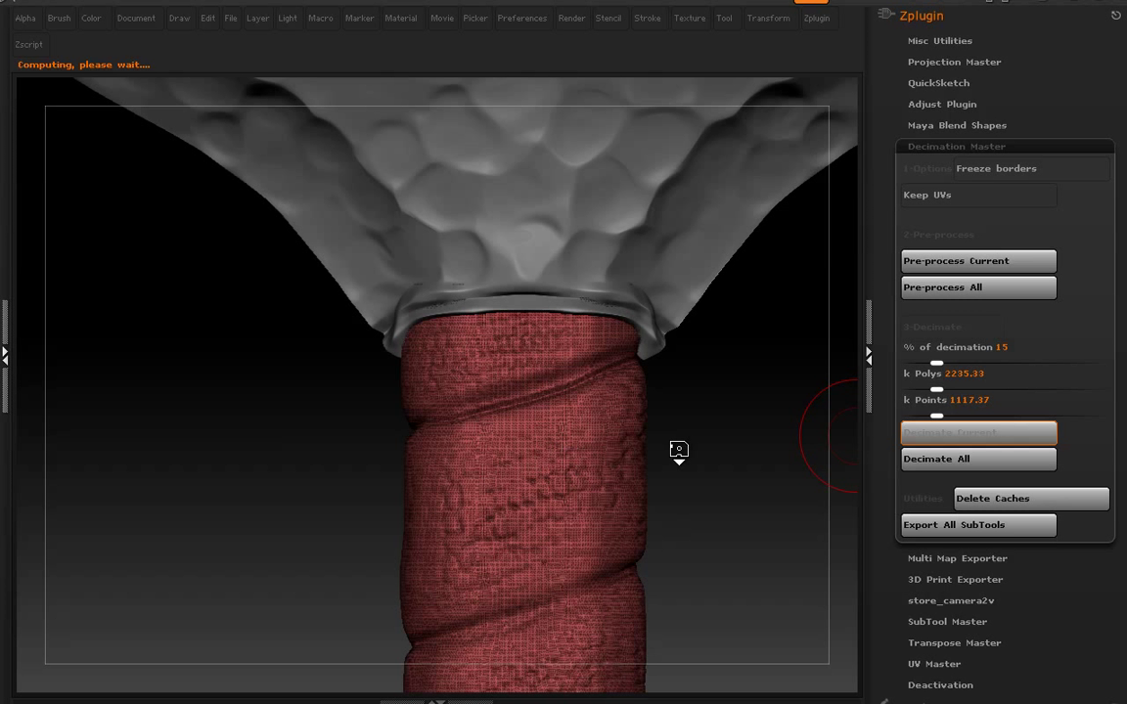
left_click(977, 432)
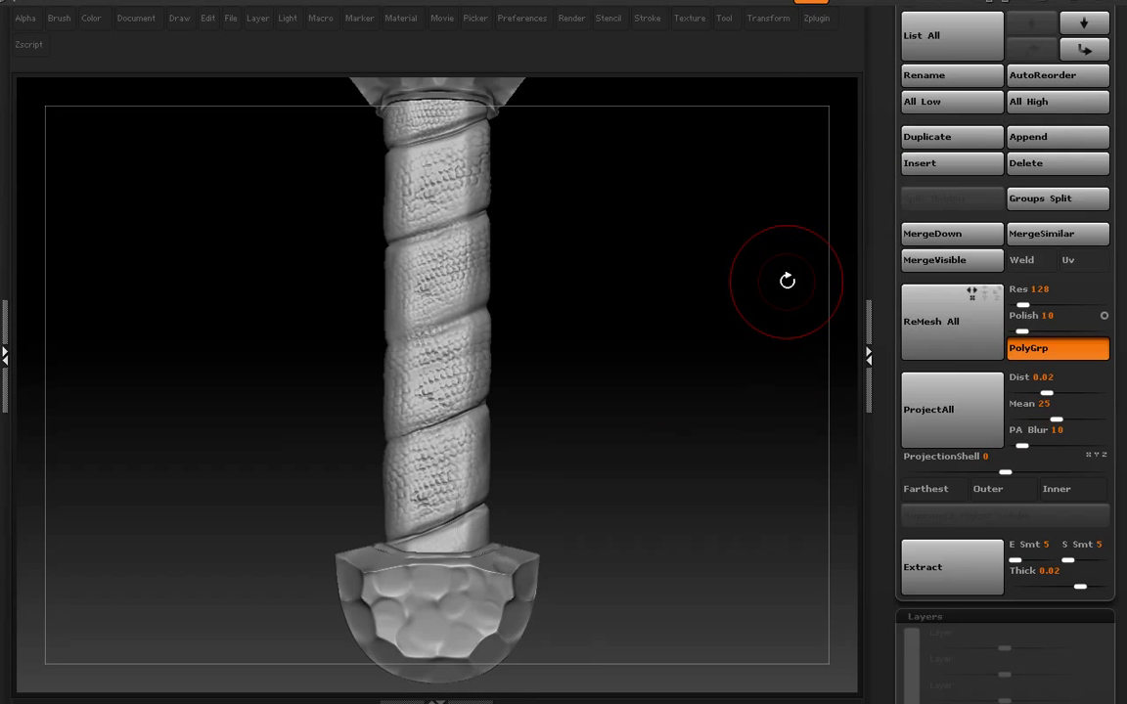
Rotate the merged Merged_sword04 tool to inspect the grip and whole sword
left_click_drag(788, 282, 680, 439)
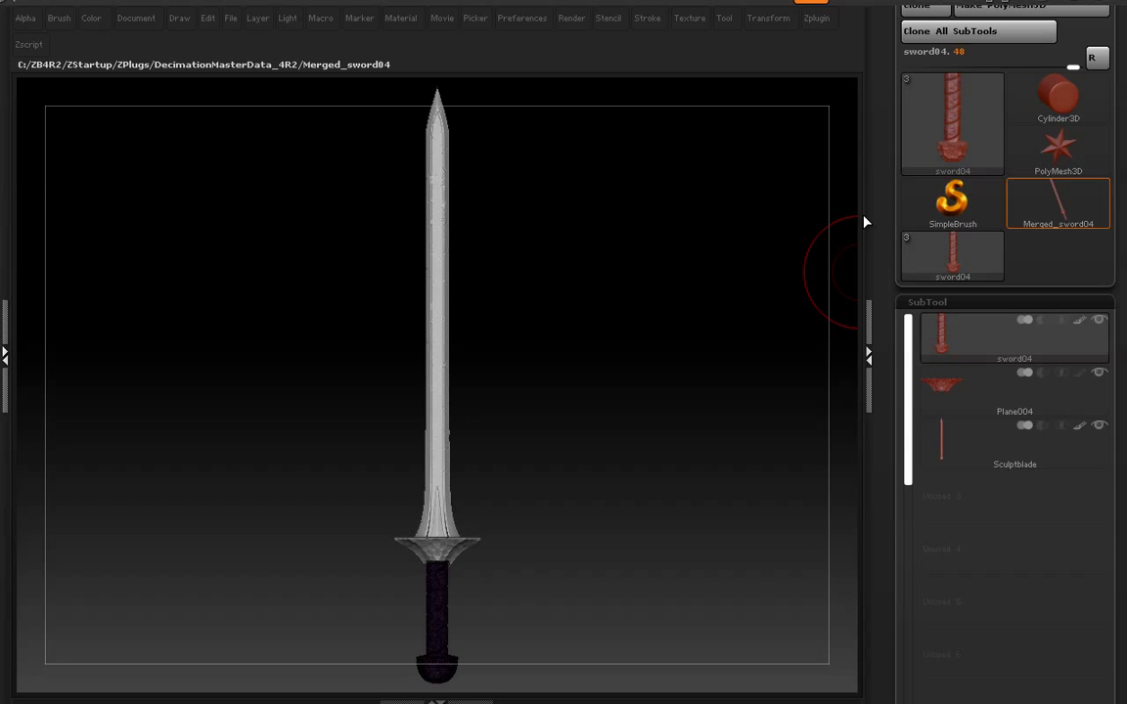
mouse_move(464, 526)
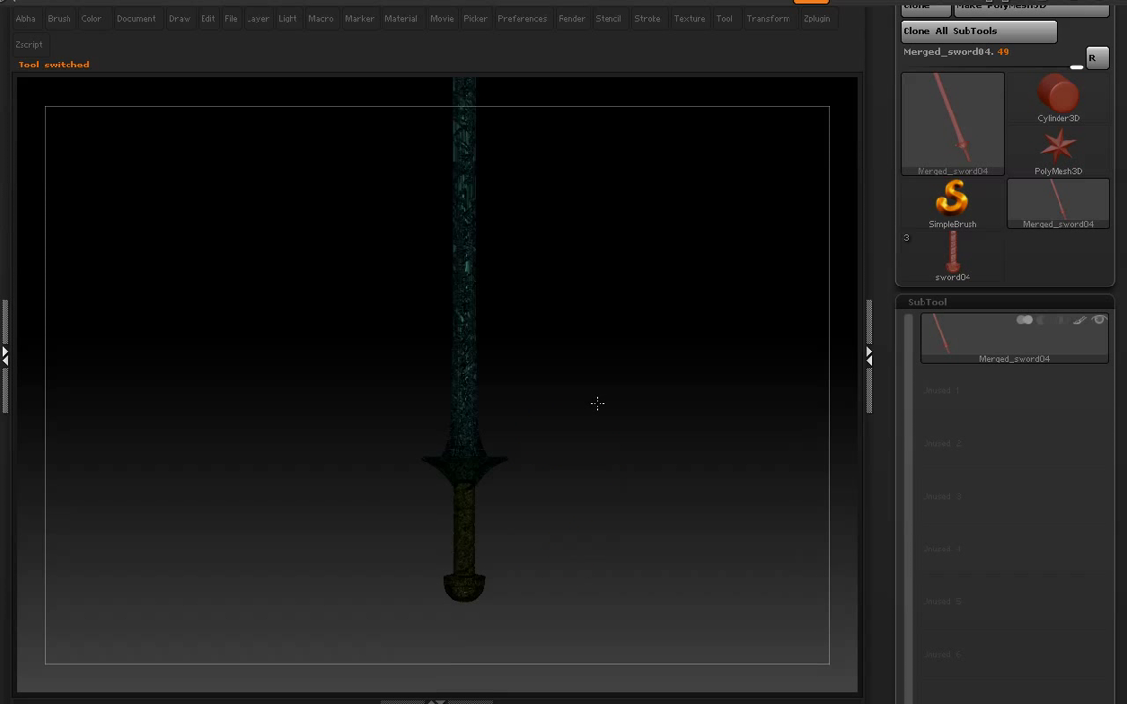
left_click_drag(597, 404, 581, 553)
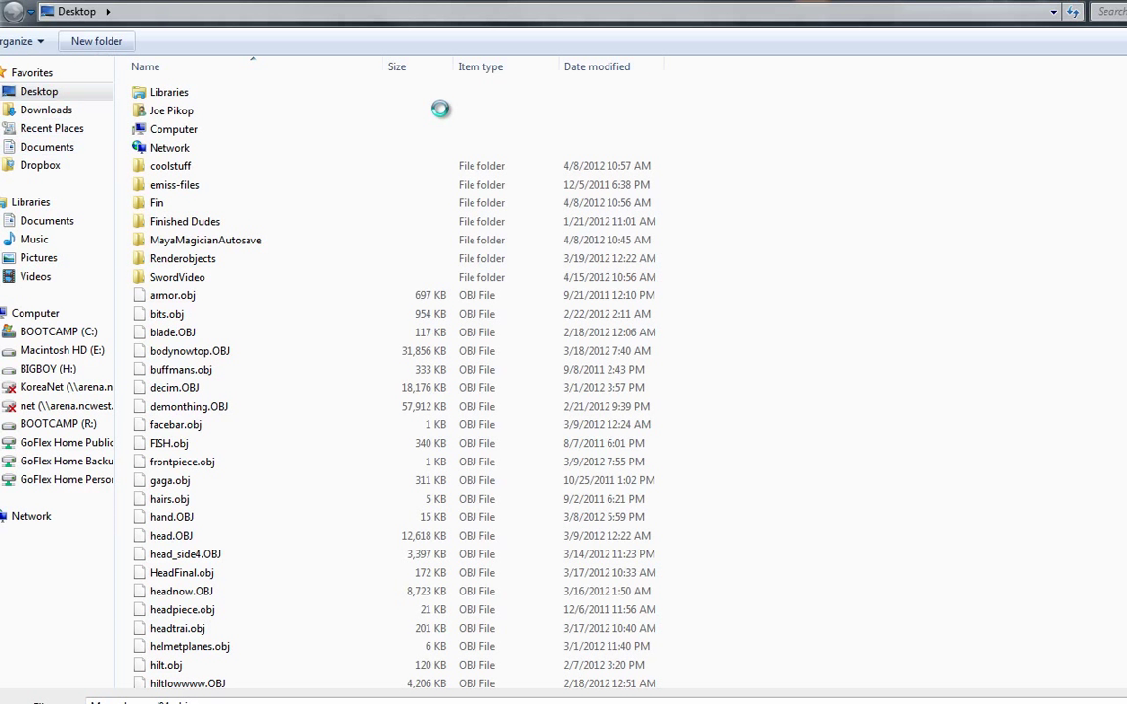
Create a Sword folder on the Desktop with a Highpoly subfolder inside
left_click(96, 40)
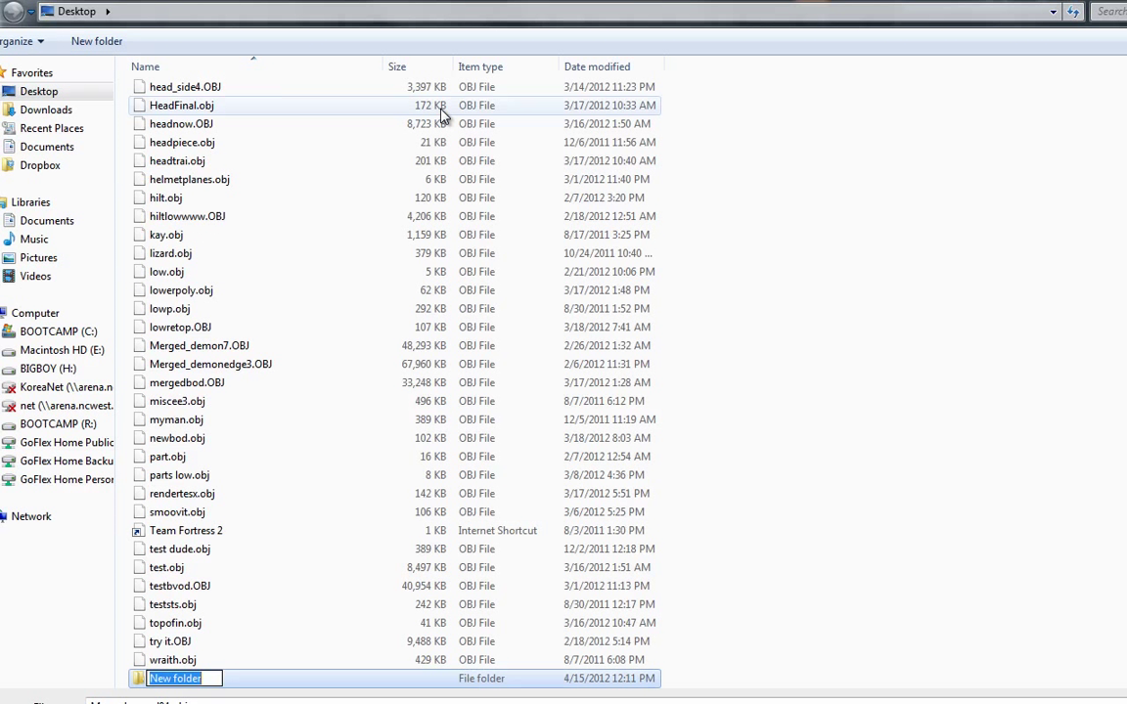
type("SwordMa")
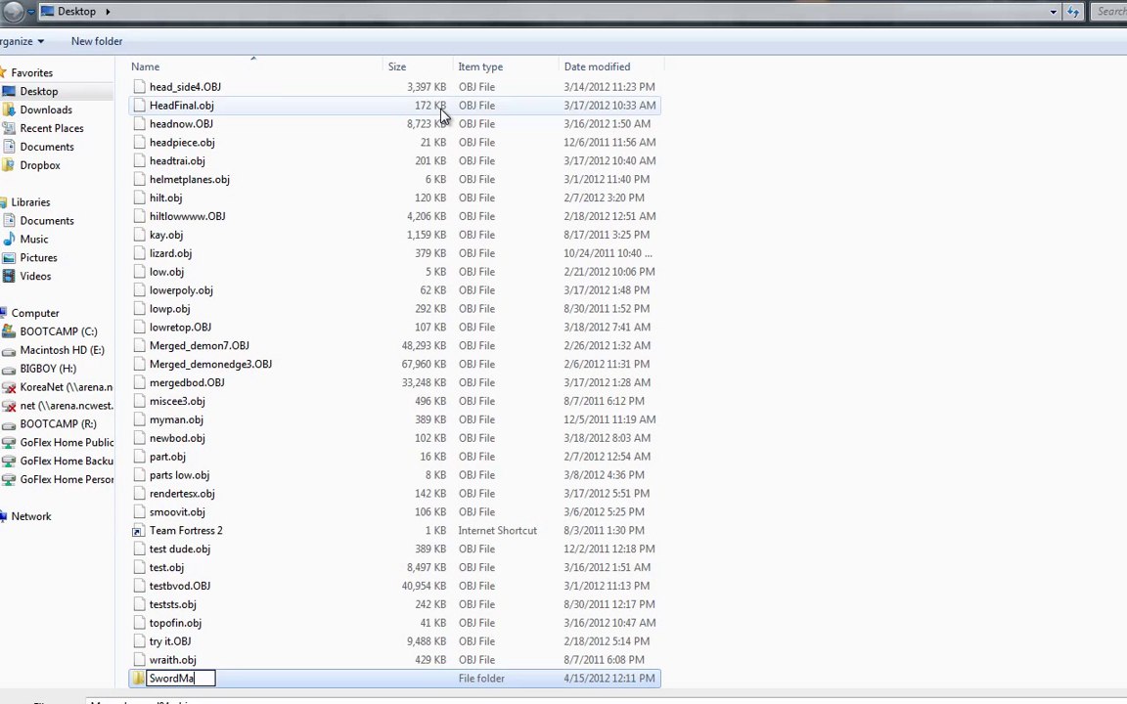
key("BackSpace")
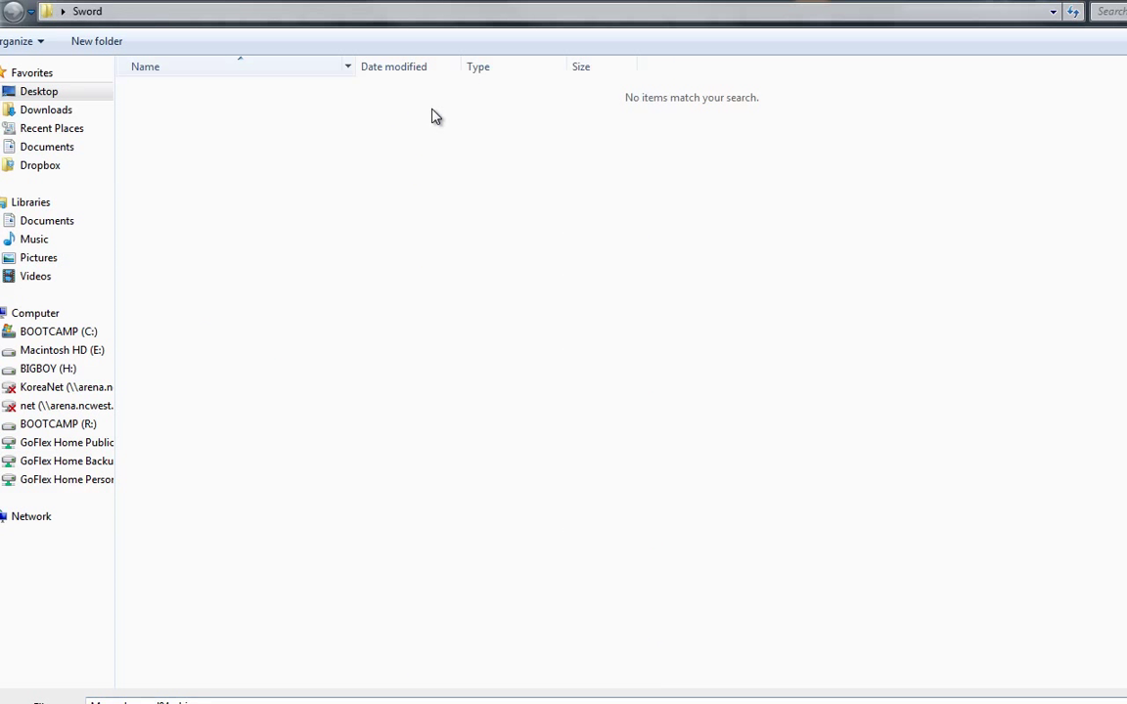
left_click(96, 41)
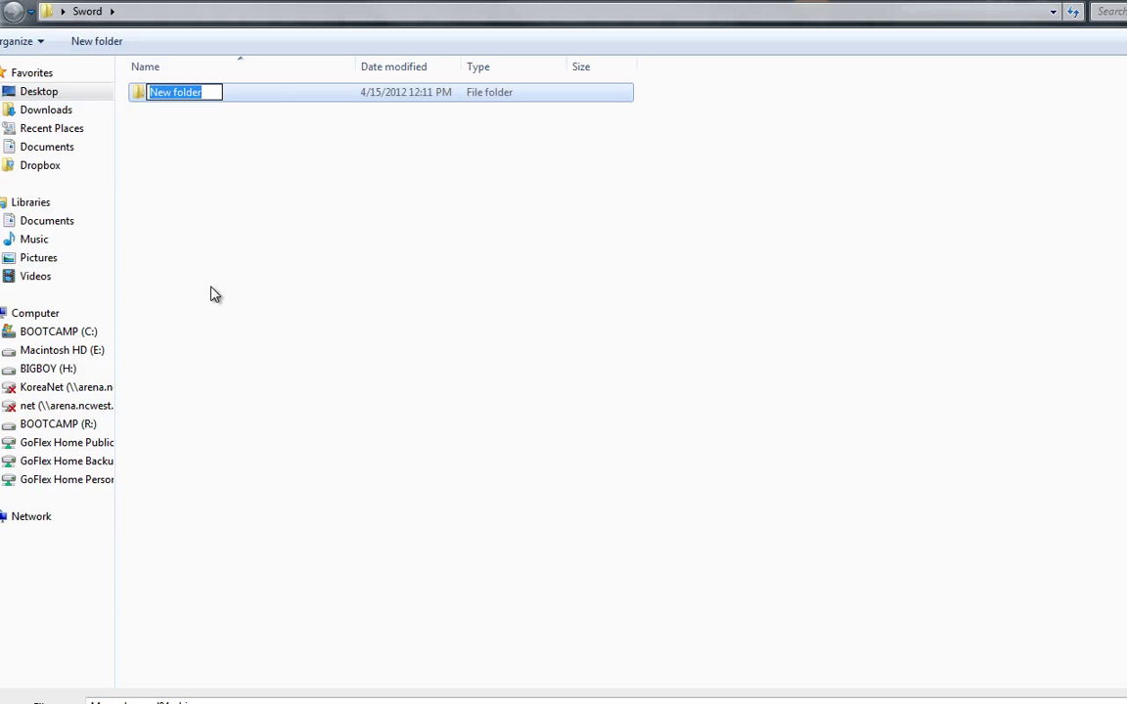
type("Highp")
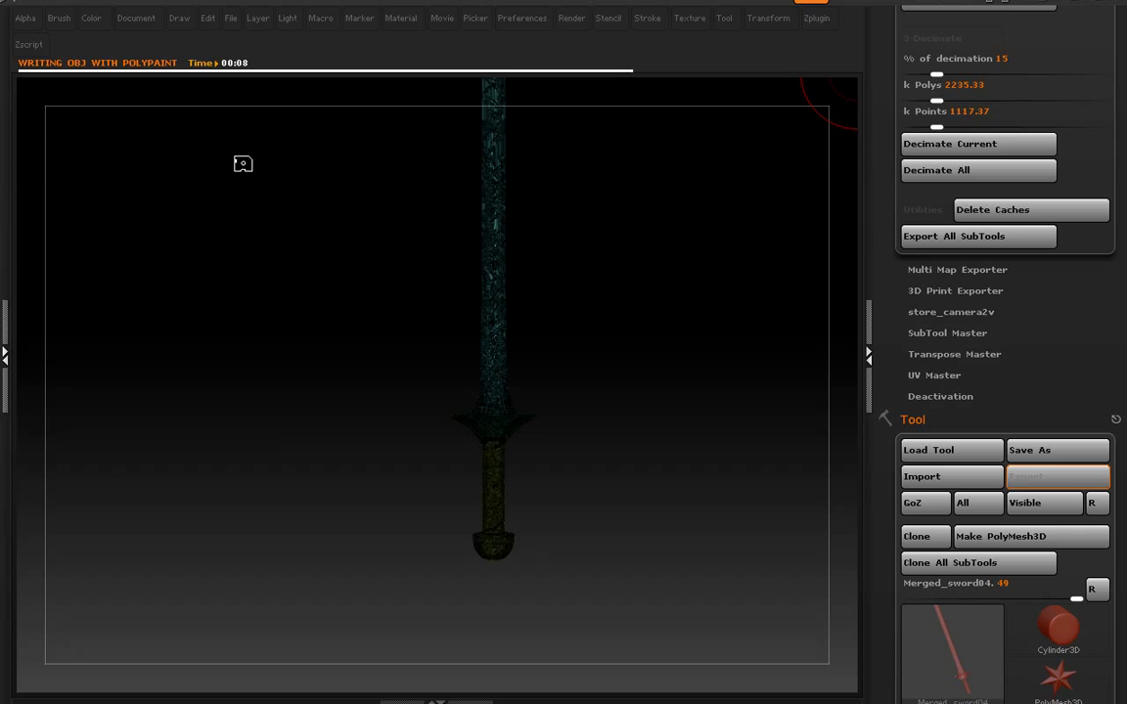
mouse_move(596, 497)
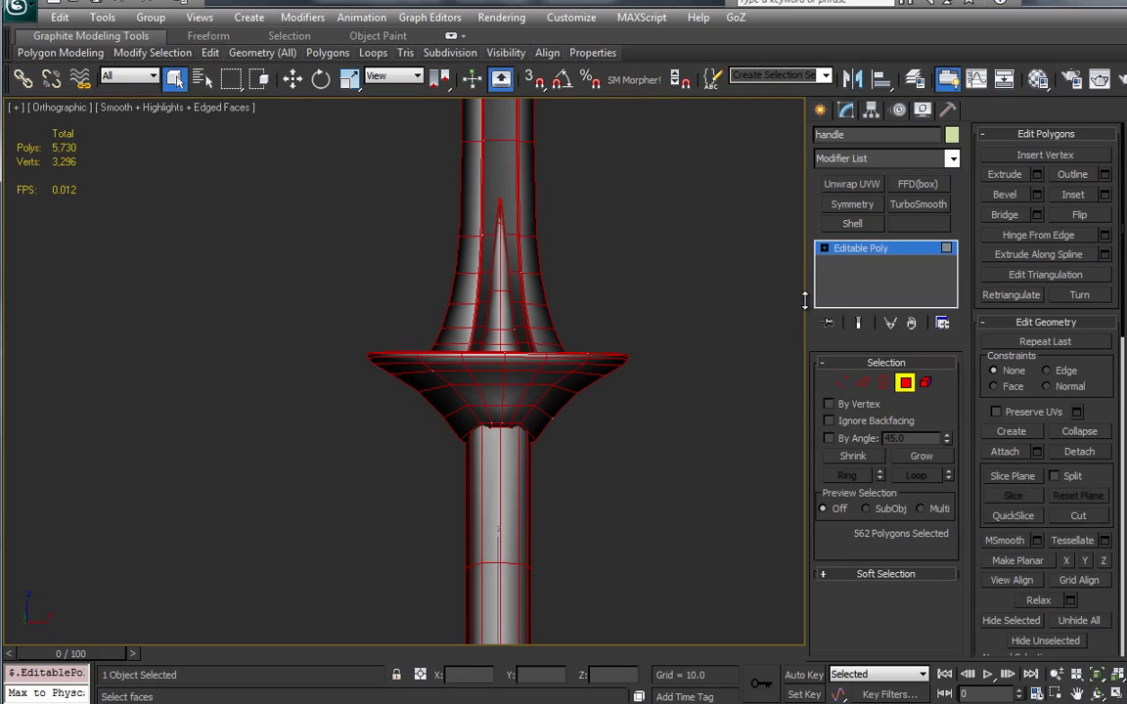
Leave polygon mode and export the low-poly sword to FBX, dismissing the warnings
scroll("down", 3)
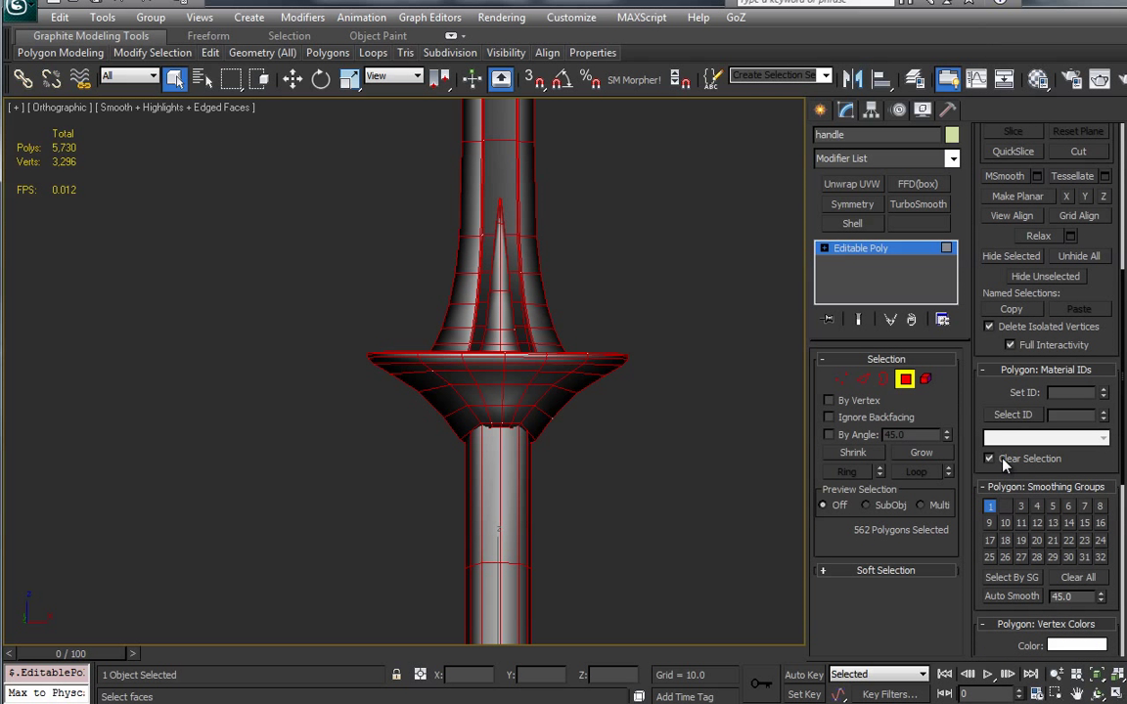
left_click(989, 505)
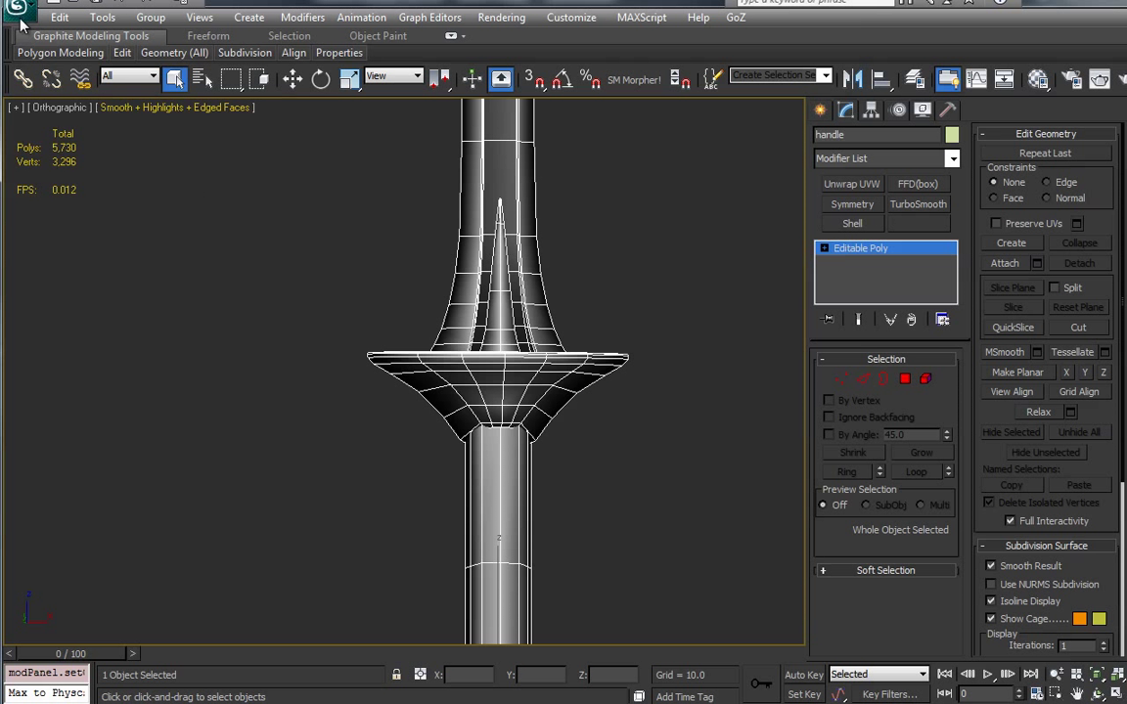
left_click(20, 12)
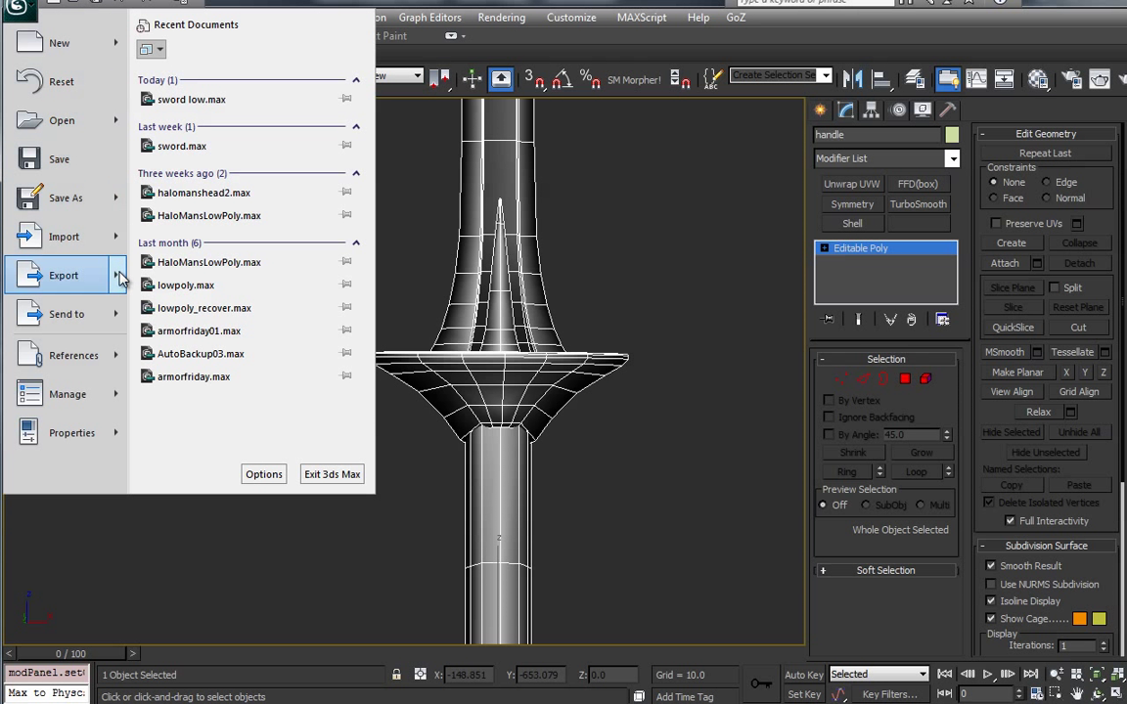
mouse_move(164, 186)
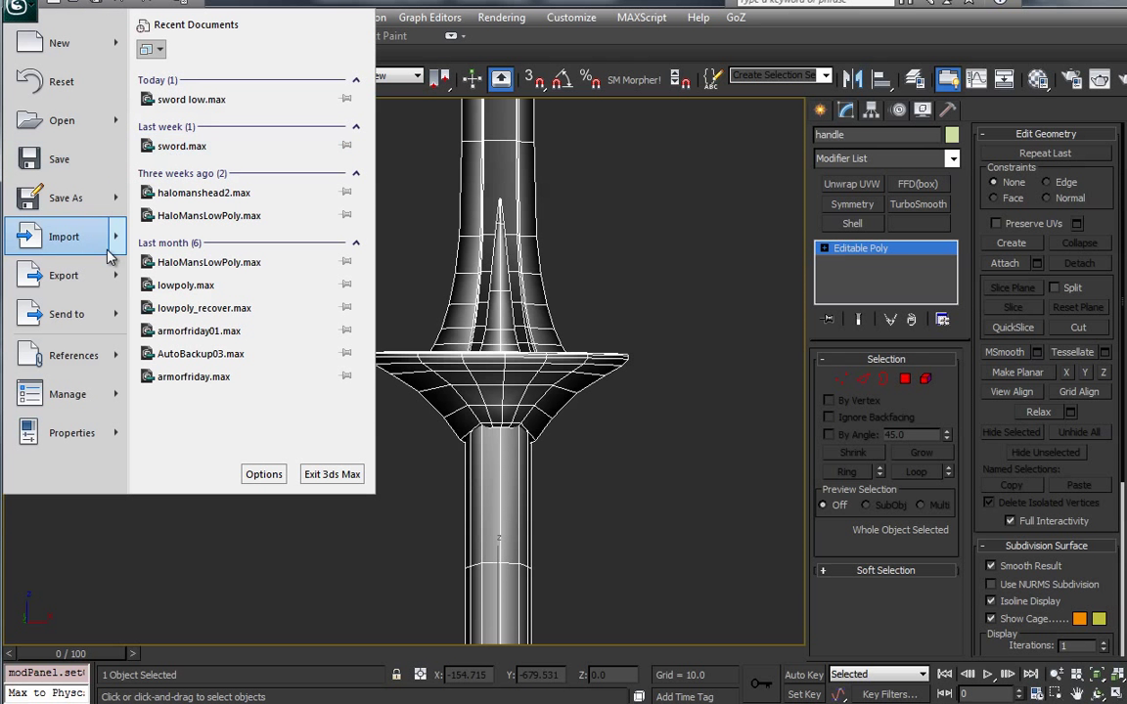
left_click(64, 275)
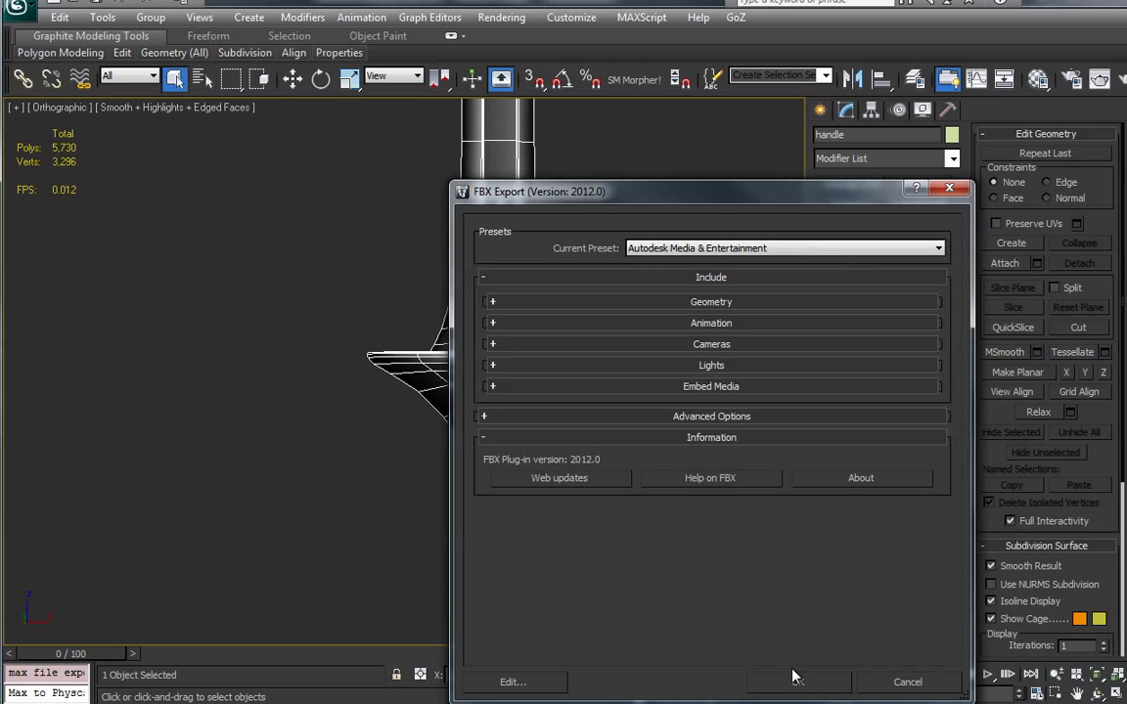
left_click(796, 682)
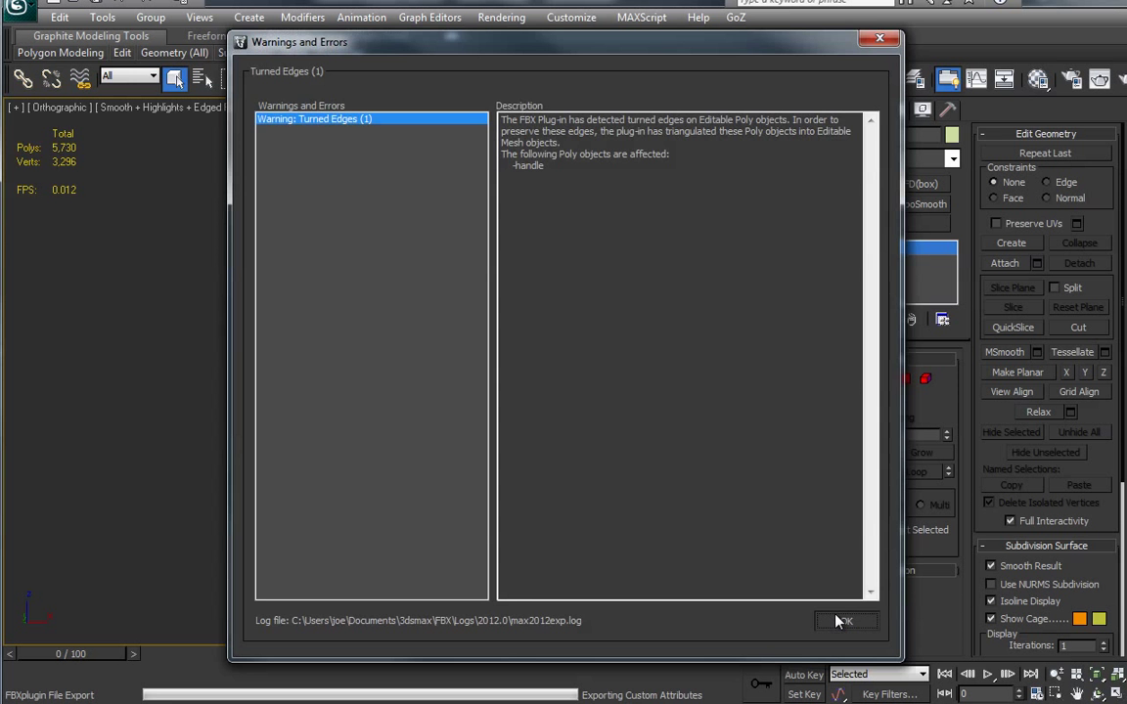
left_click(845, 621)
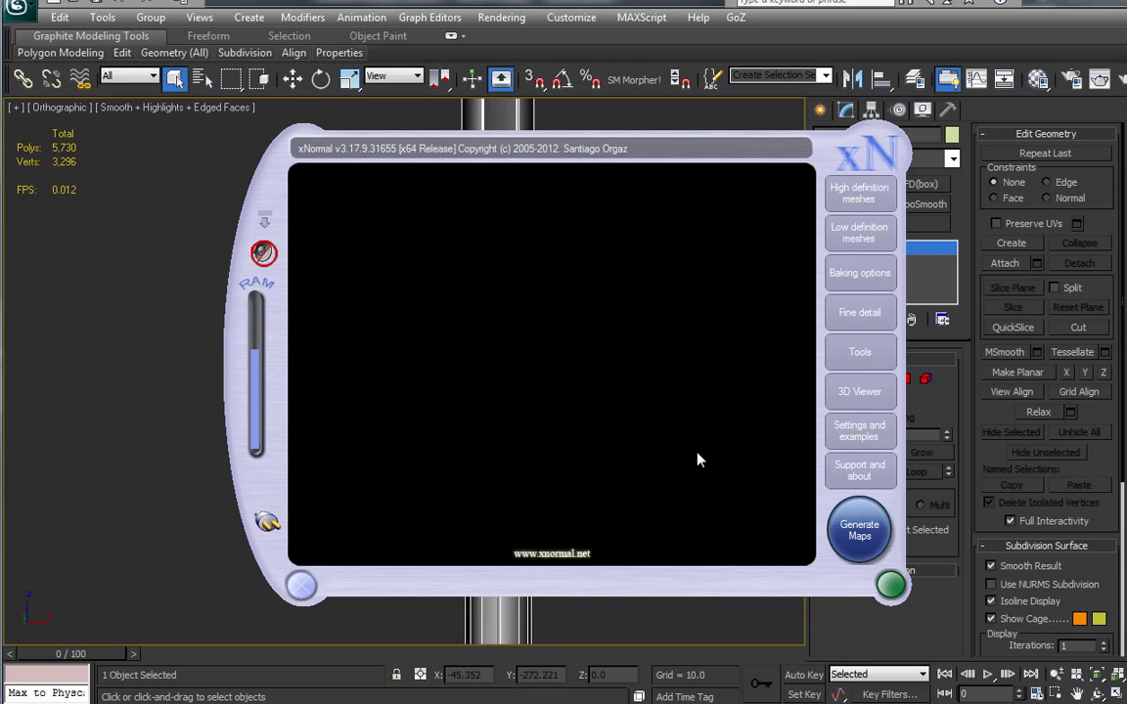
Review xNormal's list of high definition meshes
left_click(859, 193)
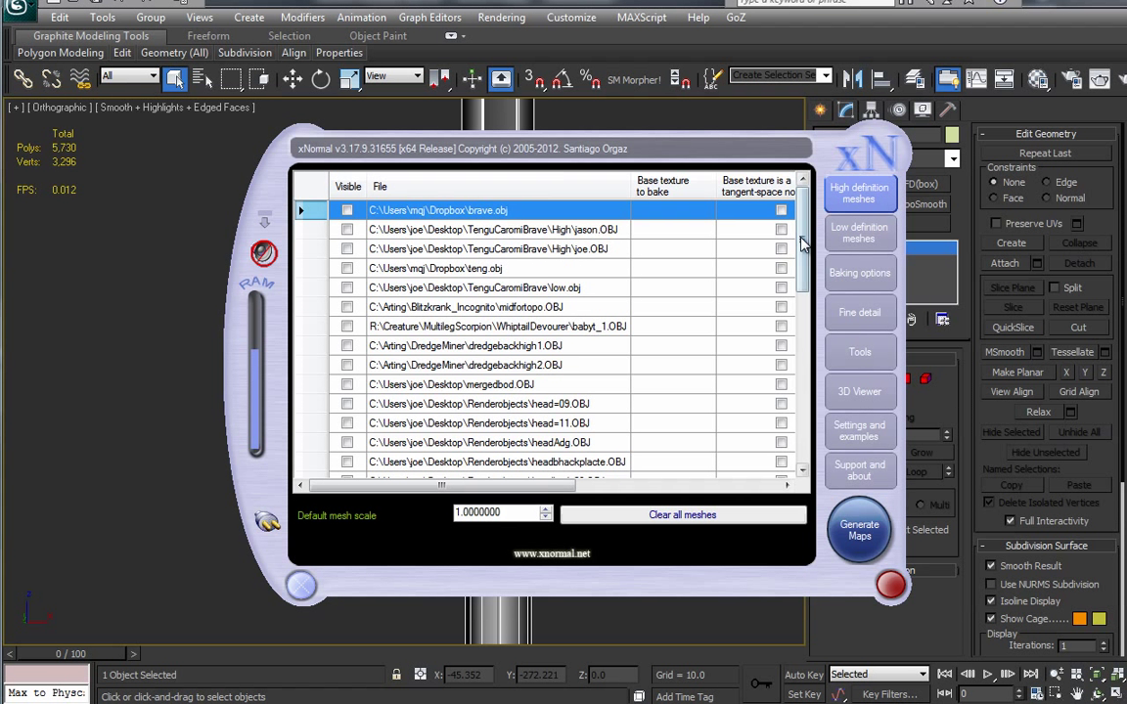
scroll("down", 3)
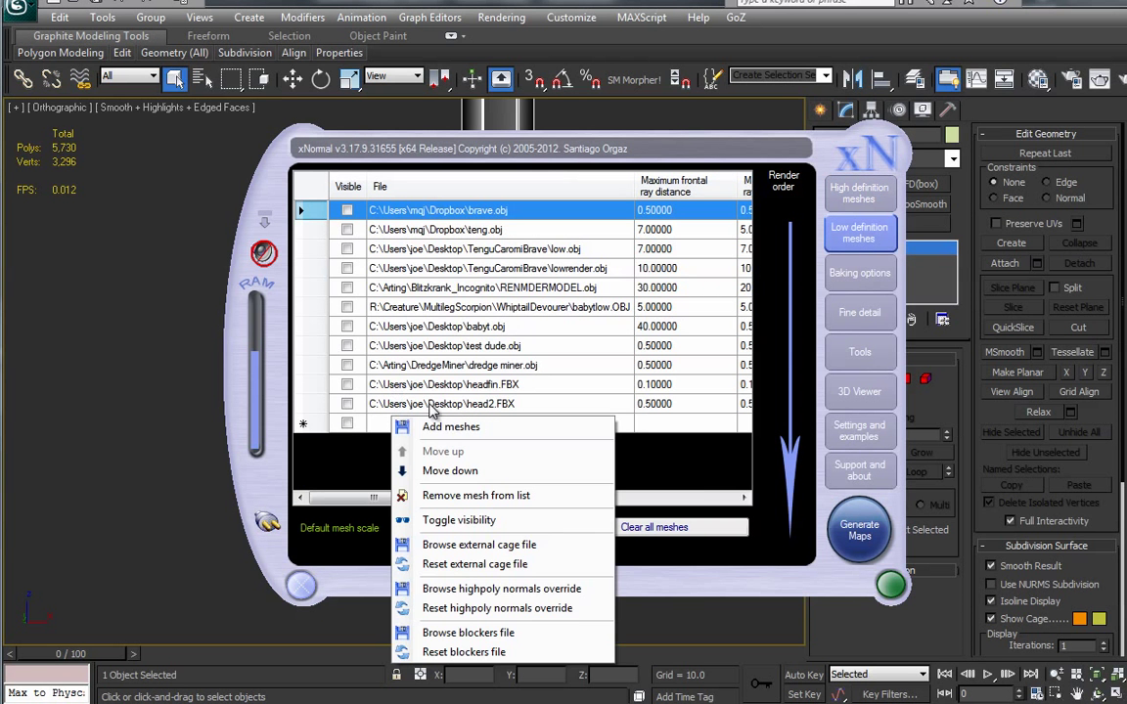
Add LowMesh.FBX as a low definition mesh and bring up the baking options
left_click(450, 426)
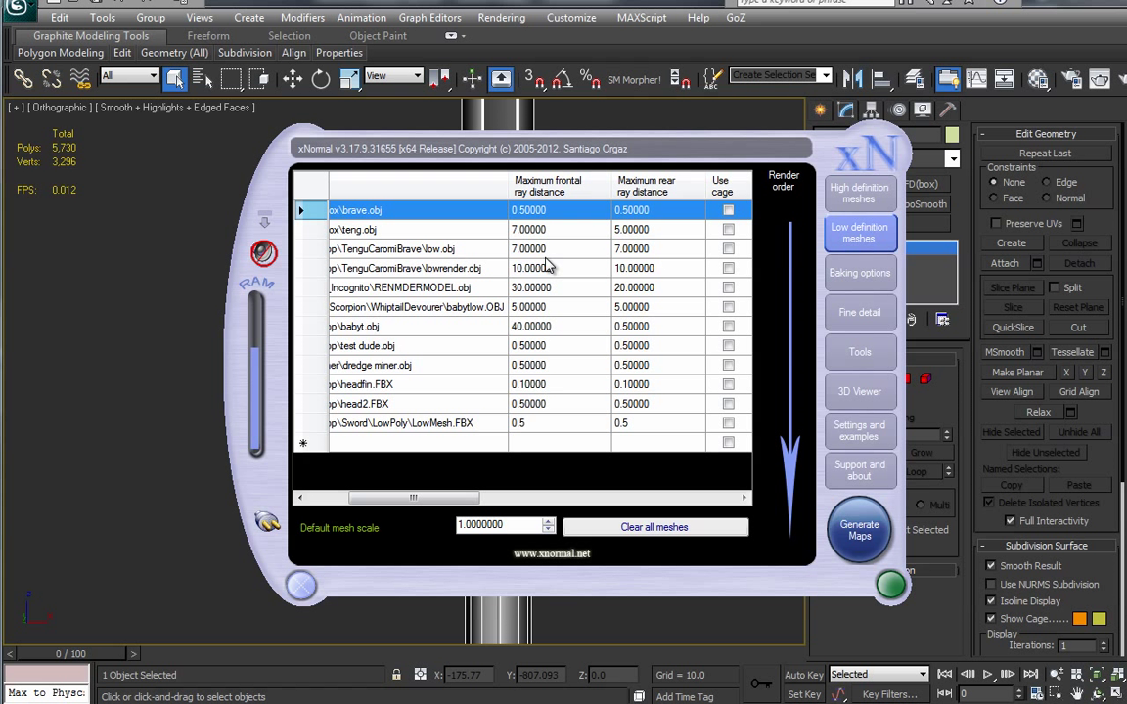
mouse_move(490, 243)
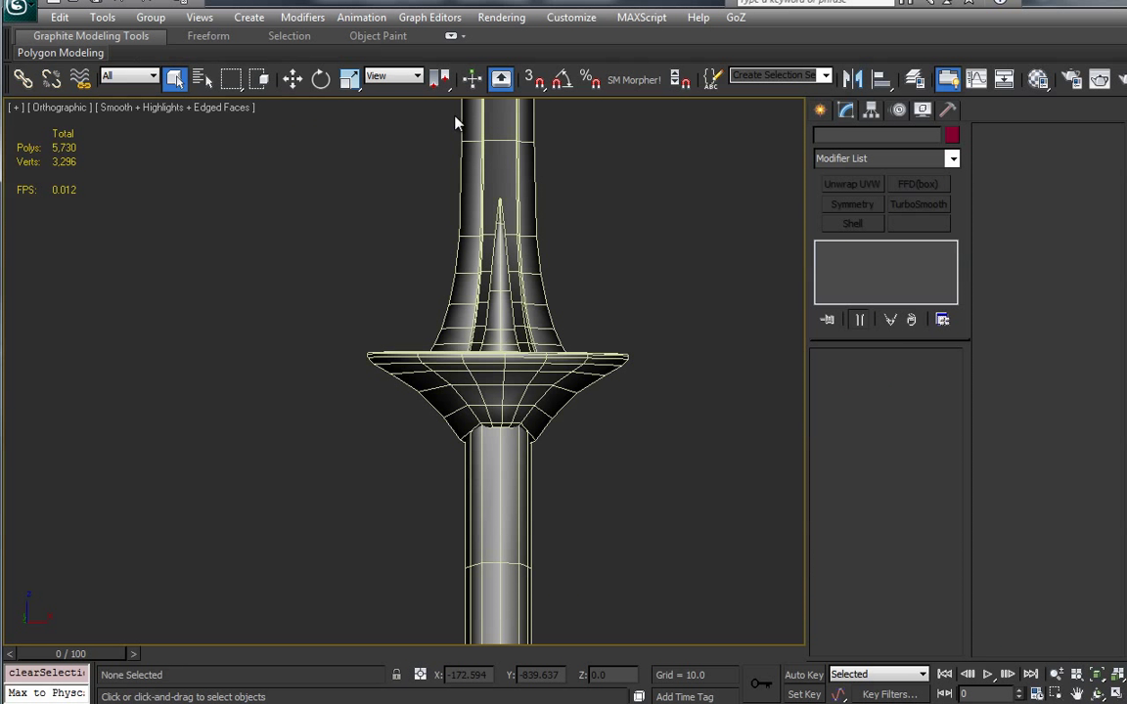
mouse_move(467, 113)
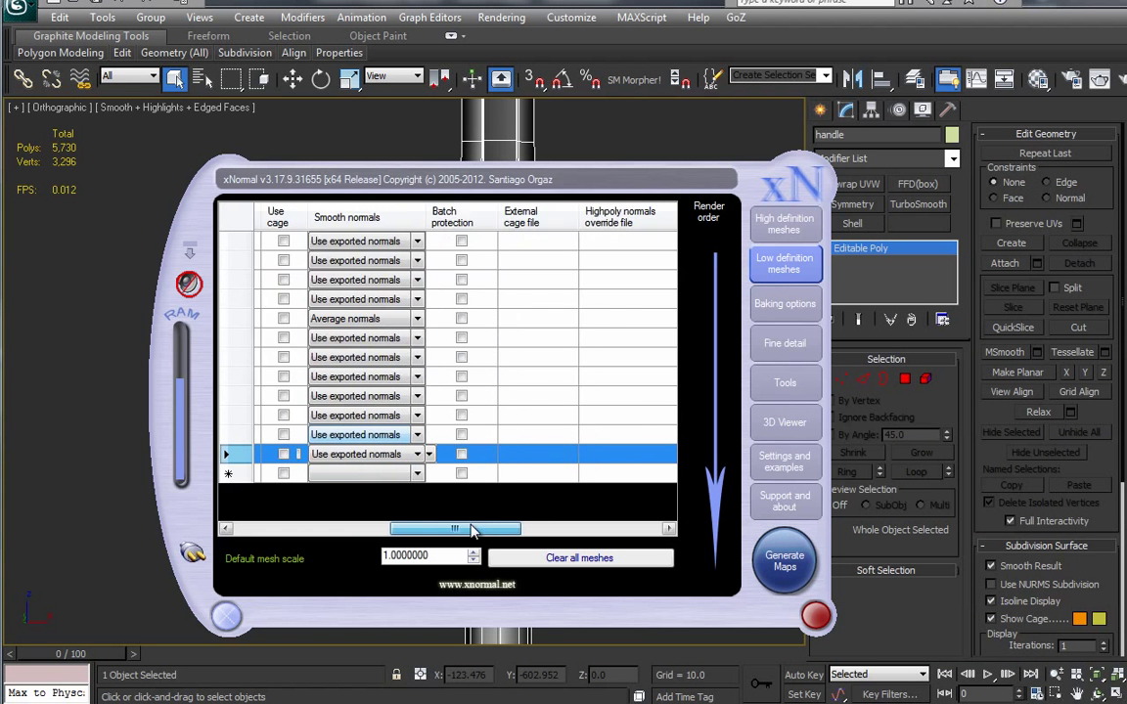
left_click_drag(430, 528, 597, 528)
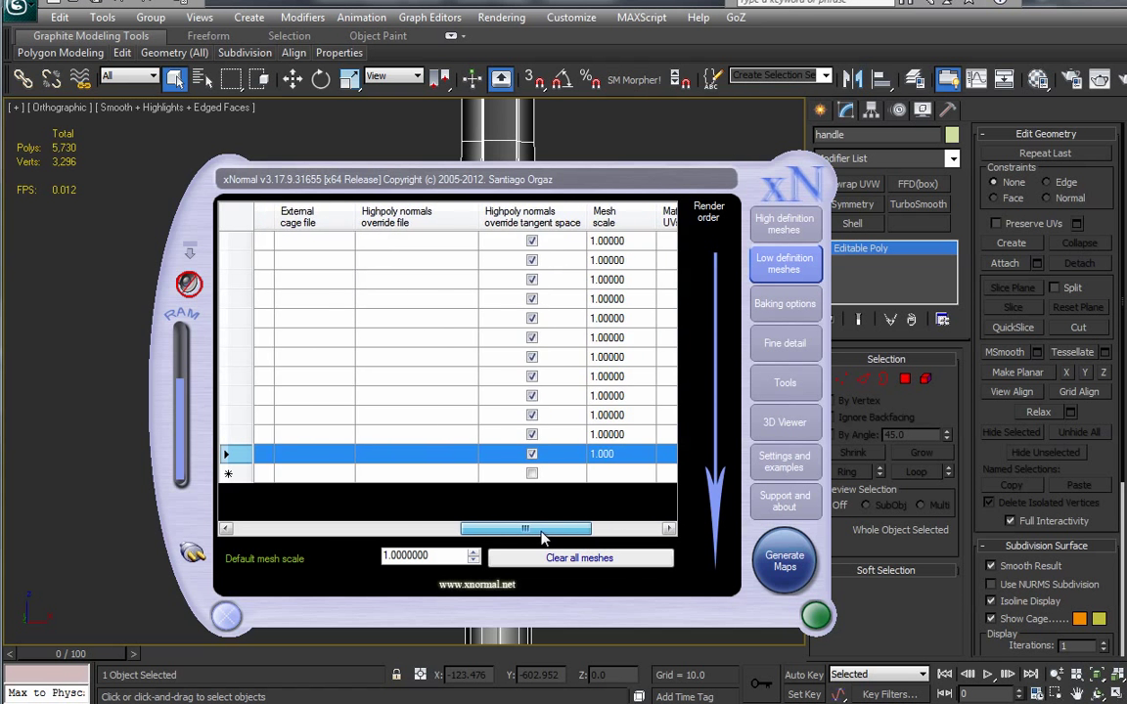
left_click_drag(526, 528, 316, 528)
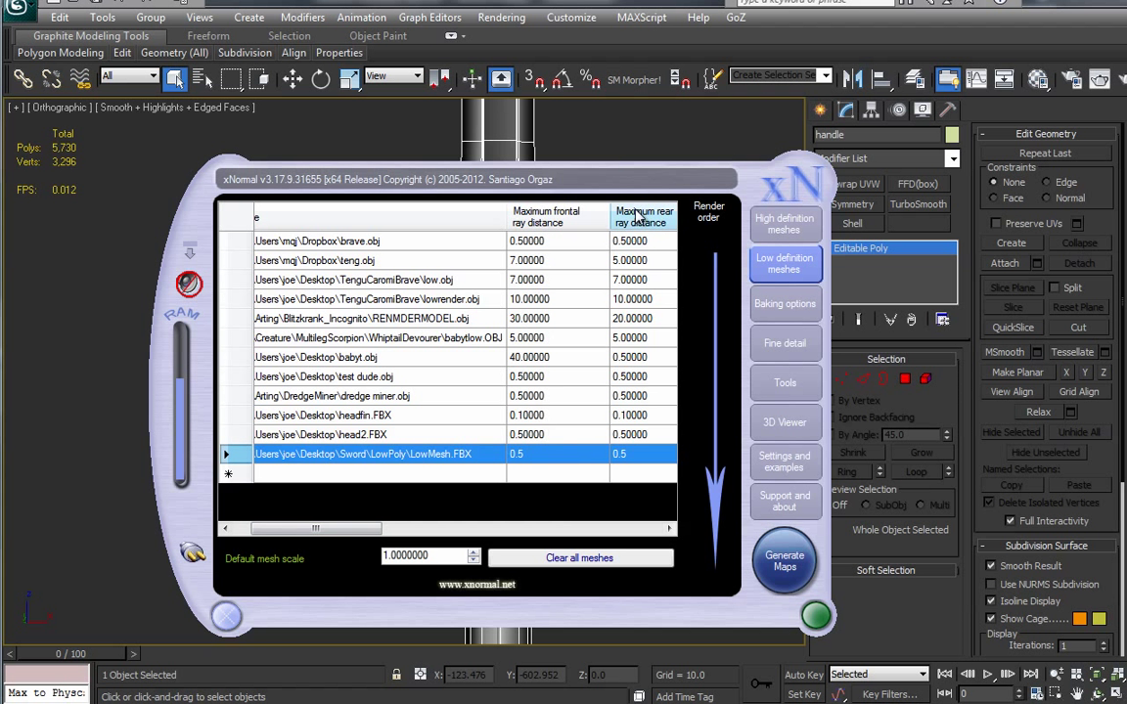
mouse_move(577, 448)
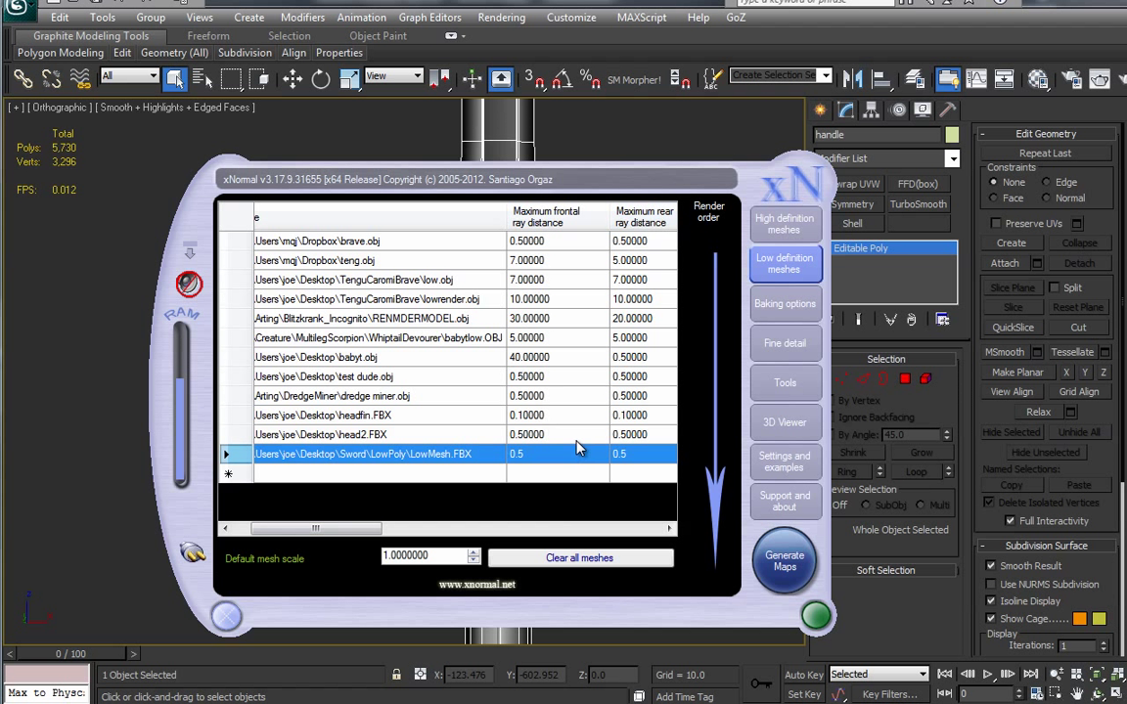
left_click(785, 303)
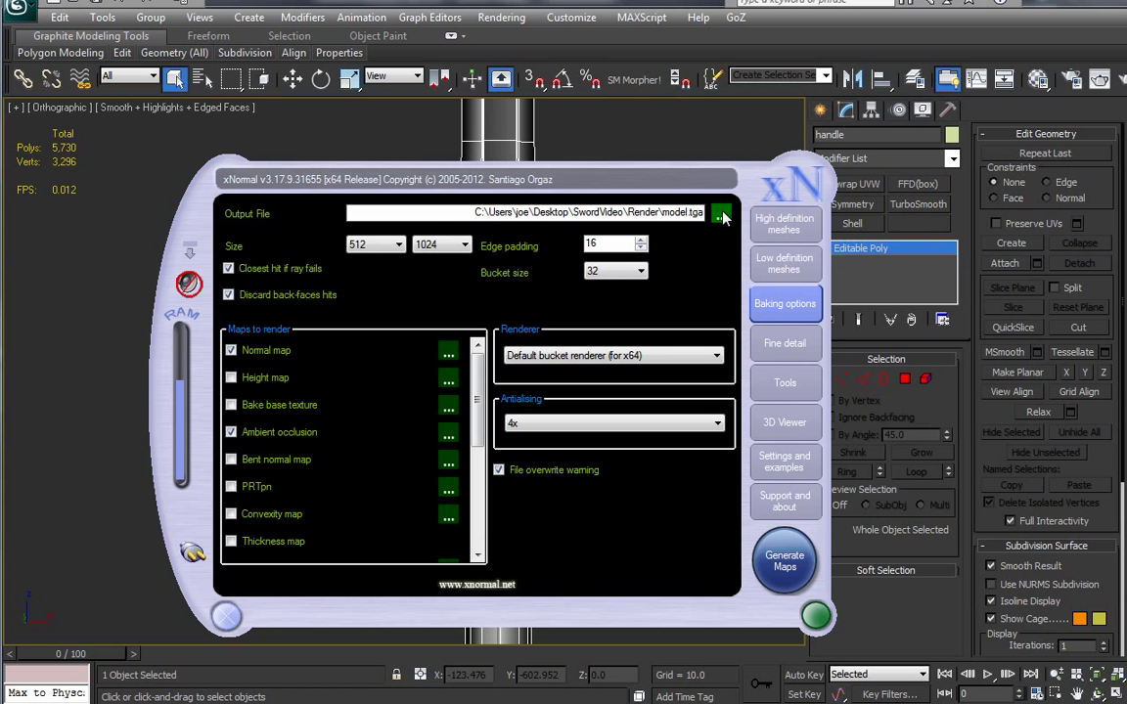
Set the bake output to sword.tga in a new RenderTextures folder under Sword
left_click(722, 215)
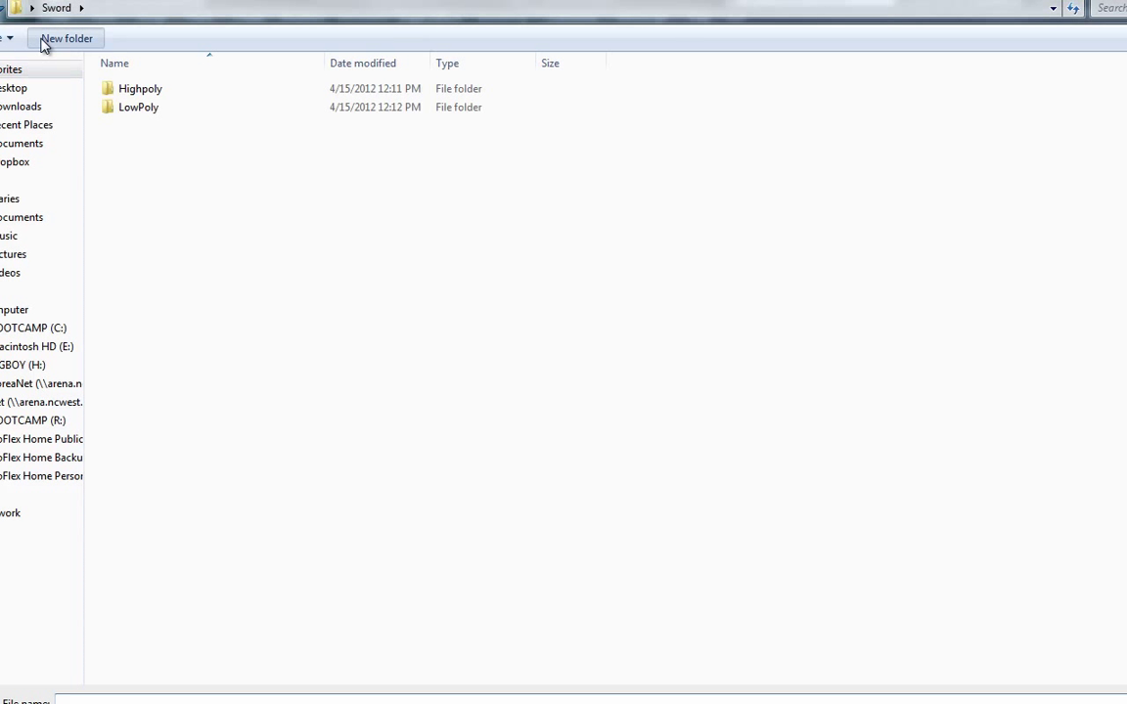
type("RenderTe")
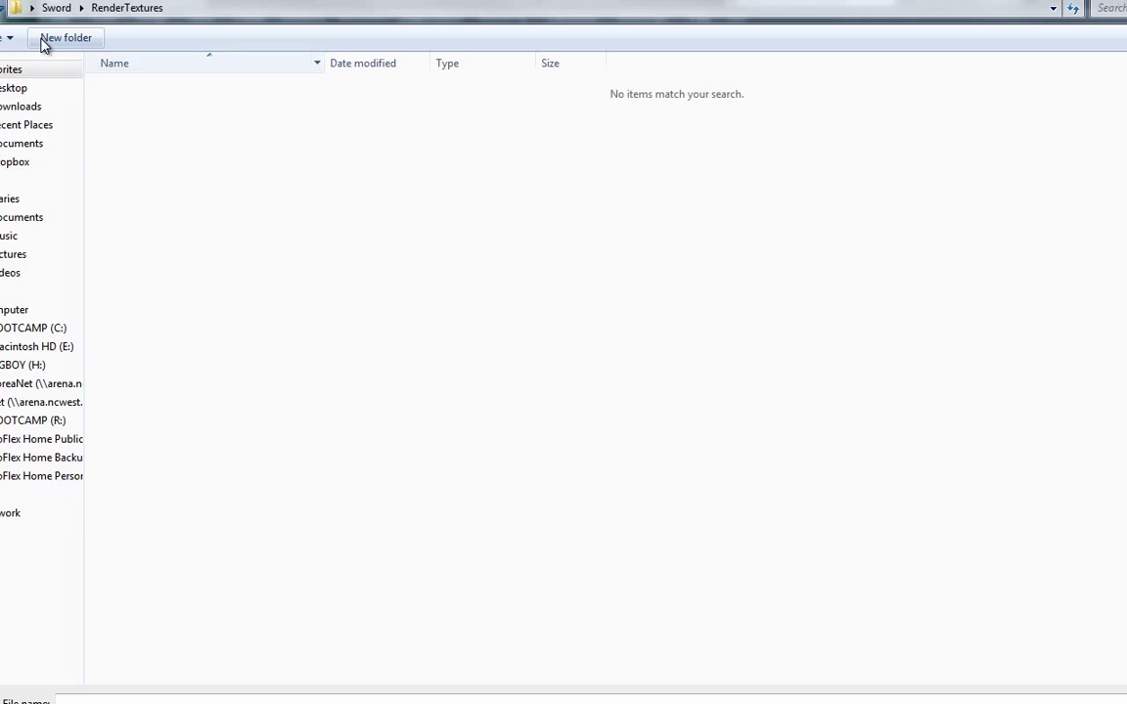
type("sword.tga")
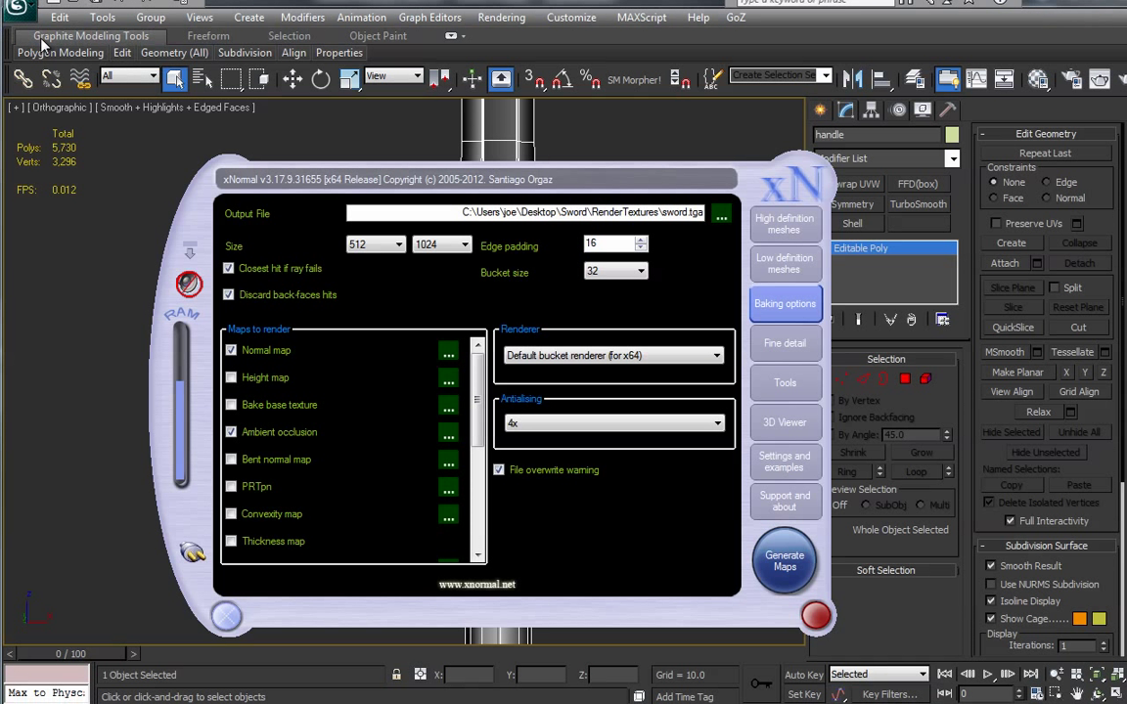
left_click(231, 350)
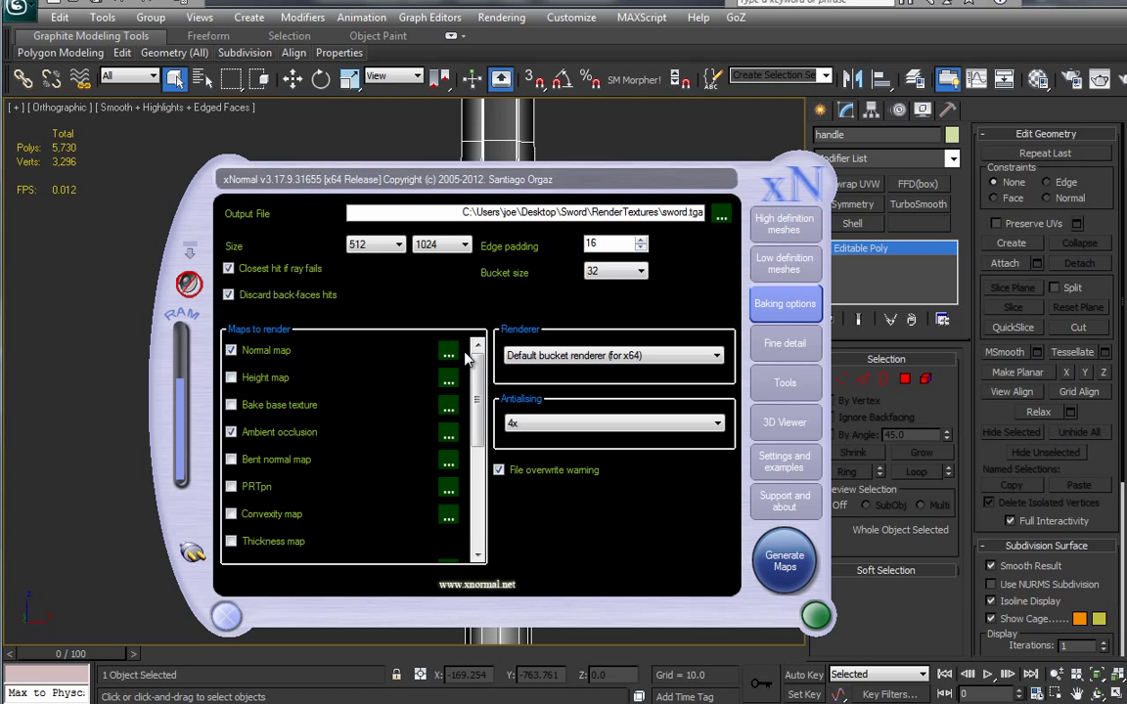
Adjust the normal map bake settings and uncheck ambient occlusion
left_click(448, 355)
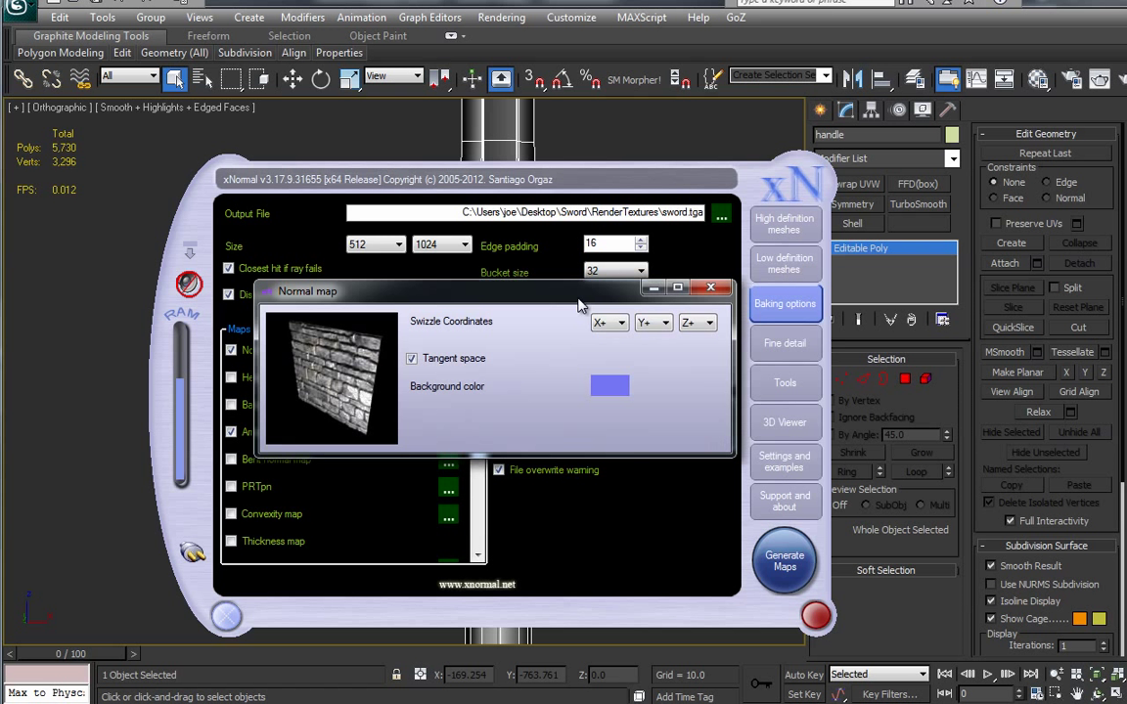
left_click(667, 323)
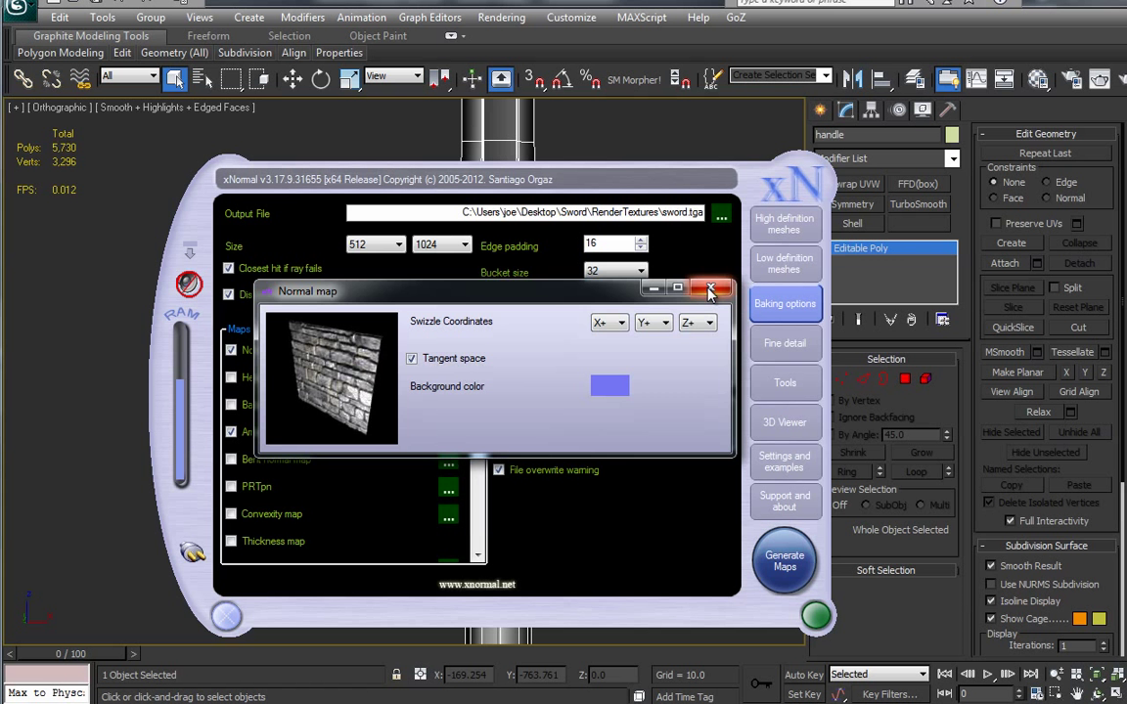
left_click(711, 290)
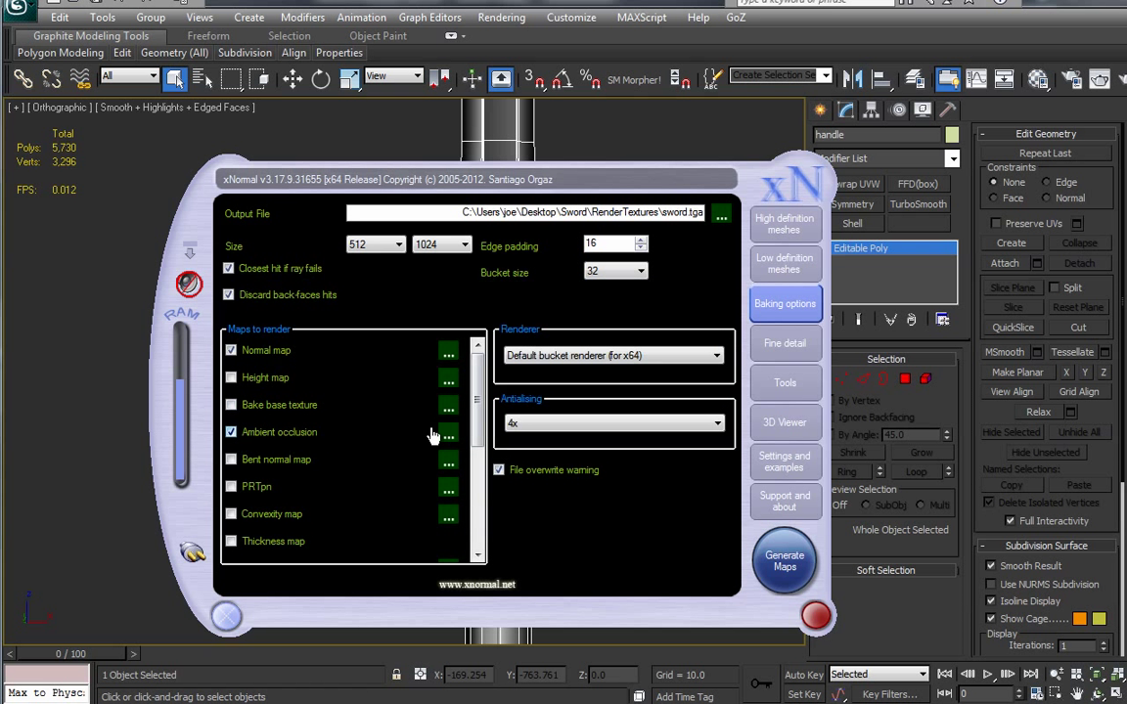
left_click(449, 431)
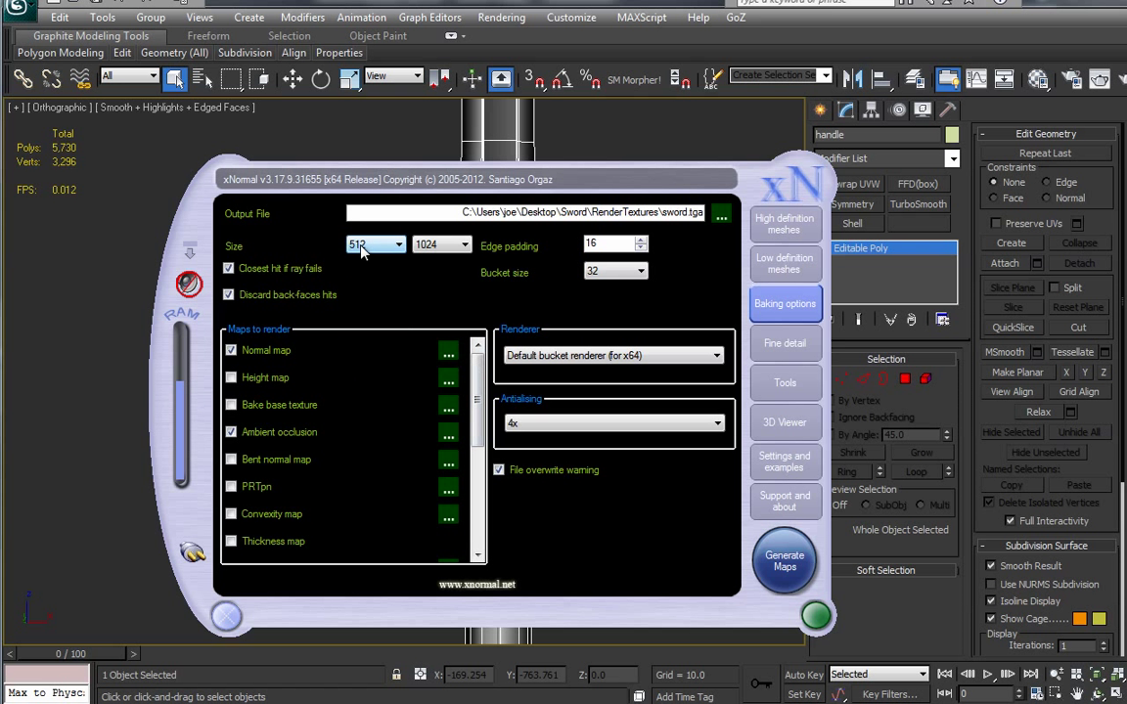
Set the bake size to 256 by 512 and start generating the normal map
left_click(397, 244)
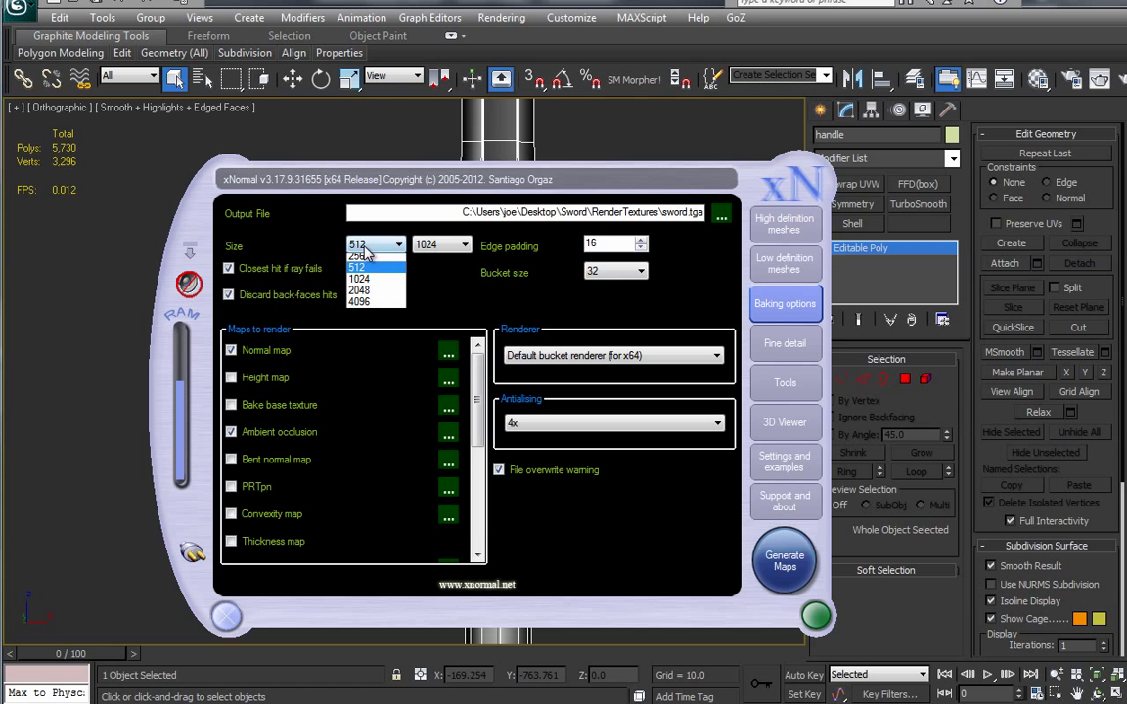
left_click(466, 244)
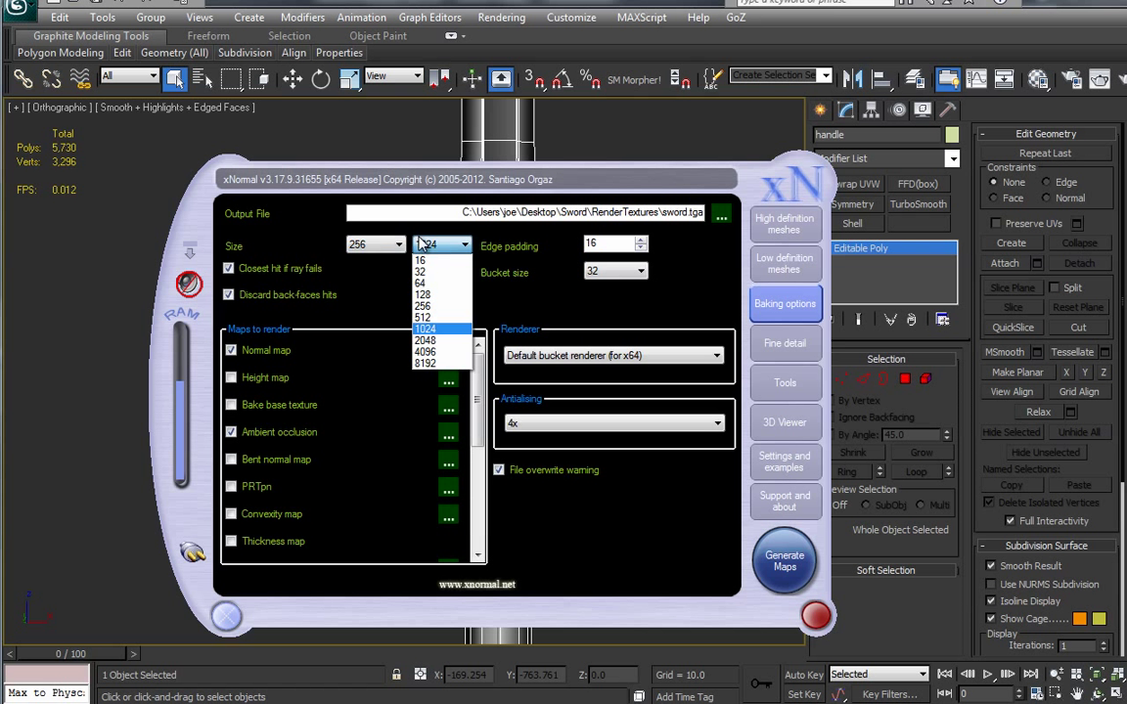
left_click(422, 317)
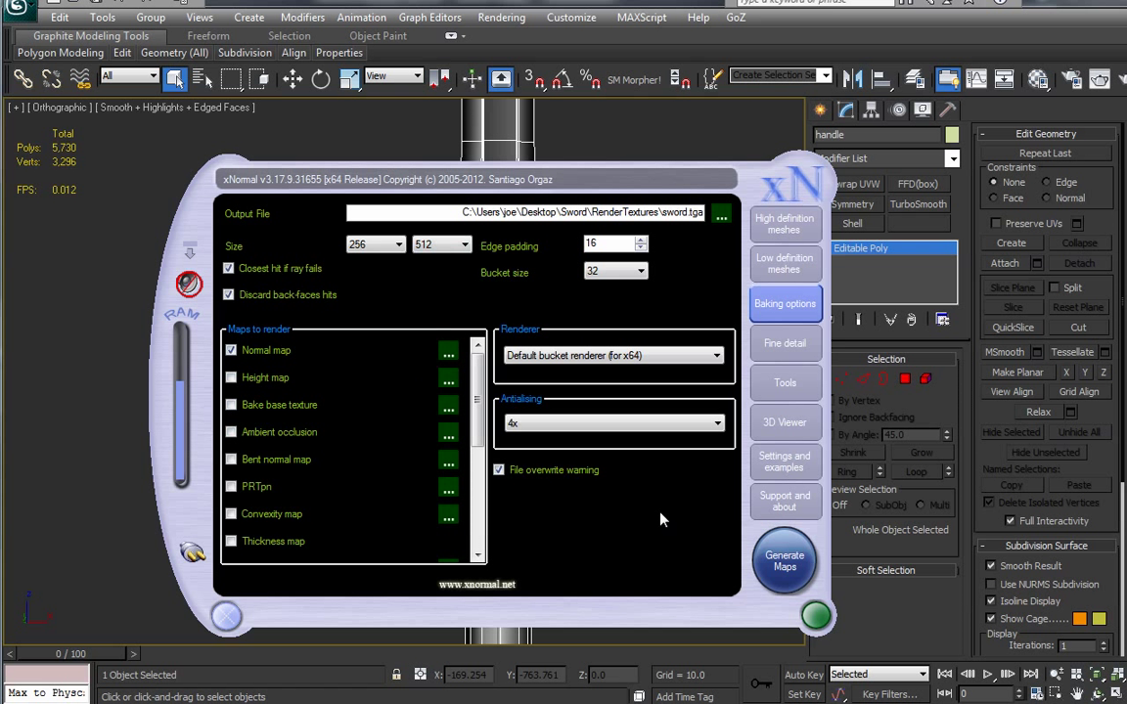
left_click(784, 563)
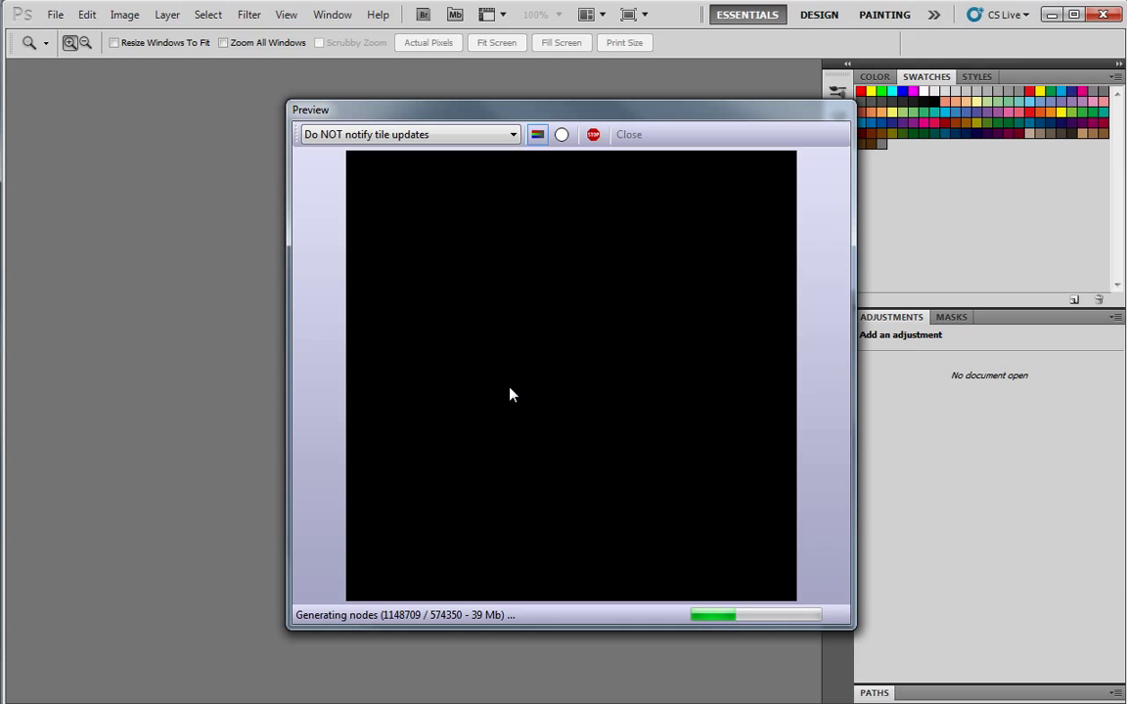
mouse_move(416, 272)
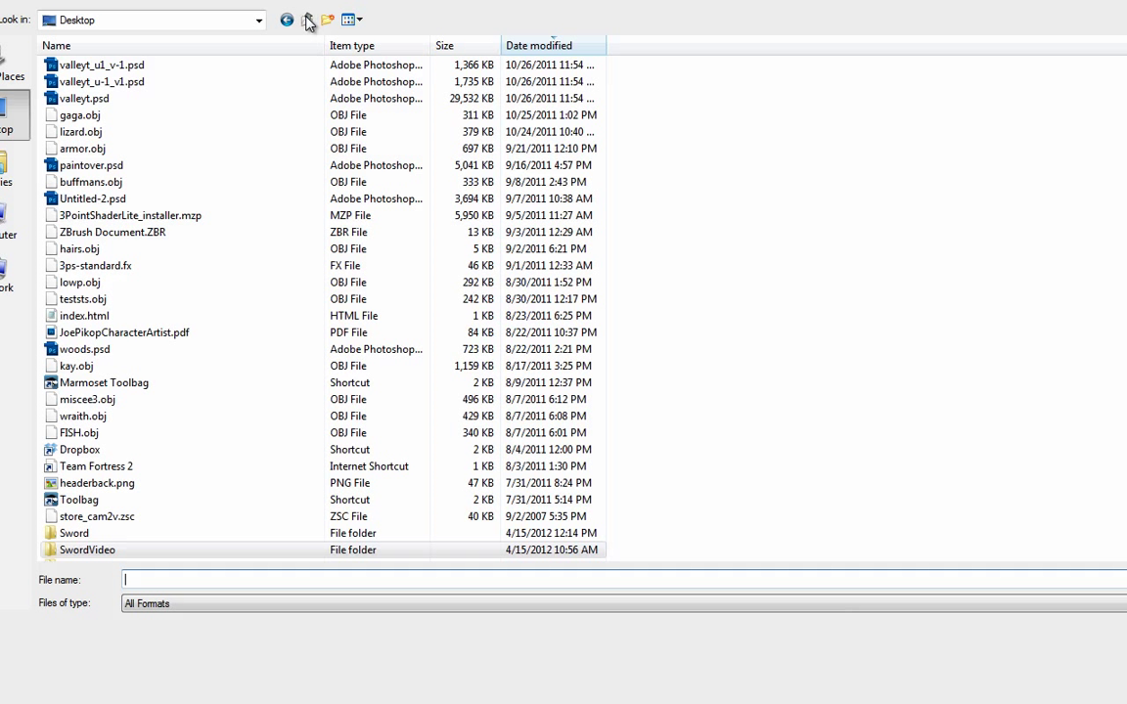
Dismiss Photoshop's file dialog with no document opened and head back to xNormal
double_click(74, 533)
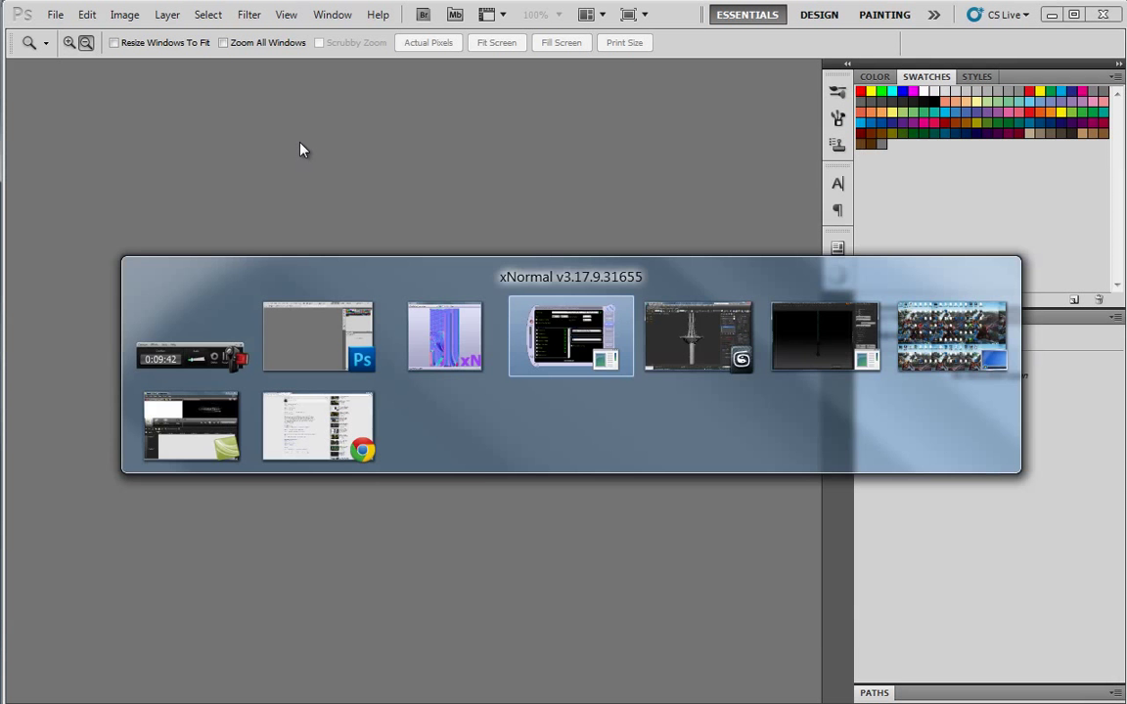
Re-bake the sword normal map at 1024 by 2048
left_click(570, 337)
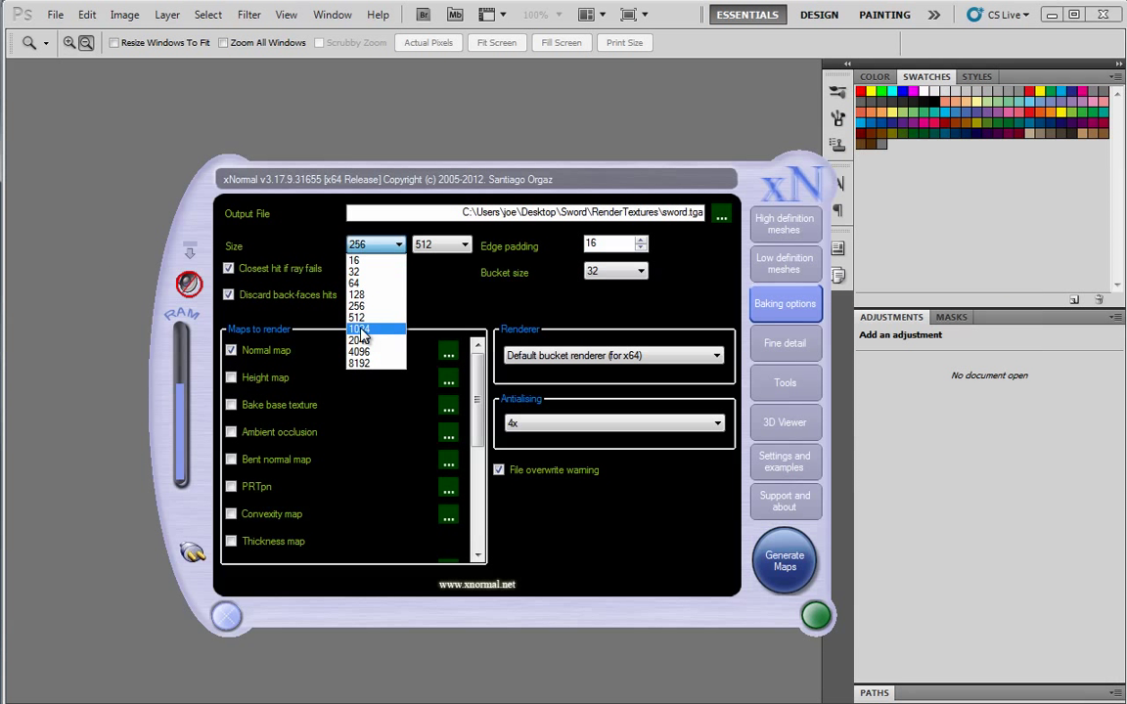
left_click(359, 328)
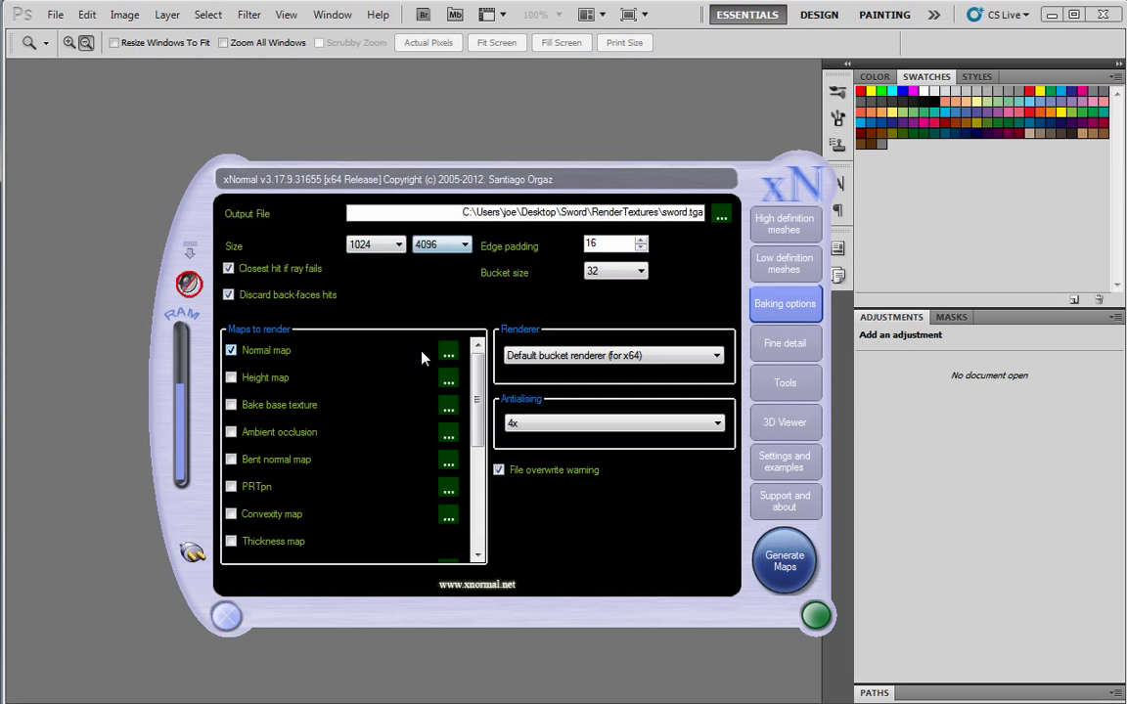
left_click(461, 244)
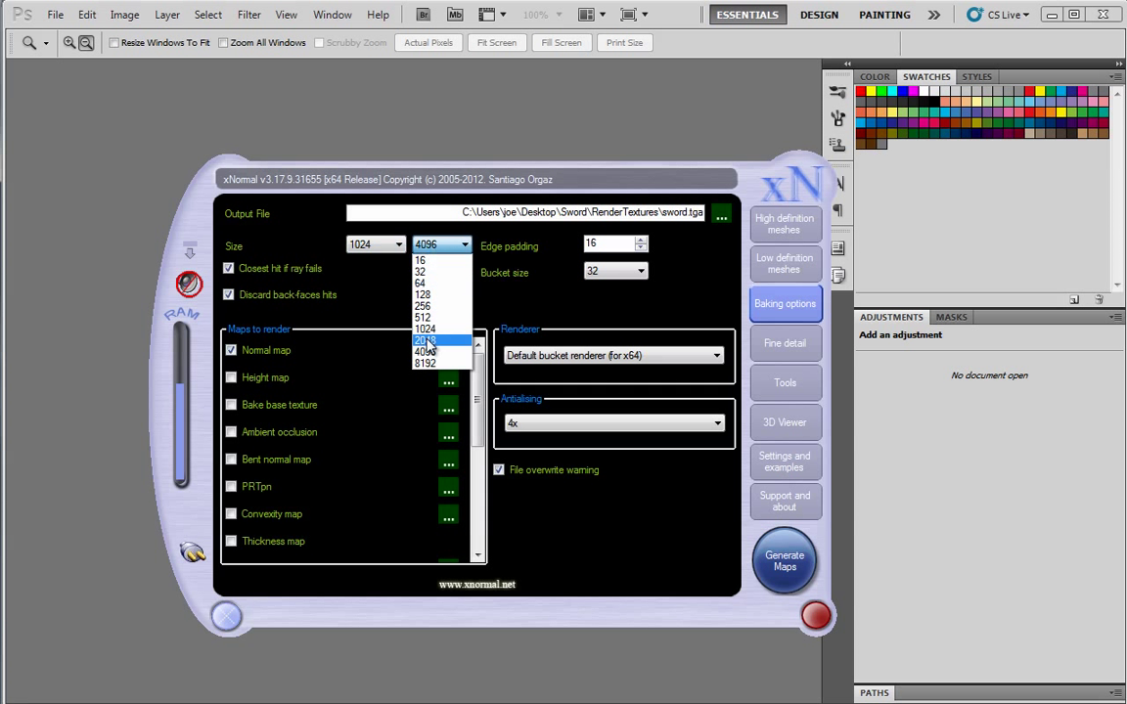
left_click(424, 339)
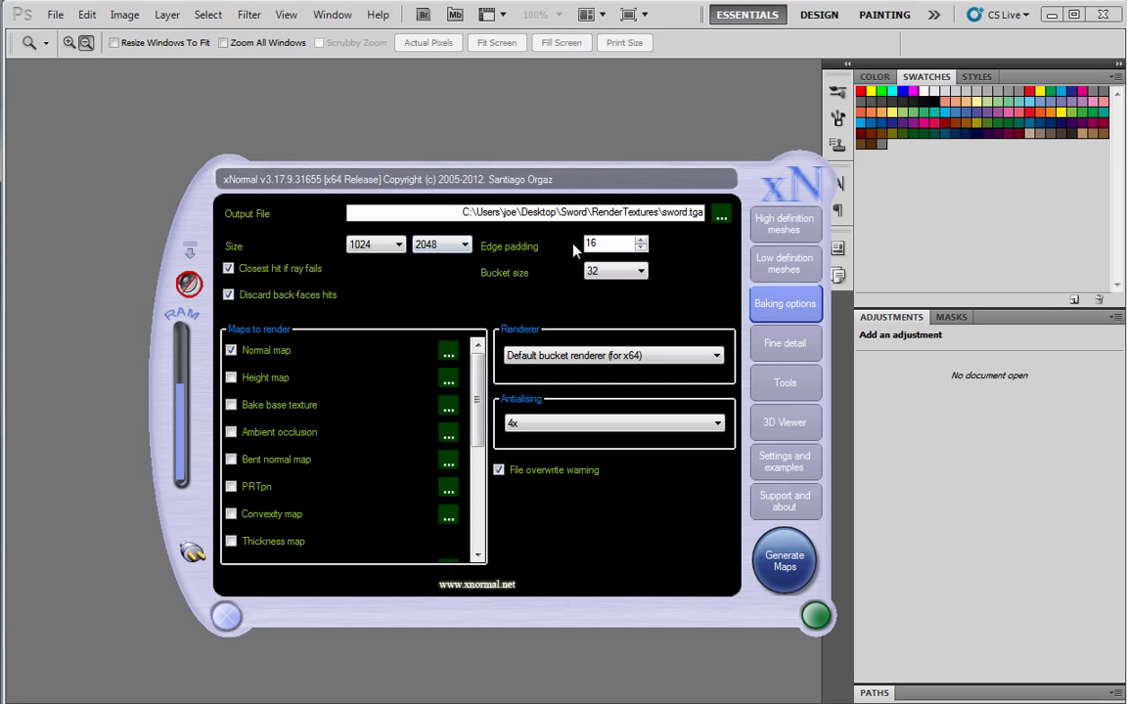
left_click(606, 244)
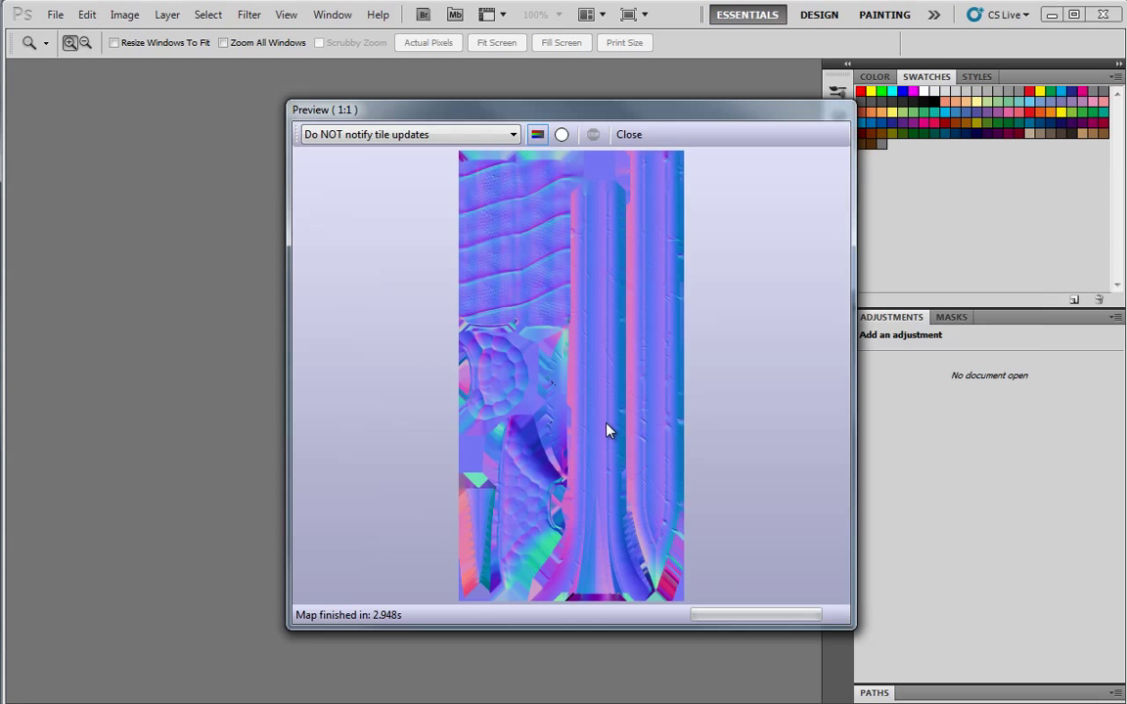
Close the bake preview and start opening the baked image in Photoshop
left_click(628, 134)
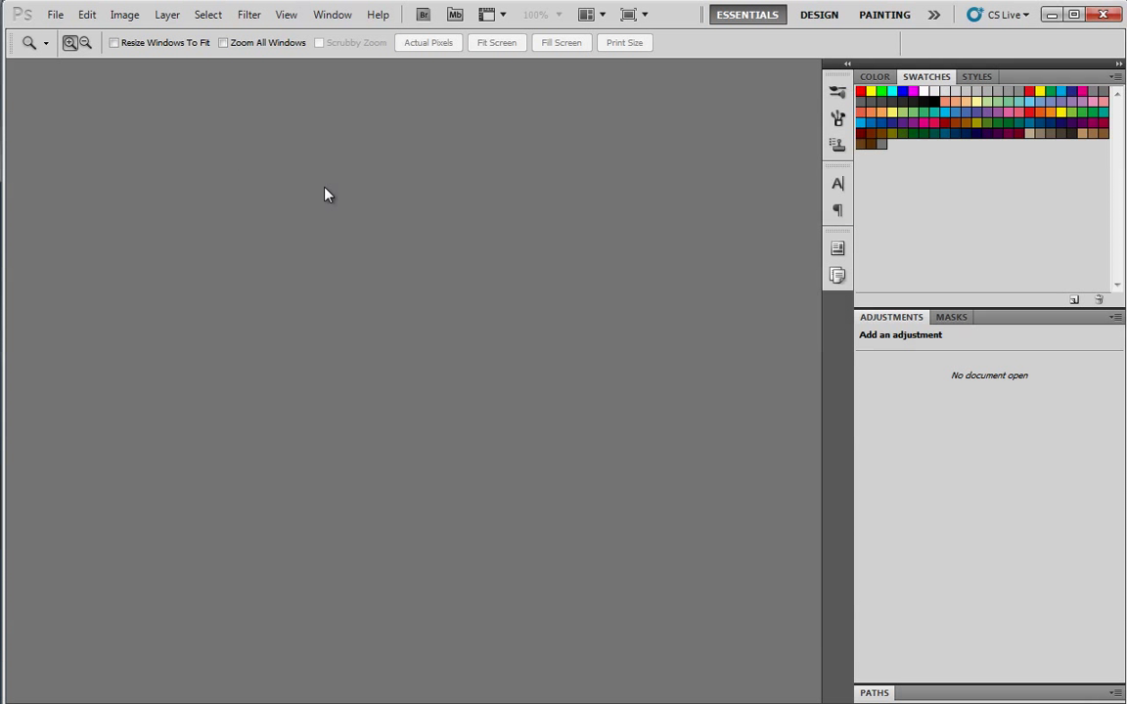
left_click(55, 13)
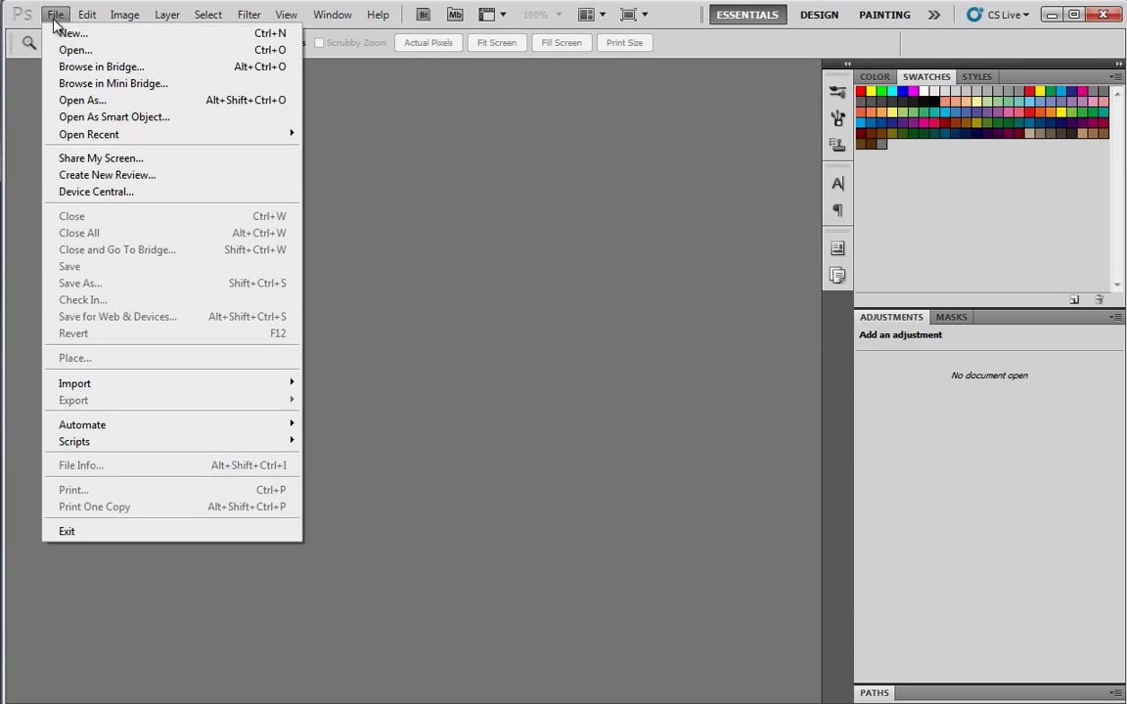
mouse_move(147, 134)
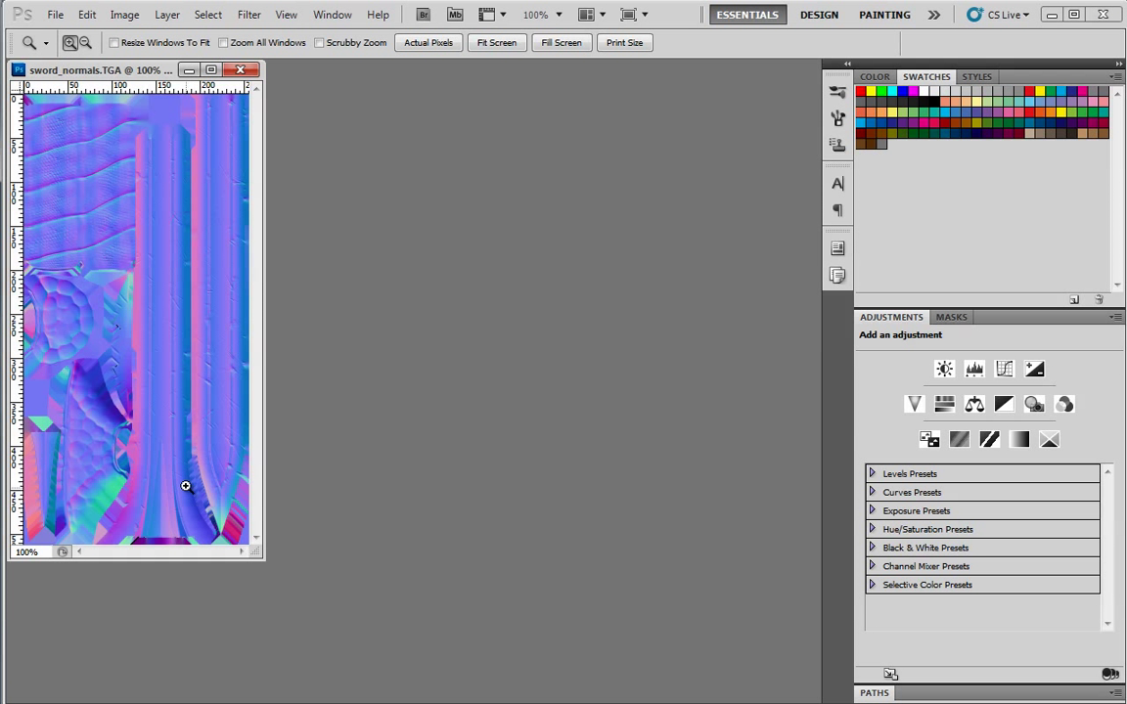
mouse_move(237, 524)
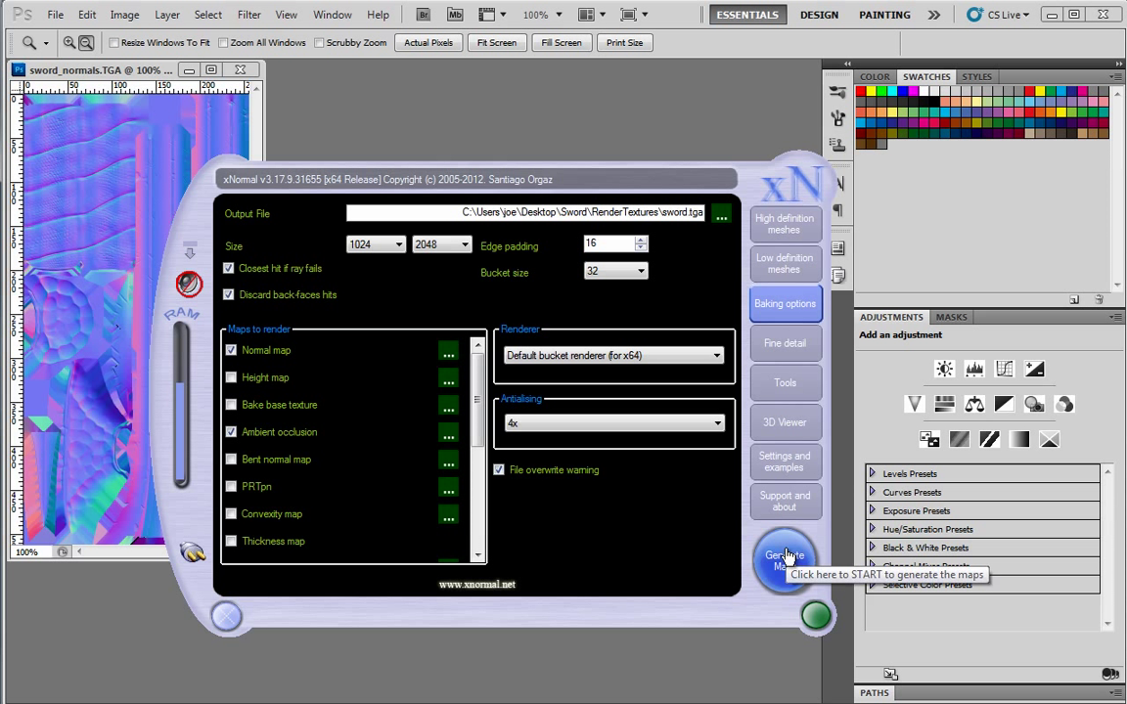
mouse_move(671, 536)
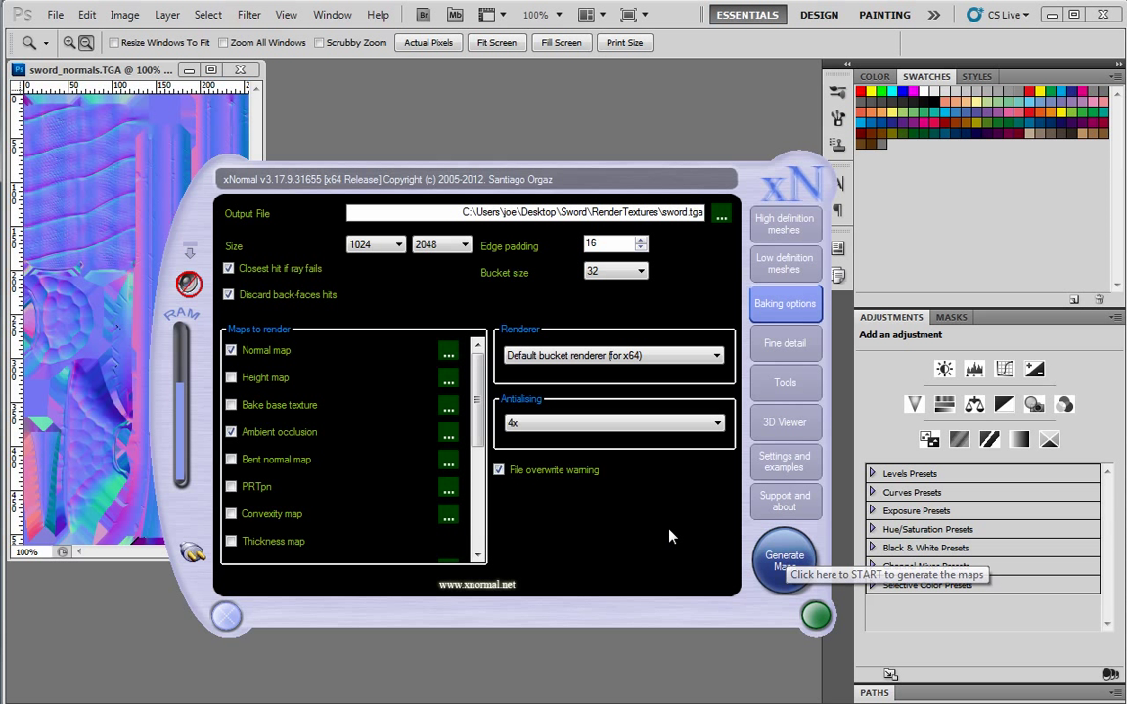
Launch the combined normal and ambient occlusion bake with Generate Maps
left_click(784, 559)
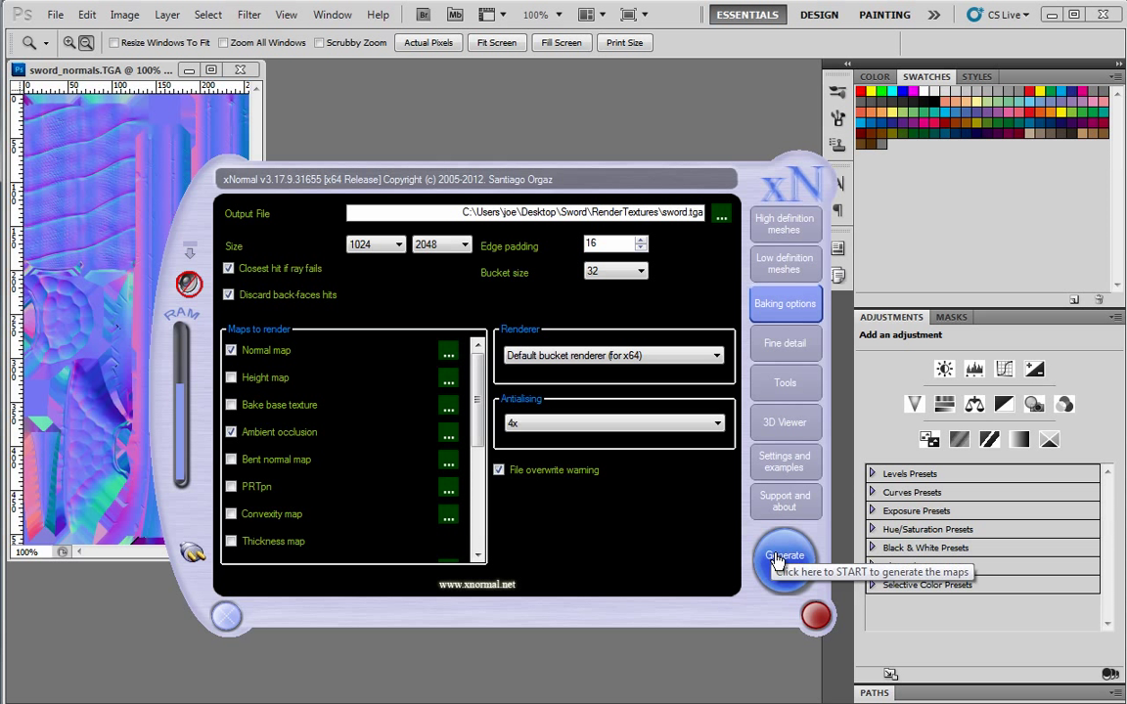
left_click(784, 558)
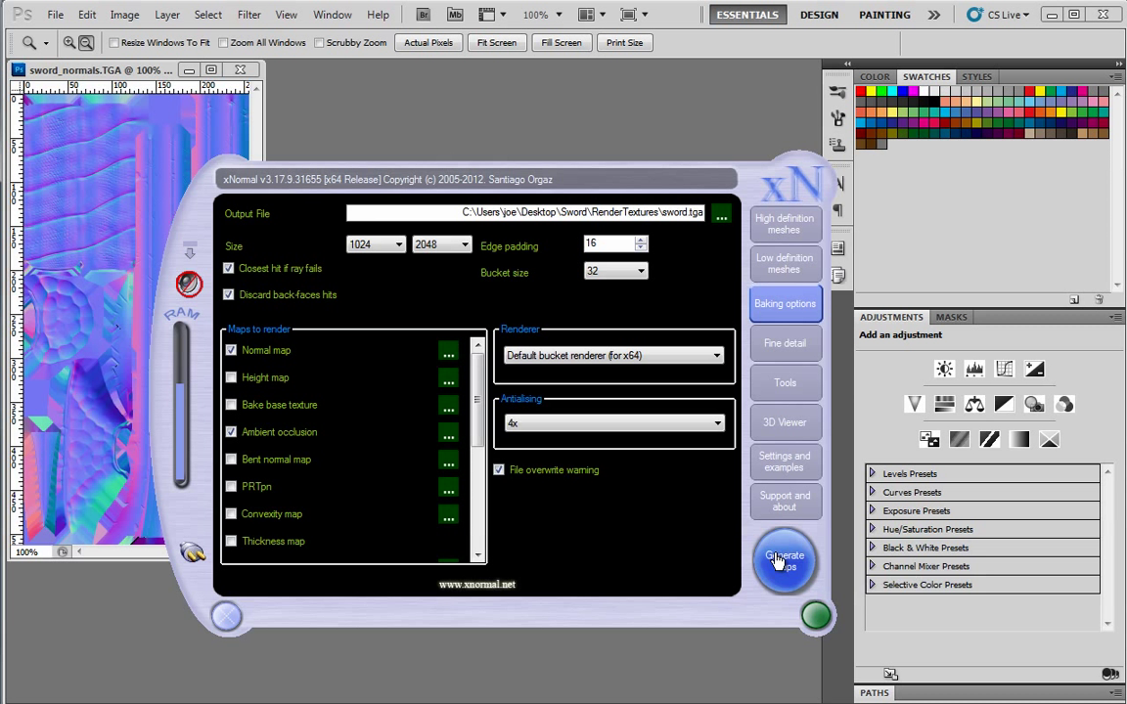
left_click(785, 560)
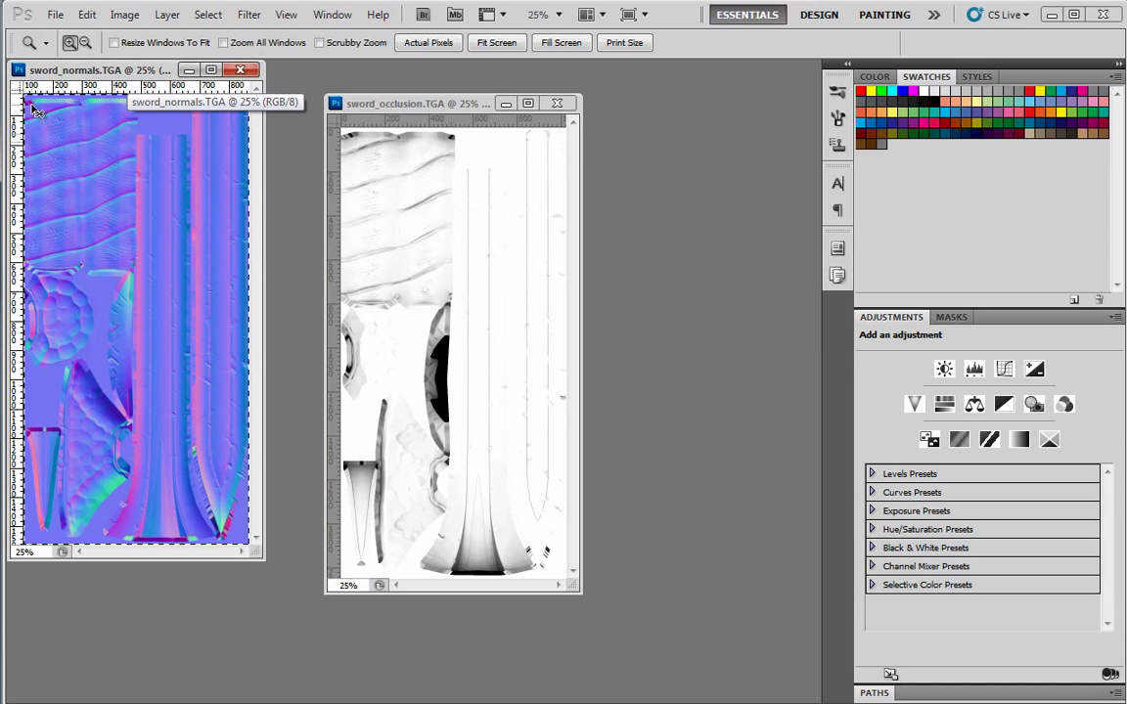
mouse_move(57, 148)
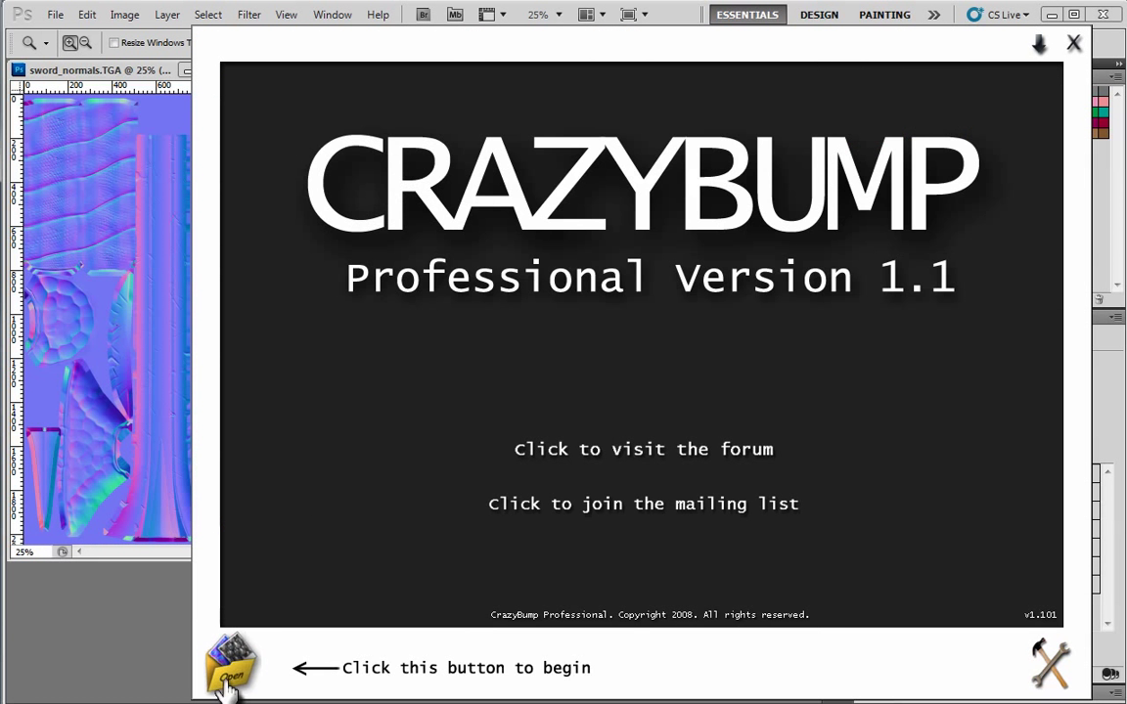
Paste the sword normal map from the clipboard into CrazyBump and view its Diffuse result
left_click(232, 668)
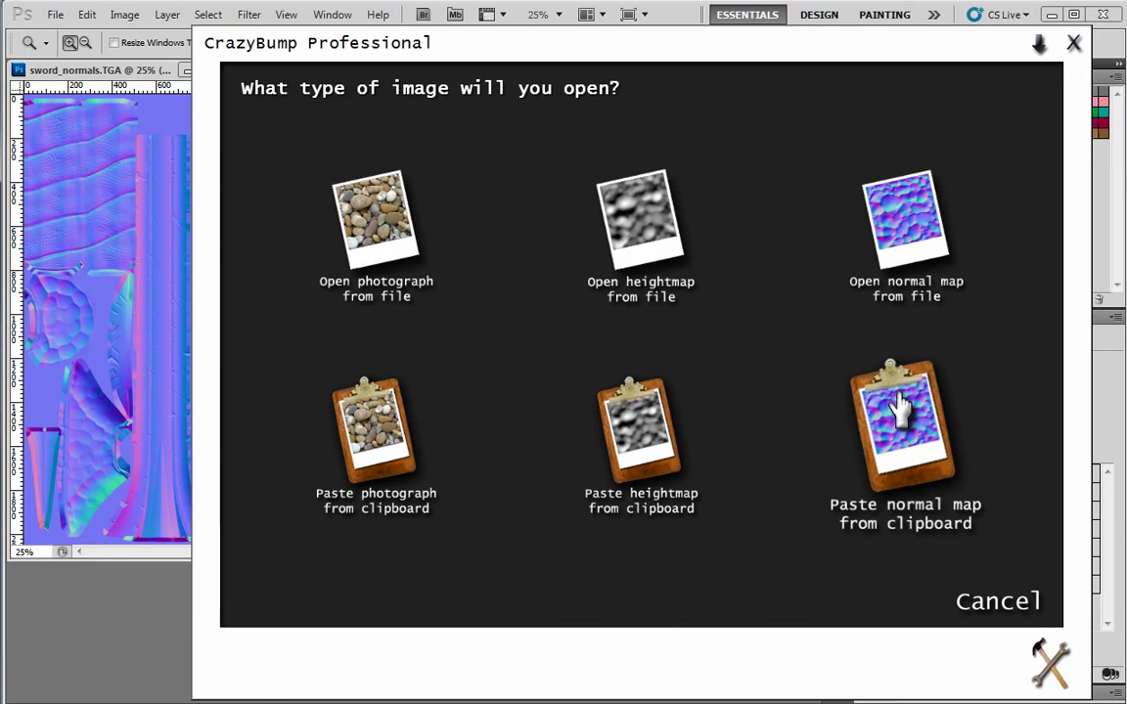
left_click(902, 428)
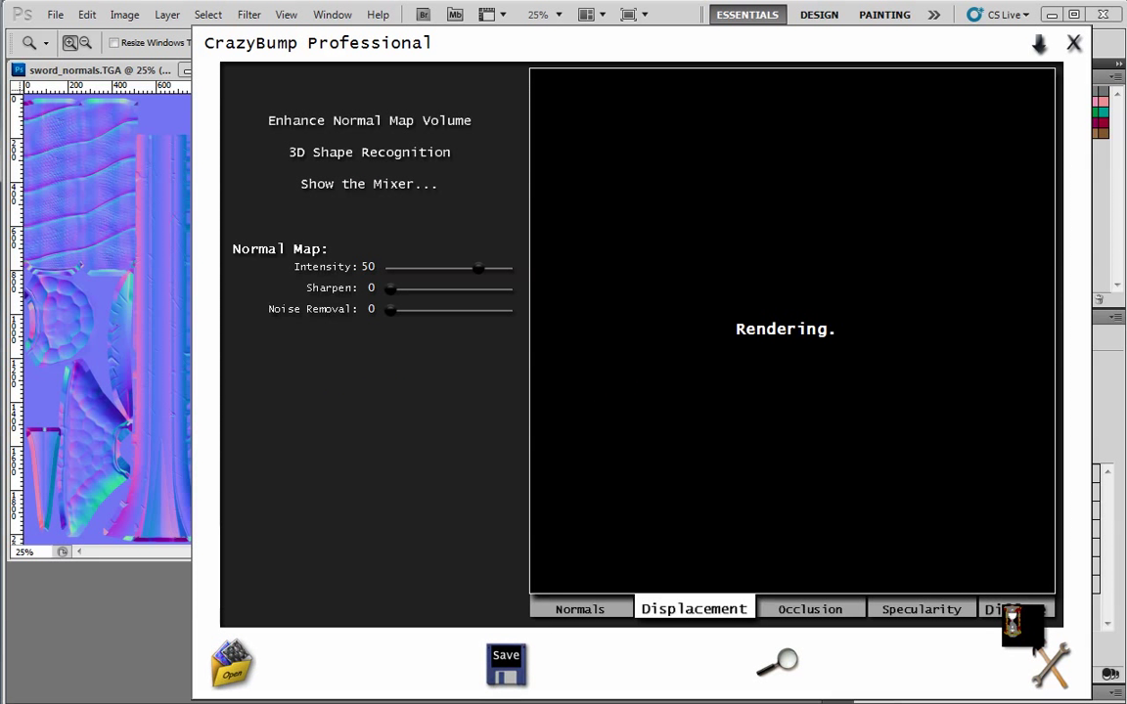
left_click(1015, 608)
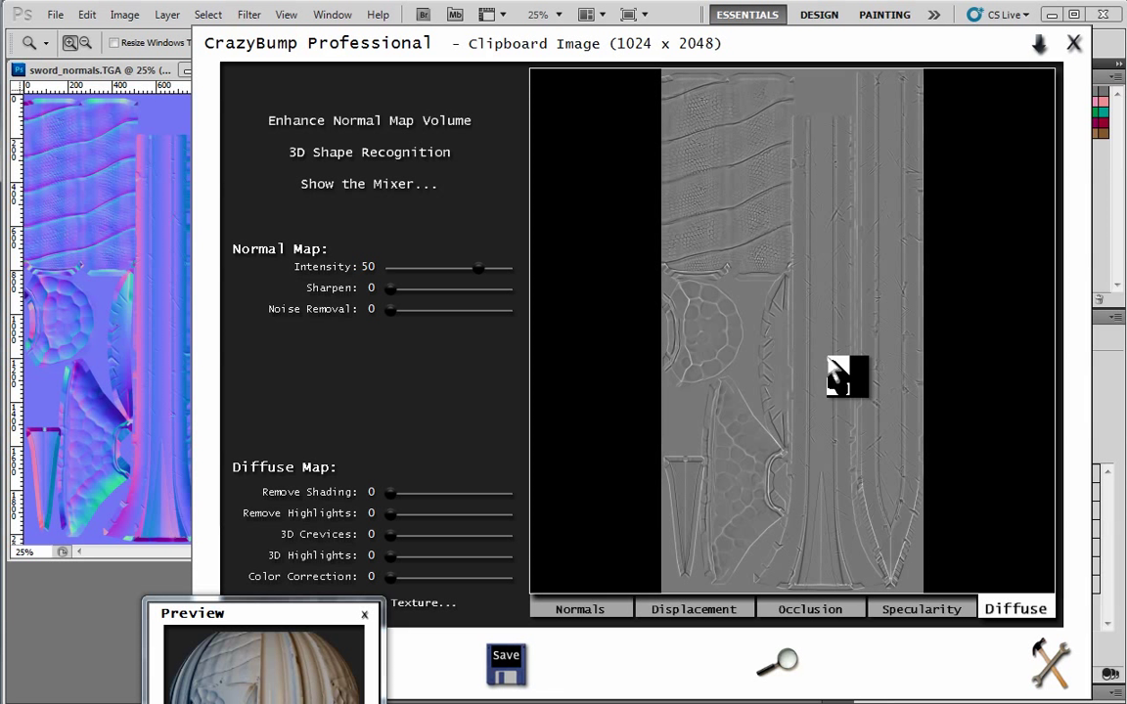
right_click(846, 377)
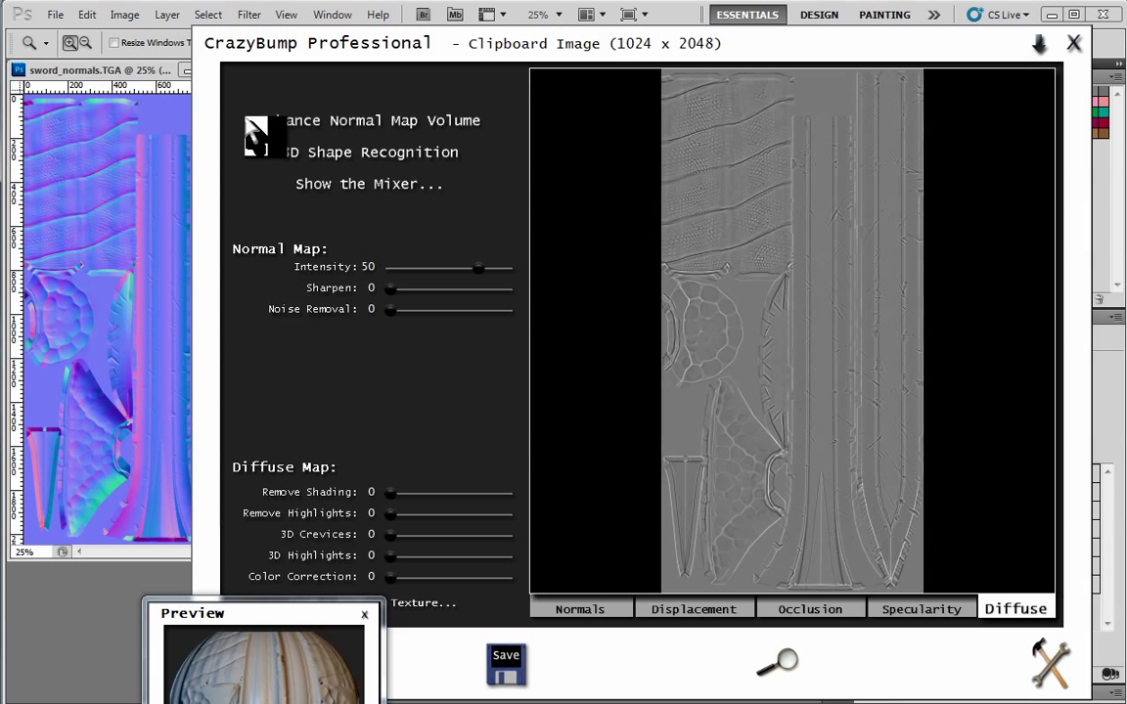
left_click(1073, 43)
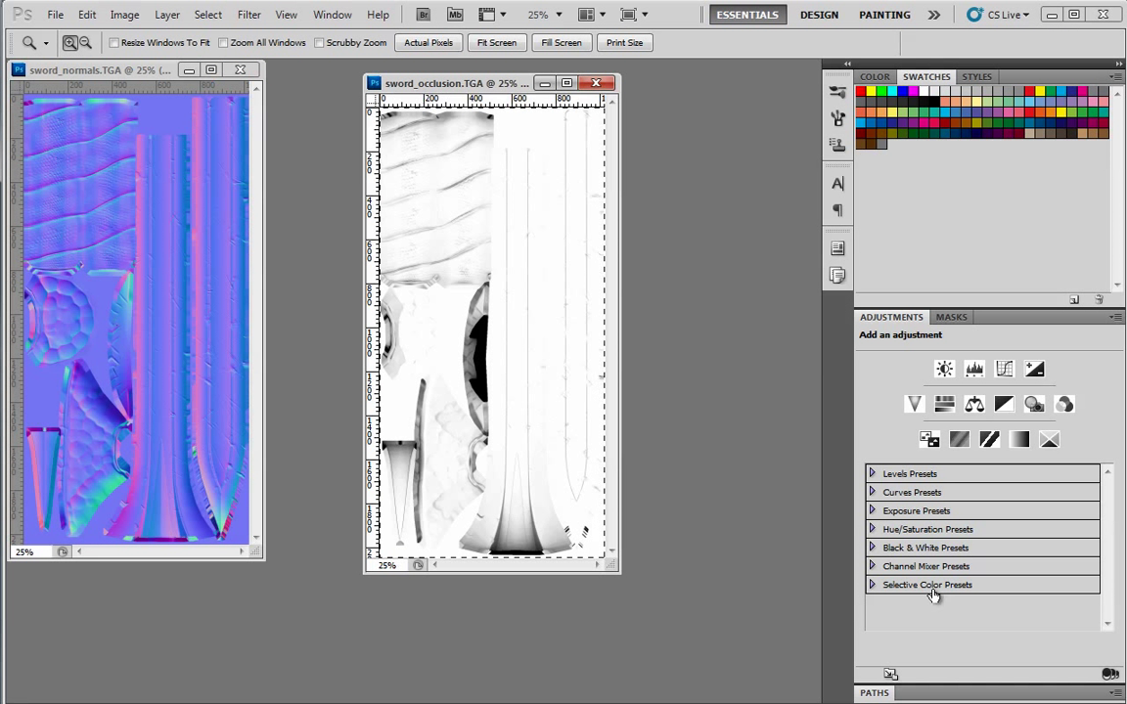
mouse_move(441, 27)
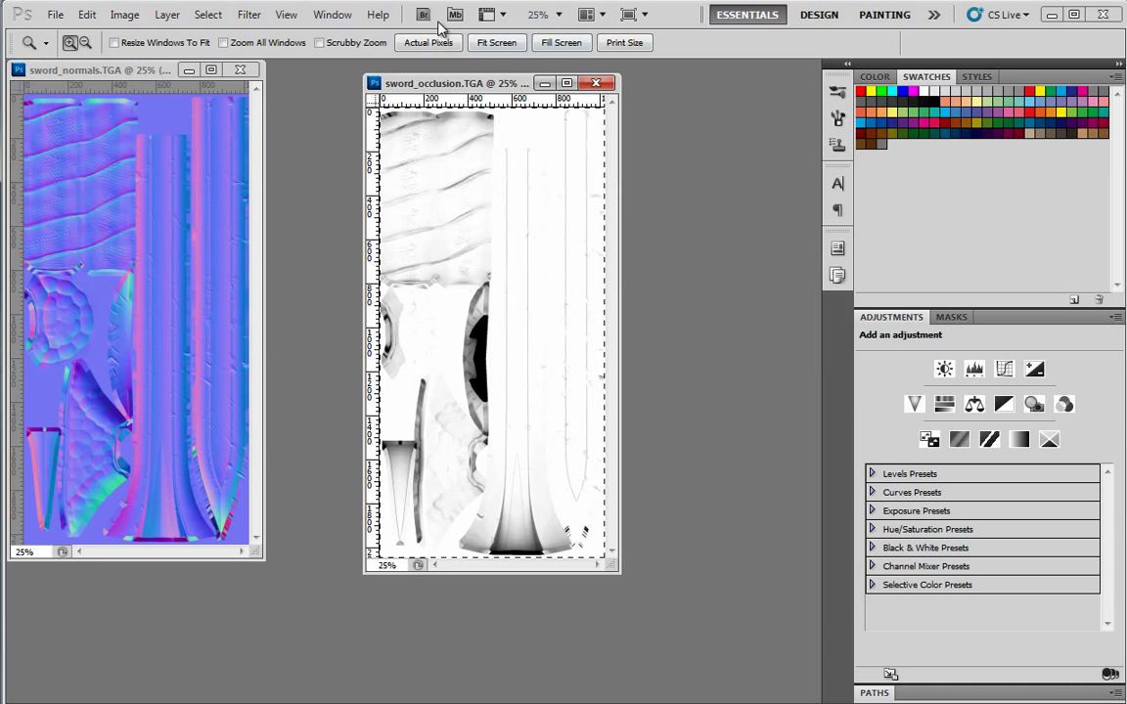
Show the Layers panel, close the chat notification, and move the occlusion window aside
left_click(332, 14)
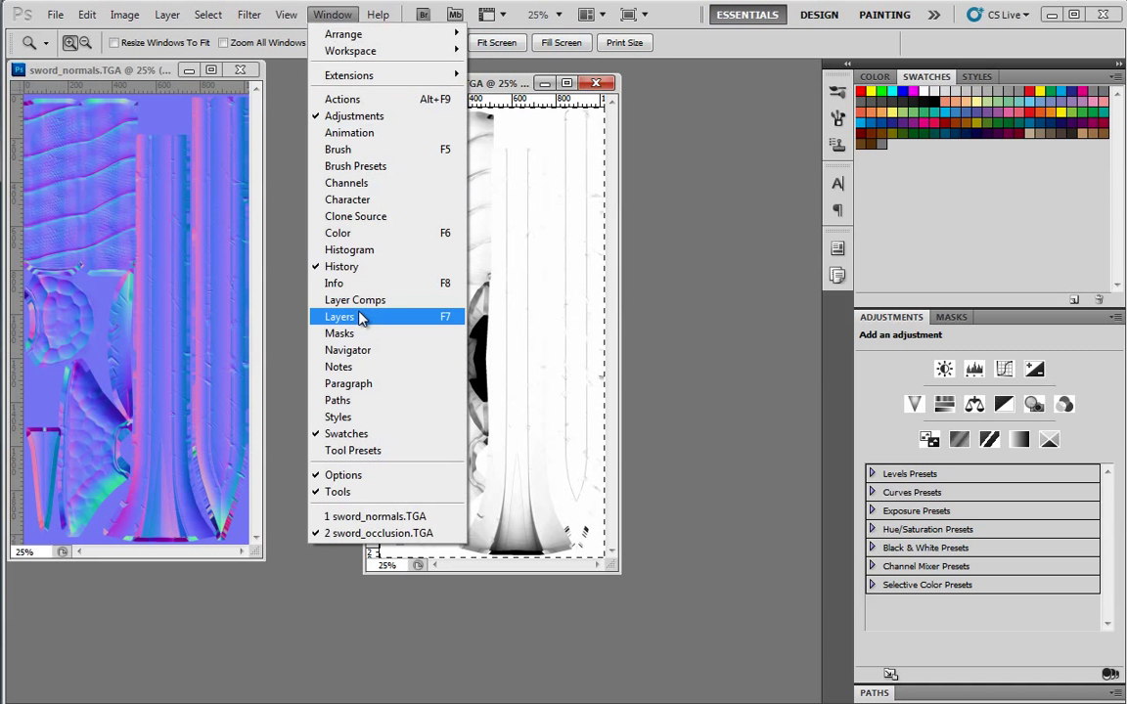
left_click(340, 316)
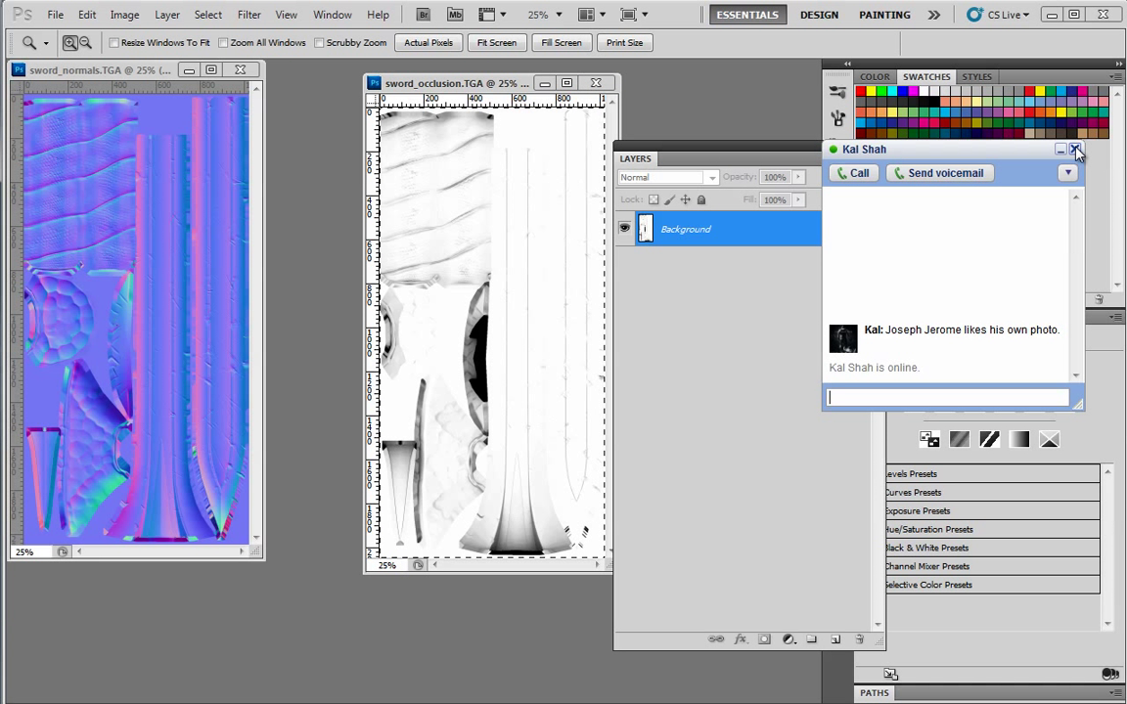
left_click(1076, 149)
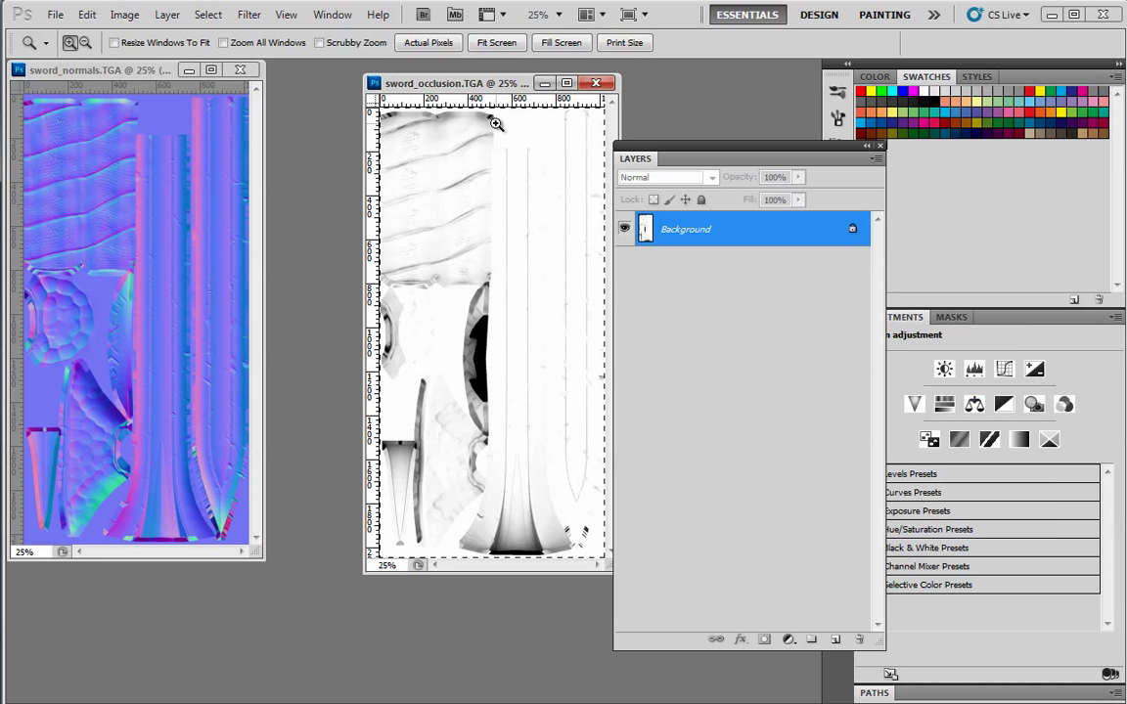
left_click_drag(455, 82, 406, 84)
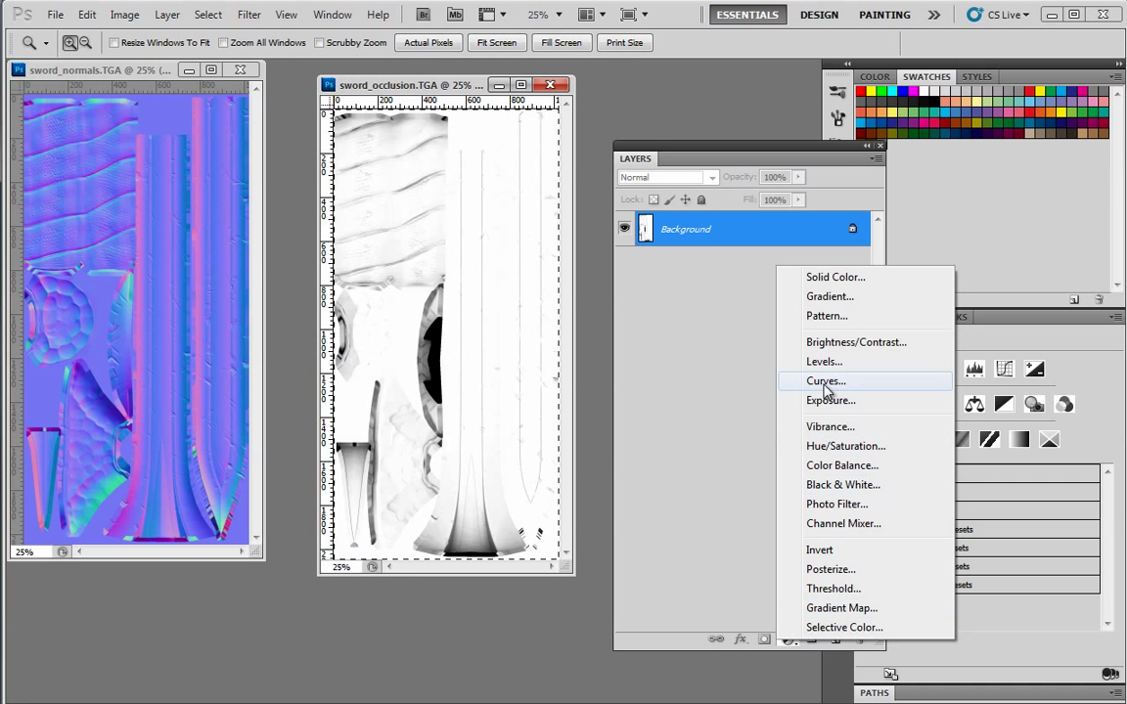
Darken the occlusion with Curves, set the detail layer to Overlay, and boost contrast with Levels
left_click(825, 381)
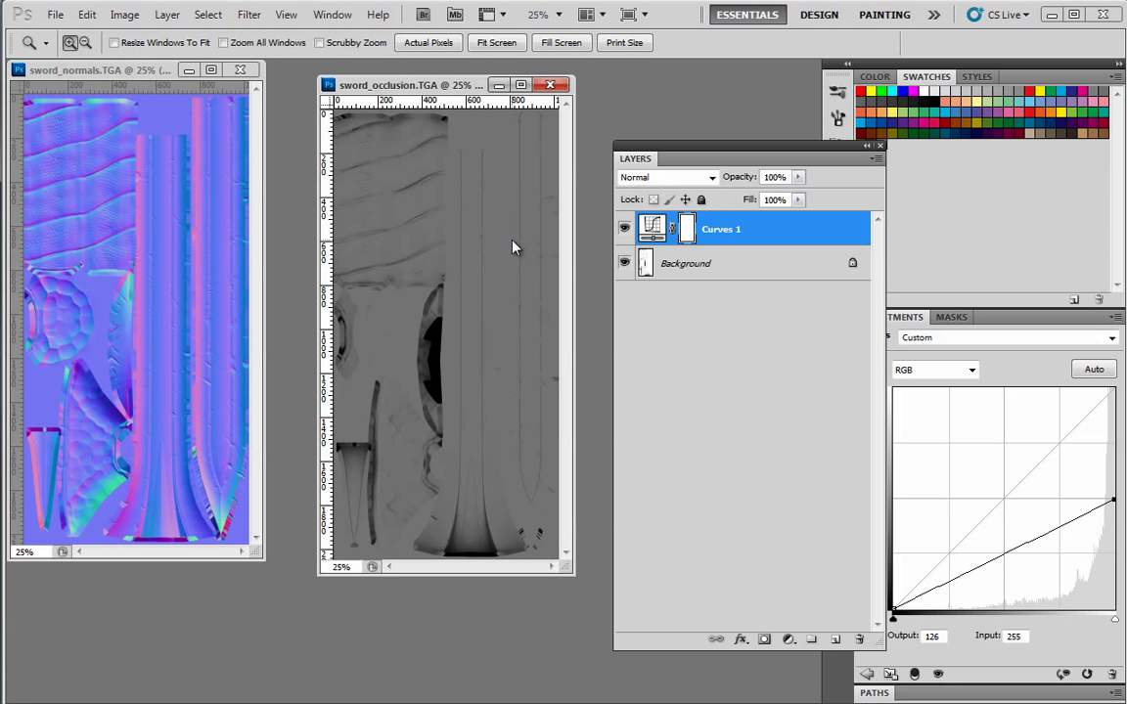
mouse_move(382, 269)
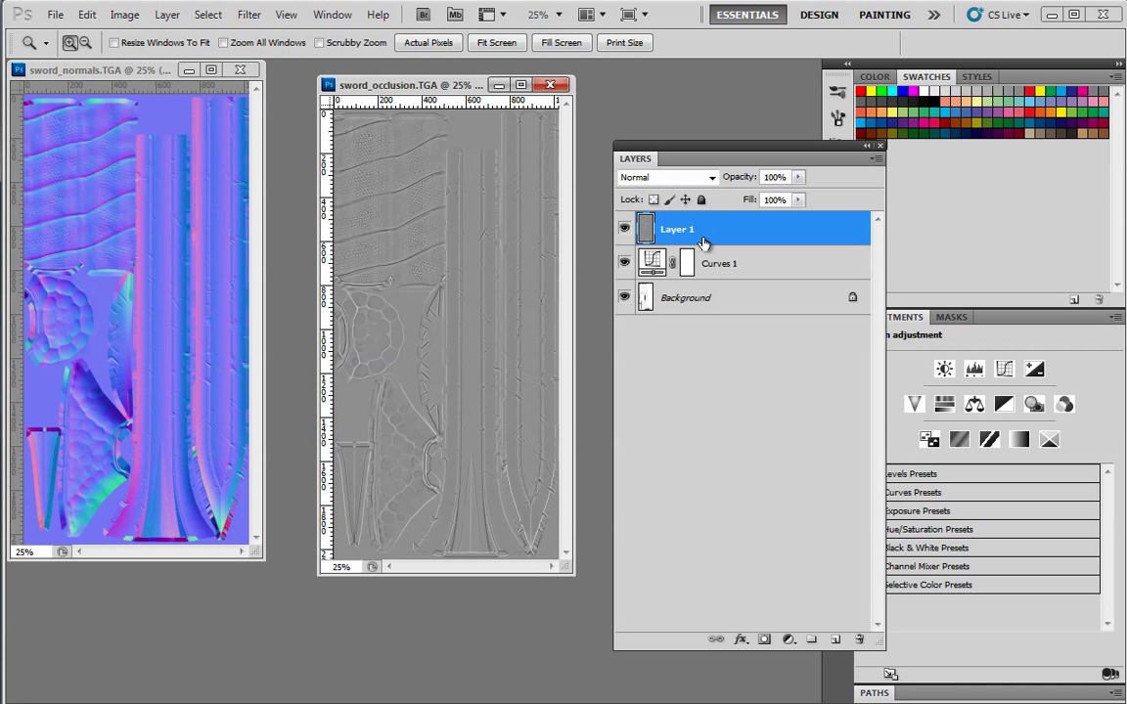
left_click(665, 177)
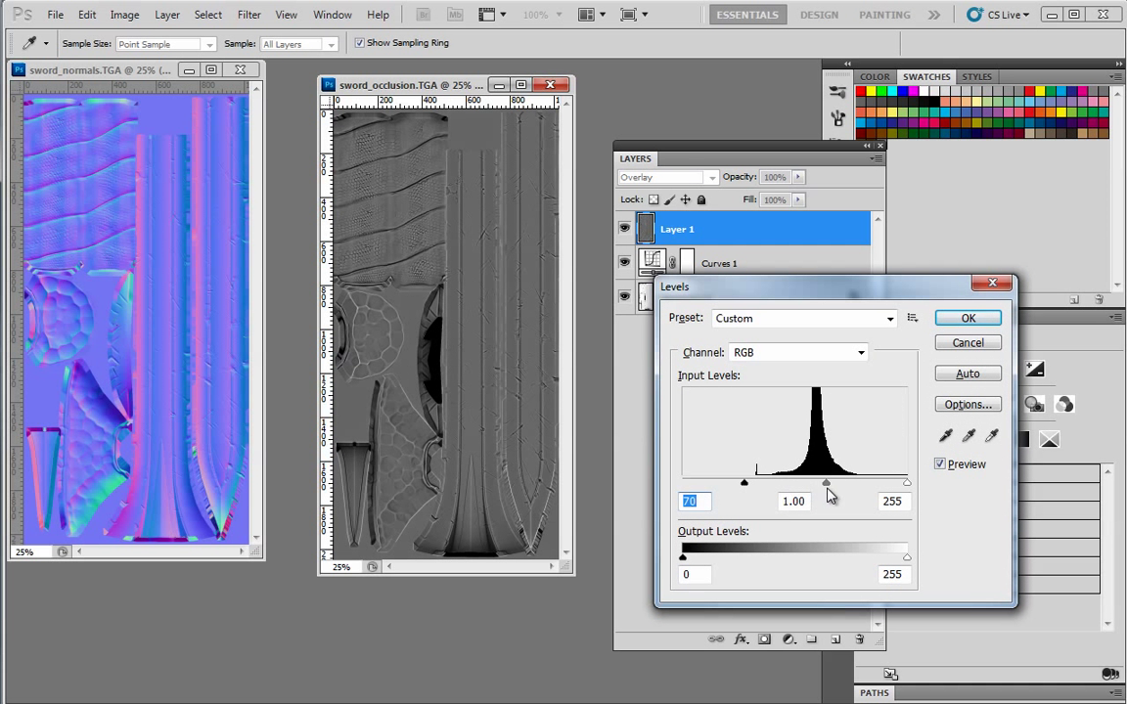
left_click_drag(826, 486, 837, 486)
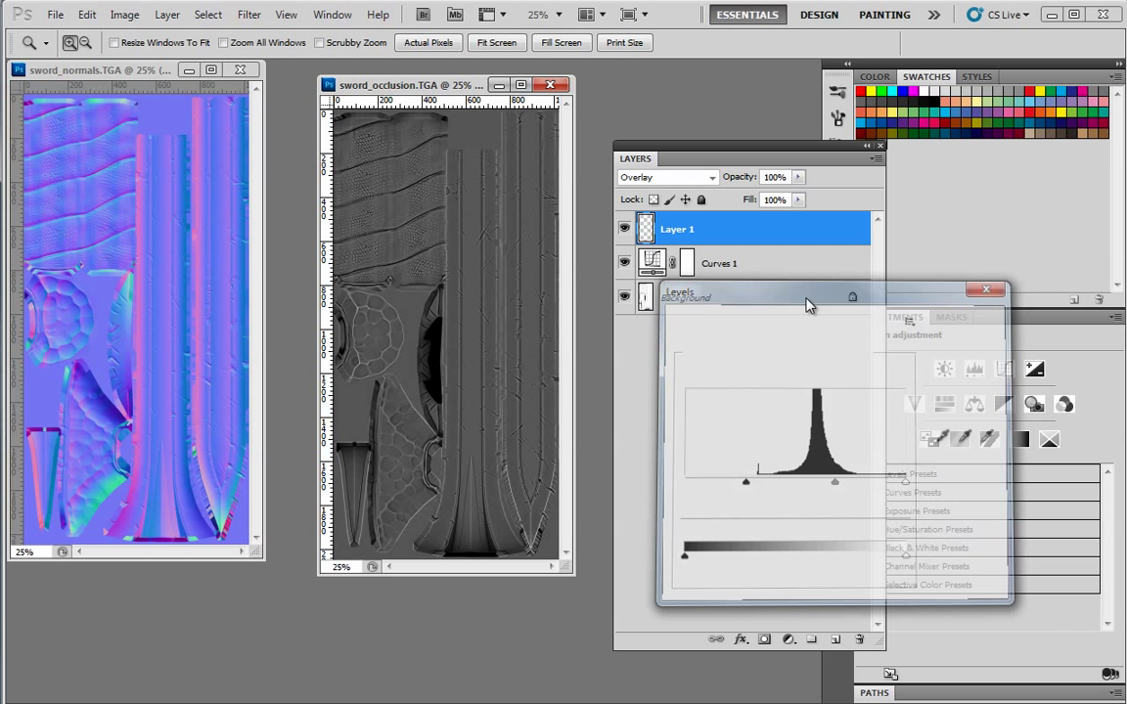
left_click(986, 290)
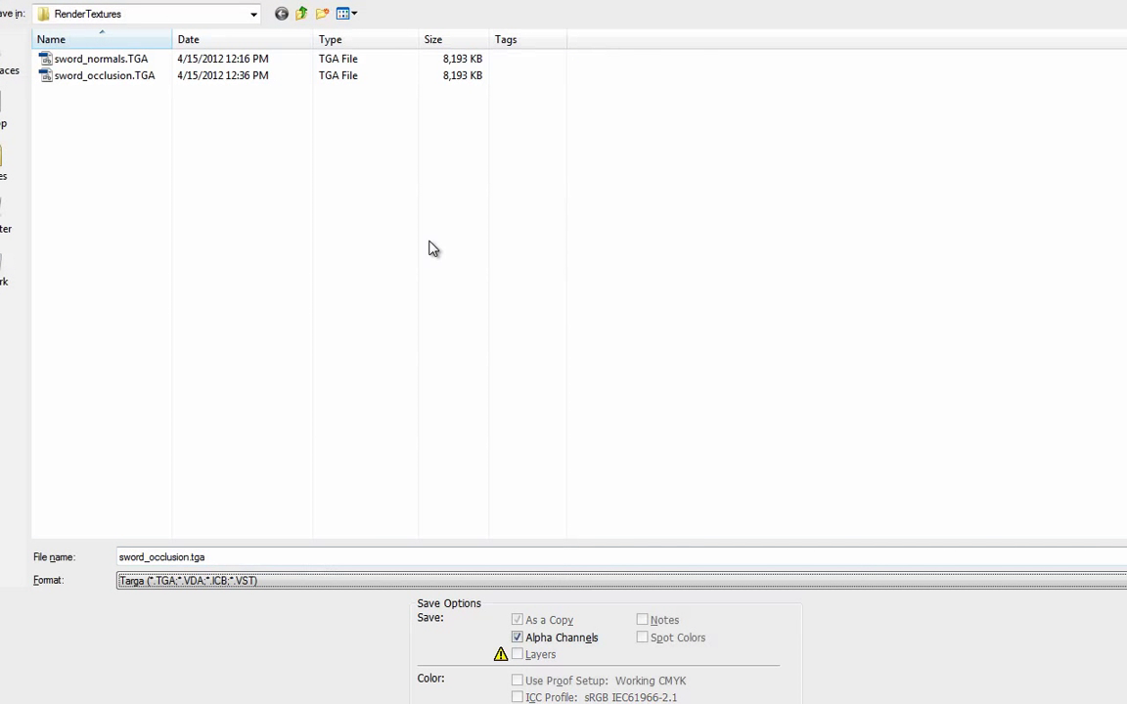
Save SwordDiffuse.tga as 32-bit Targa and SwordNormals.tga in the Sword folder
left_click(301, 13)
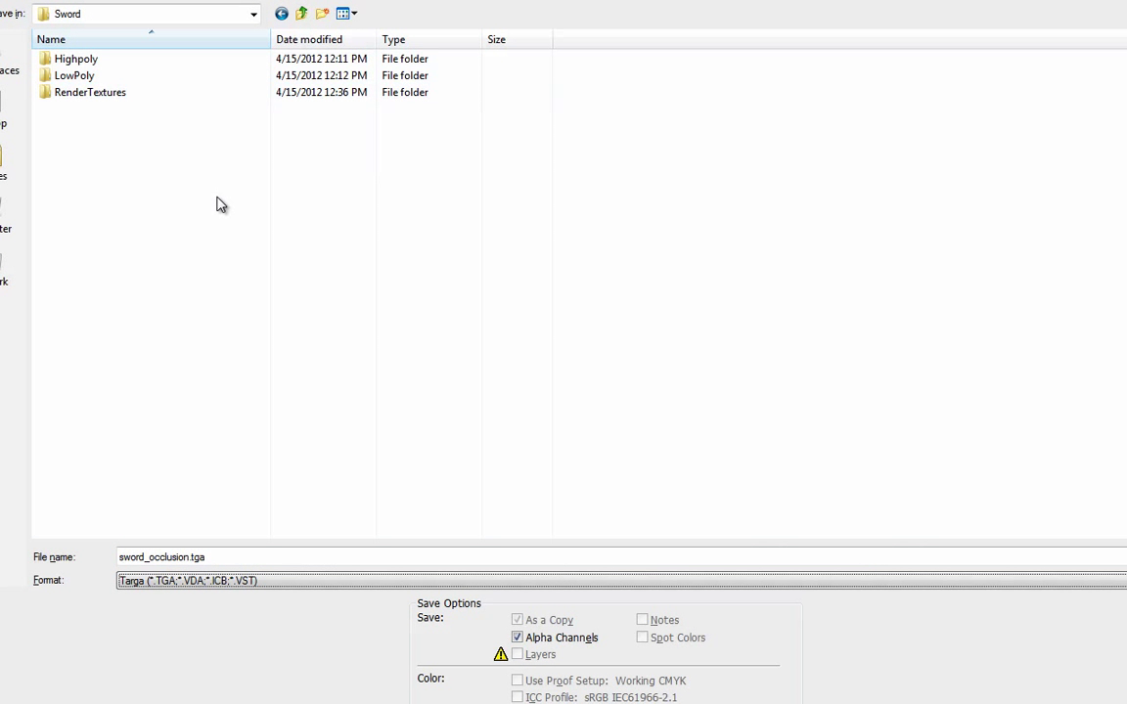
type("S")
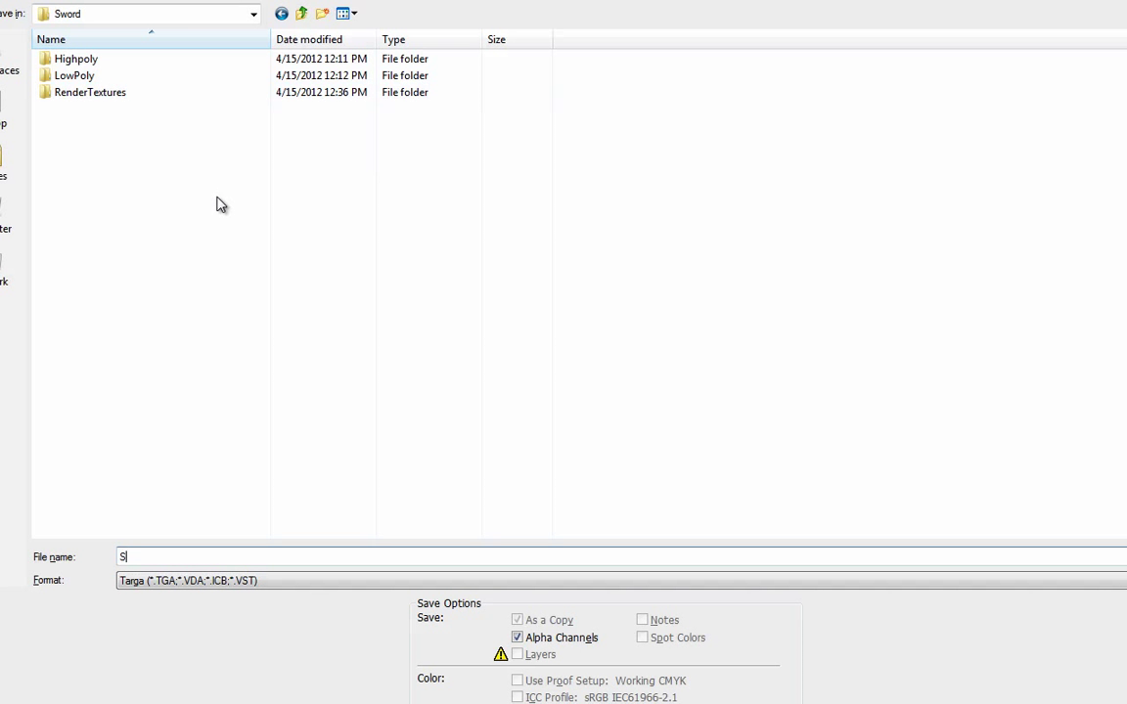
type("wordDiff")
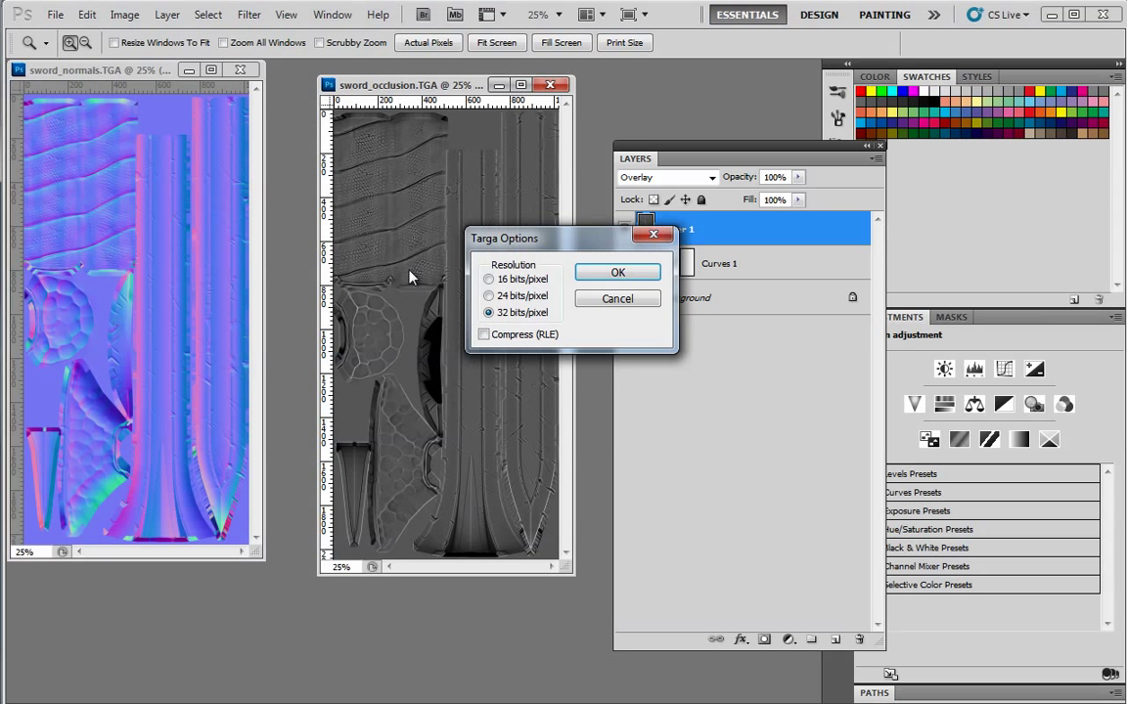
left_click(489, 295)
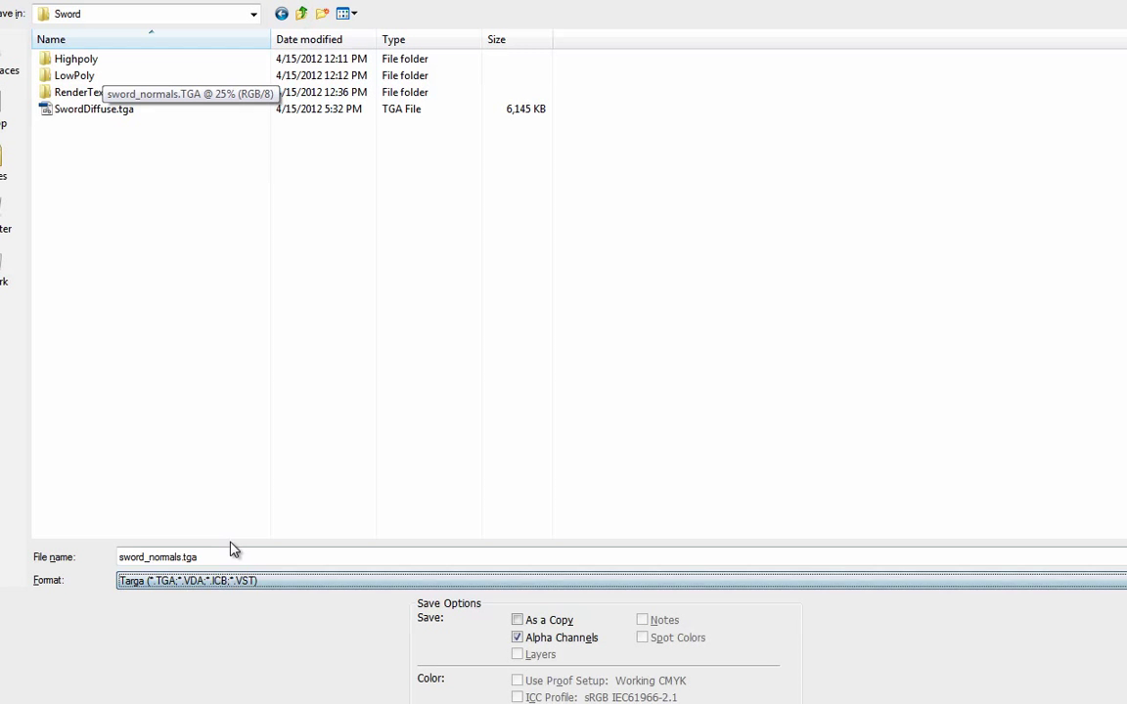
type("SwordN")
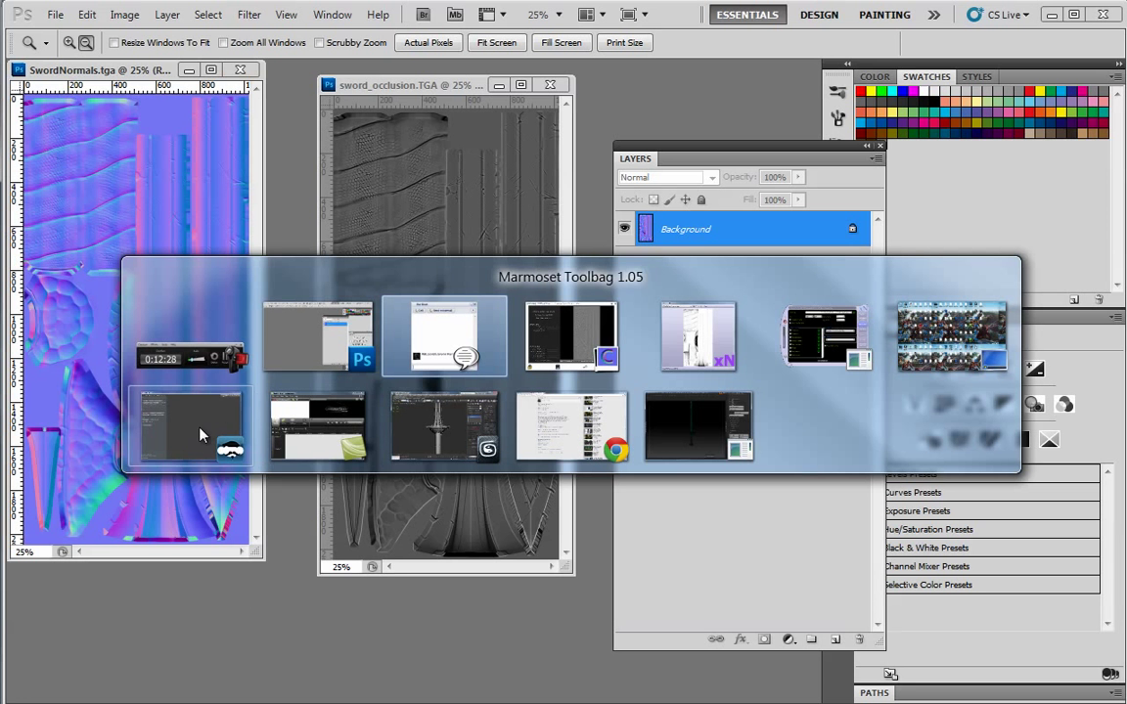
Load LowMesh.FBX from Sword > LowPoly into Toolbag and bring up its material settings
left_click(190, 426)
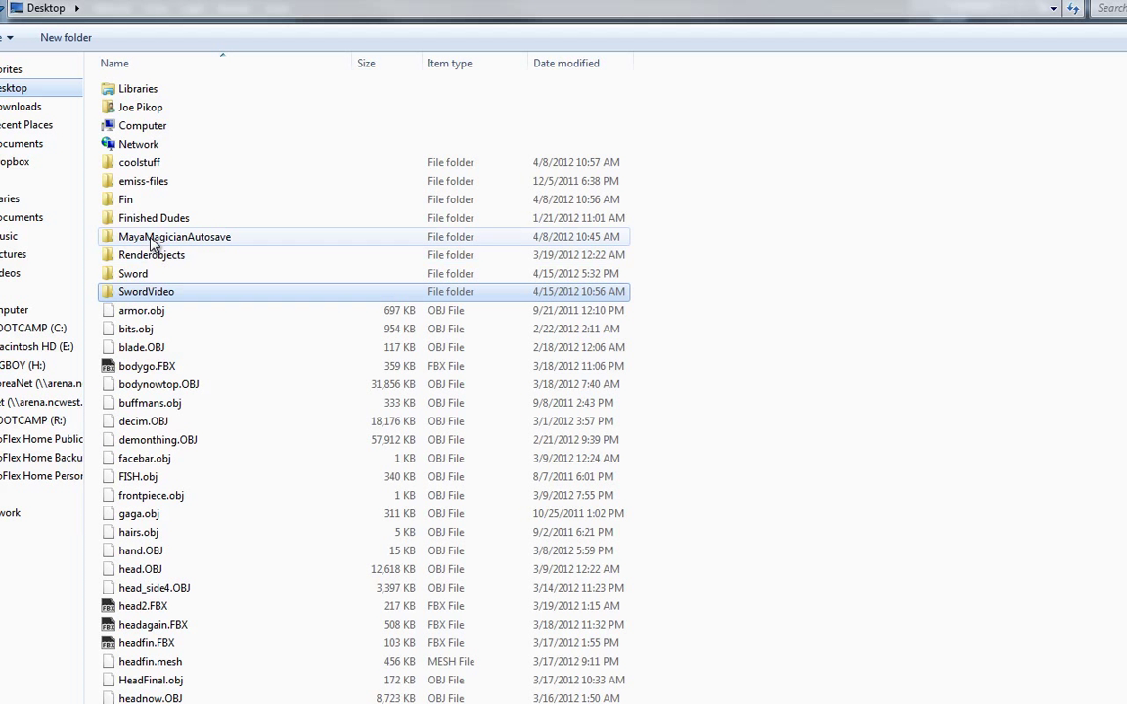
double_click(133, 273)
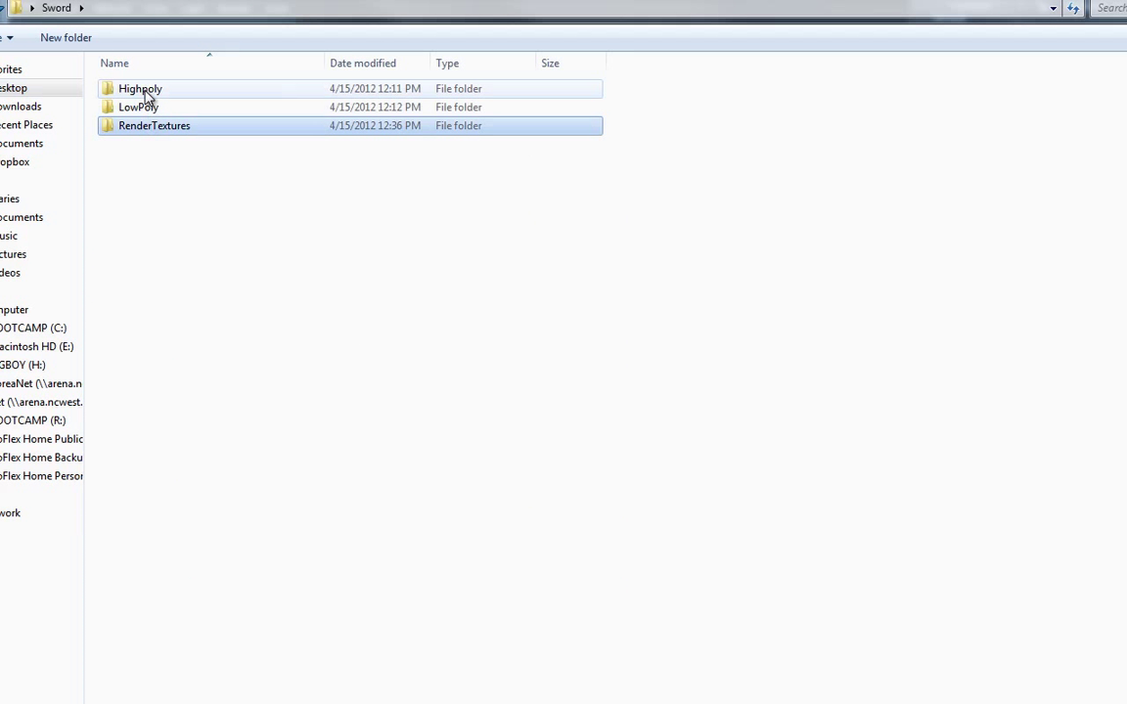
double_click(139, 107)
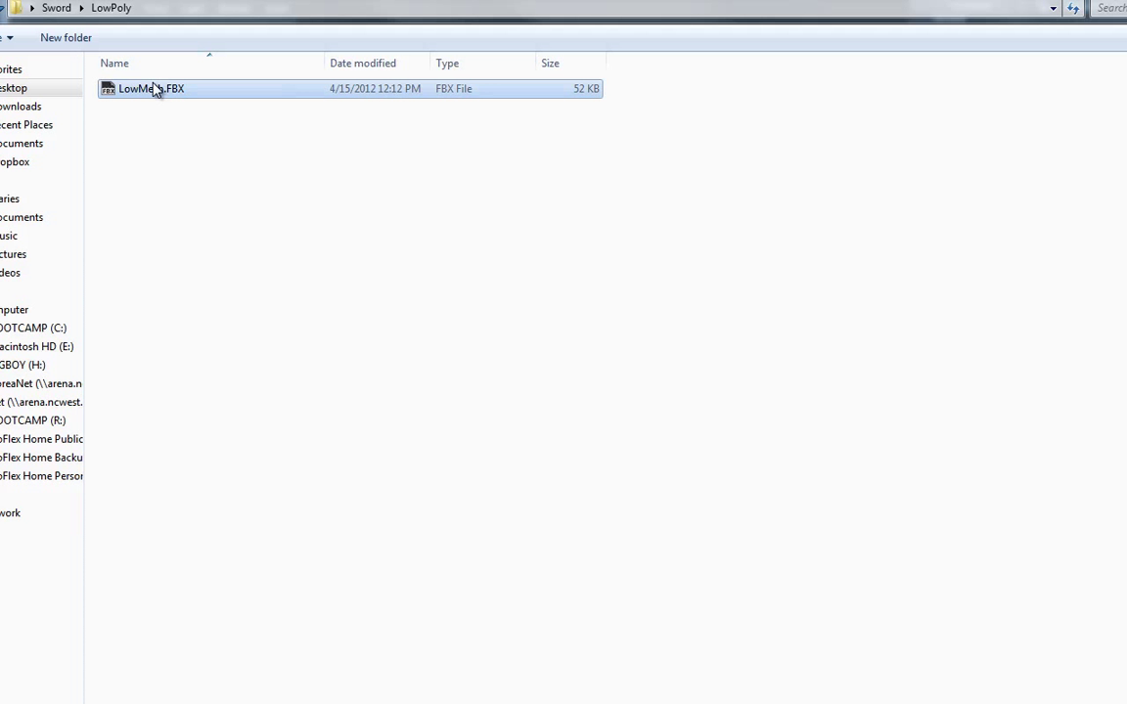
double_click(145, 88)
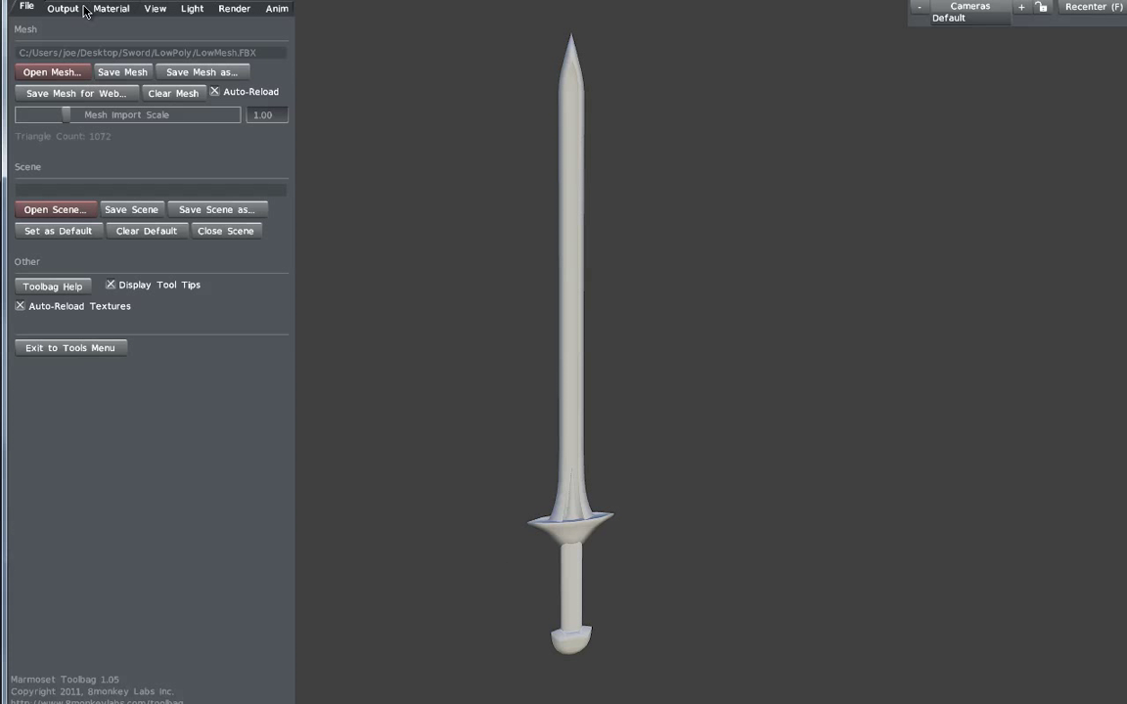
left_click(112, 8)
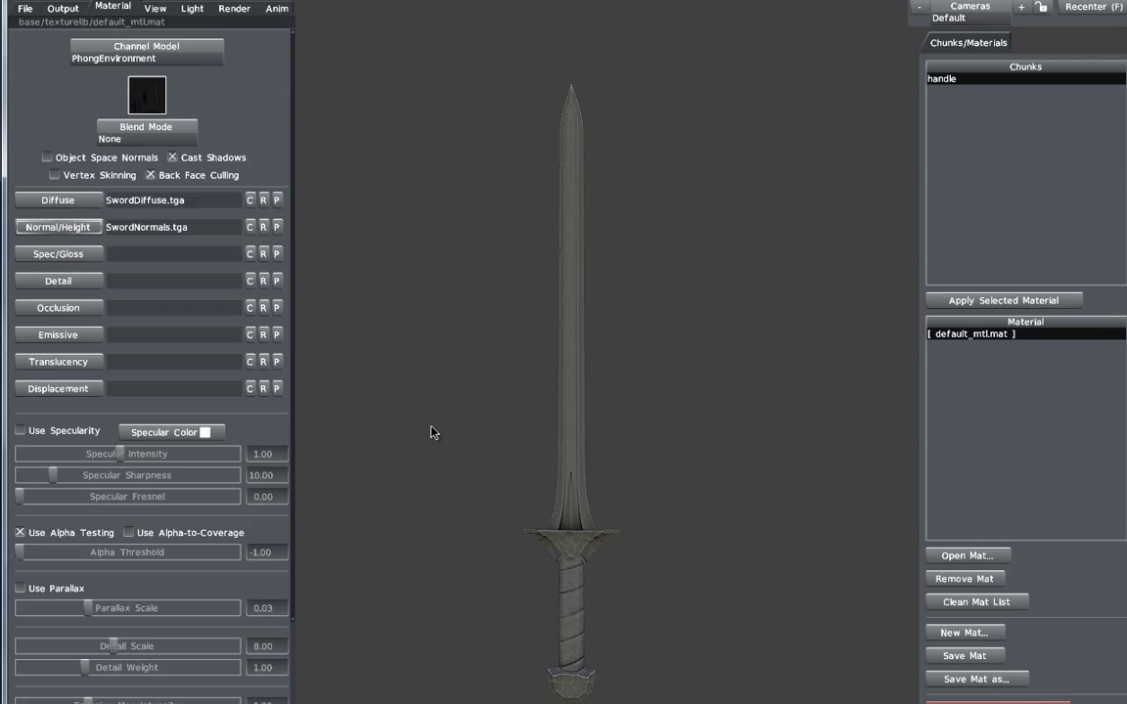
Light the sword with the Pavement sky lighting preset, sky rotation 13
left_click(193, 8)
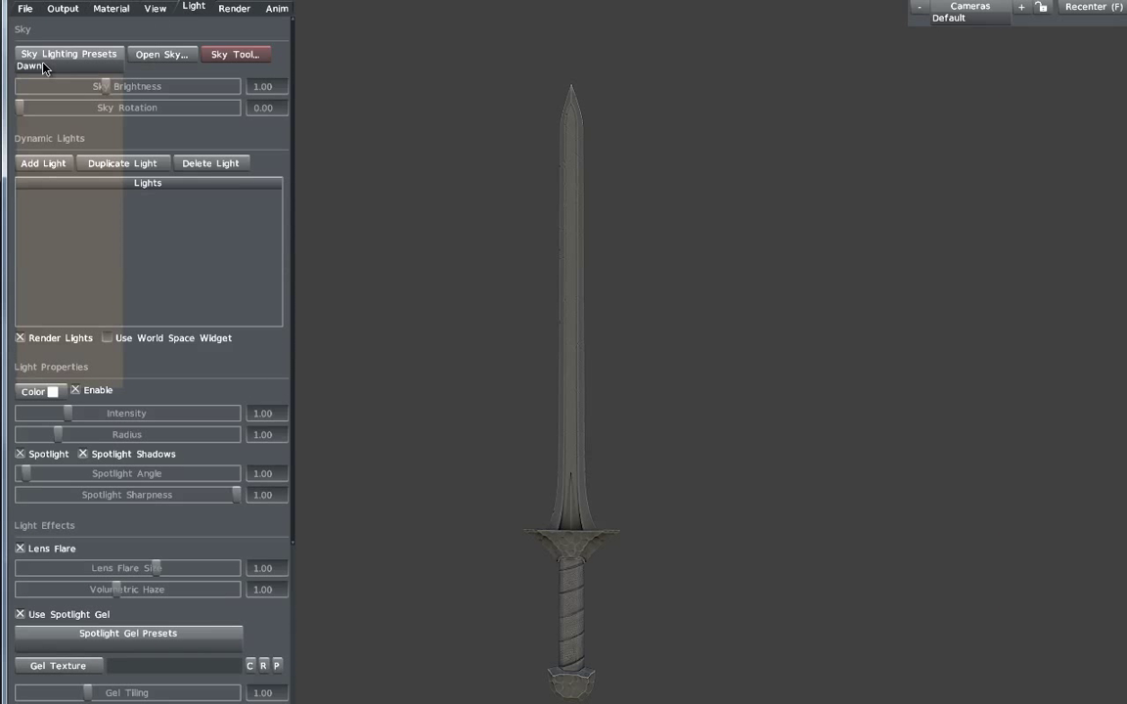
left_click(69, 65)
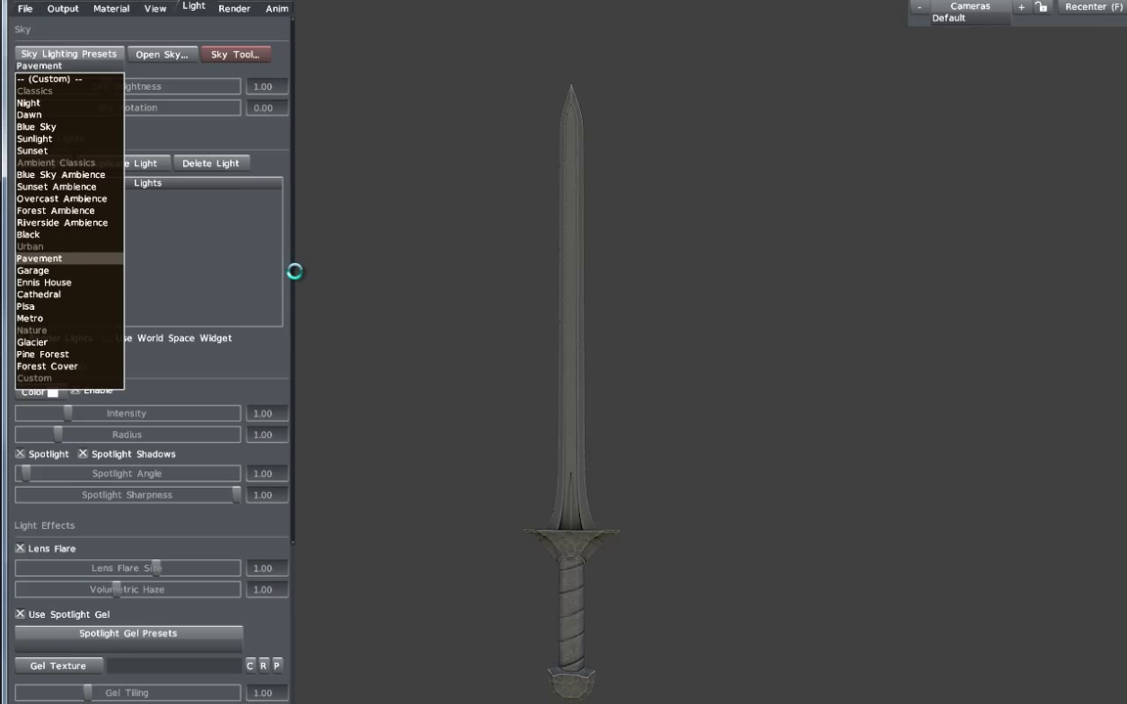
left_click(39, 258)
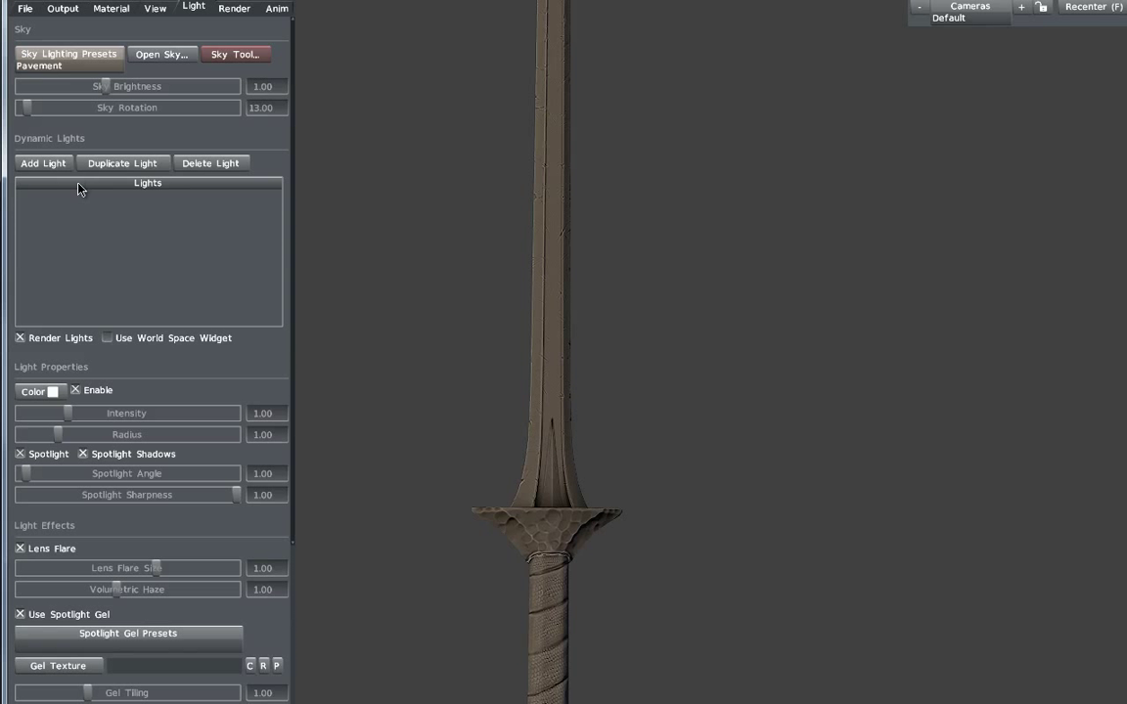
Enable specularity on the sword material: intensity 0.17, sharpness 17.94, fresnel 0.23
left_click(112, 8)
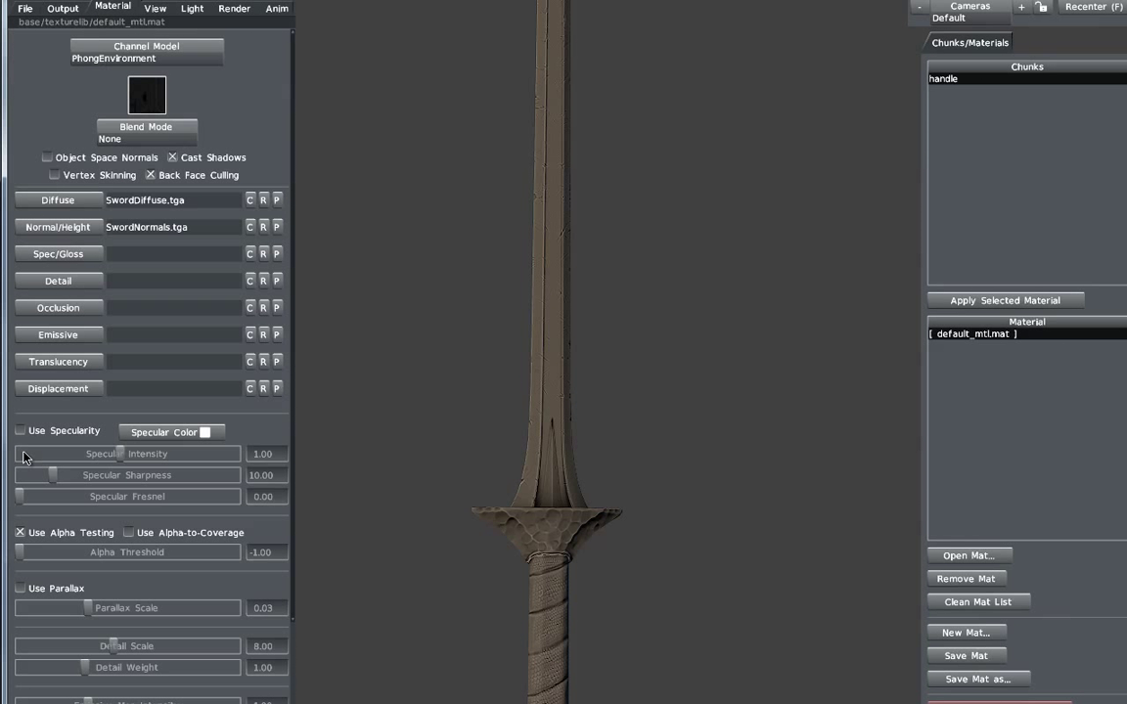
left_click(19, 431)
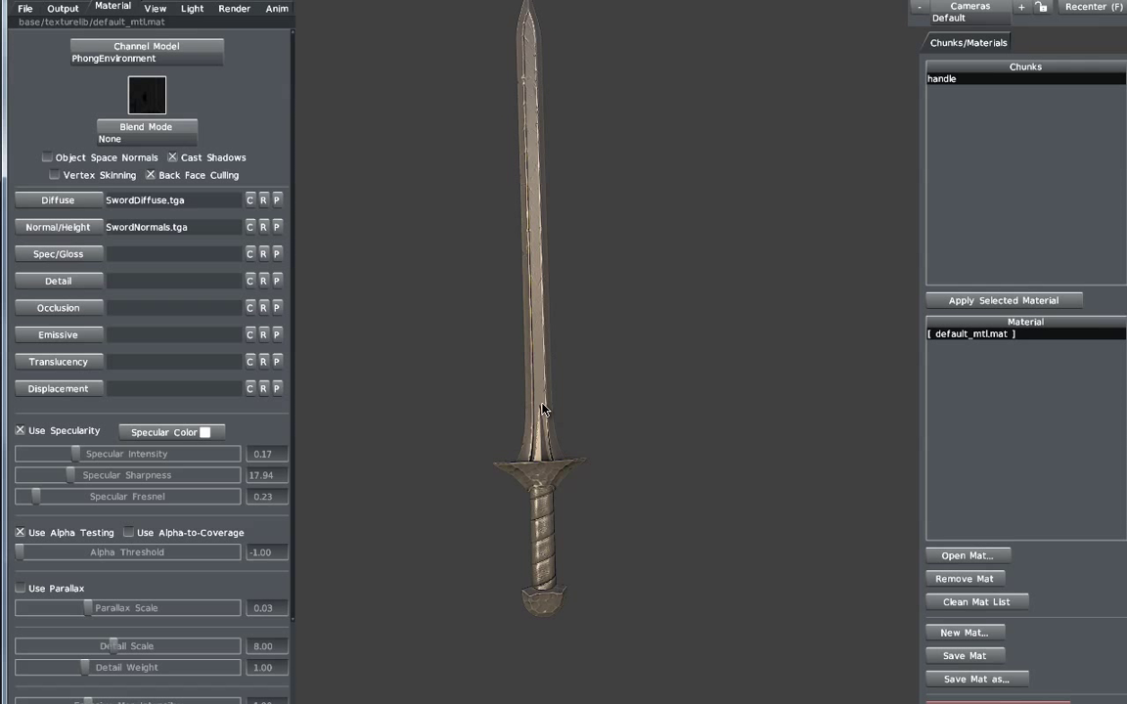
mouse_move(536, 409)
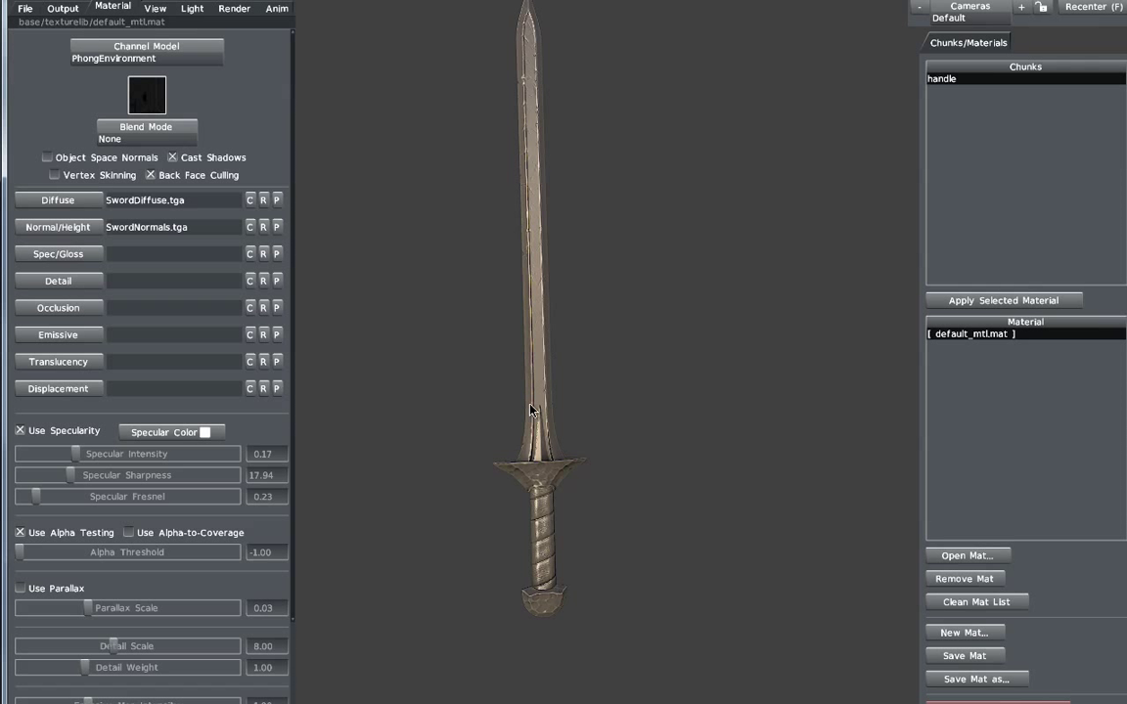
mouse_move(228, 391)
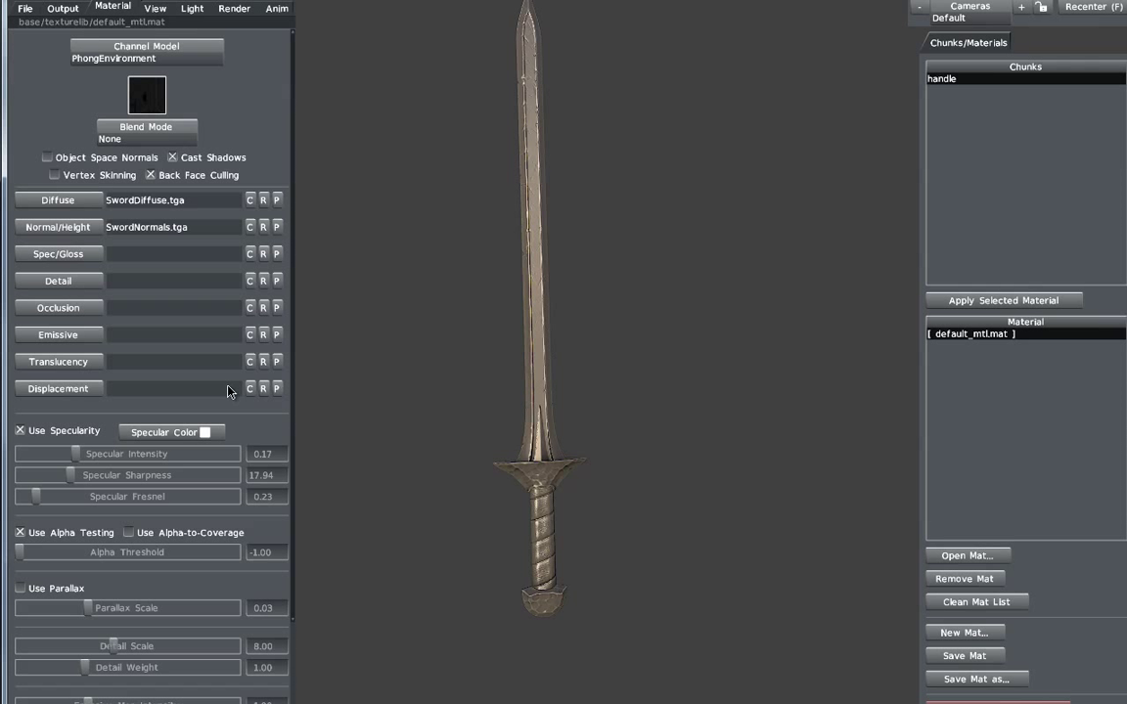